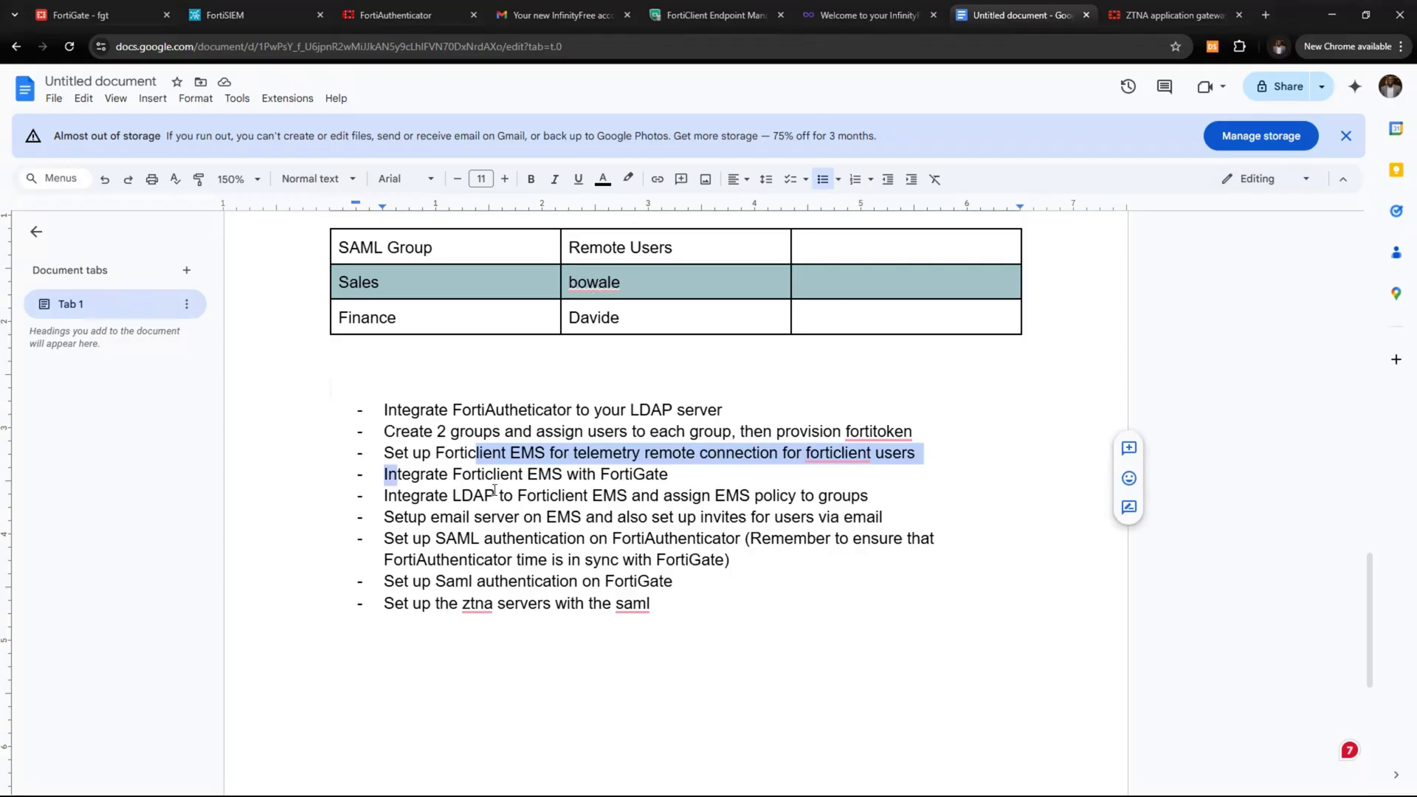
- Open FortiAuthenticator's LDAP remote authentication servers list, showing the Cybowpoint server
{"action": "type", "text": "CYBOWPOINT"}
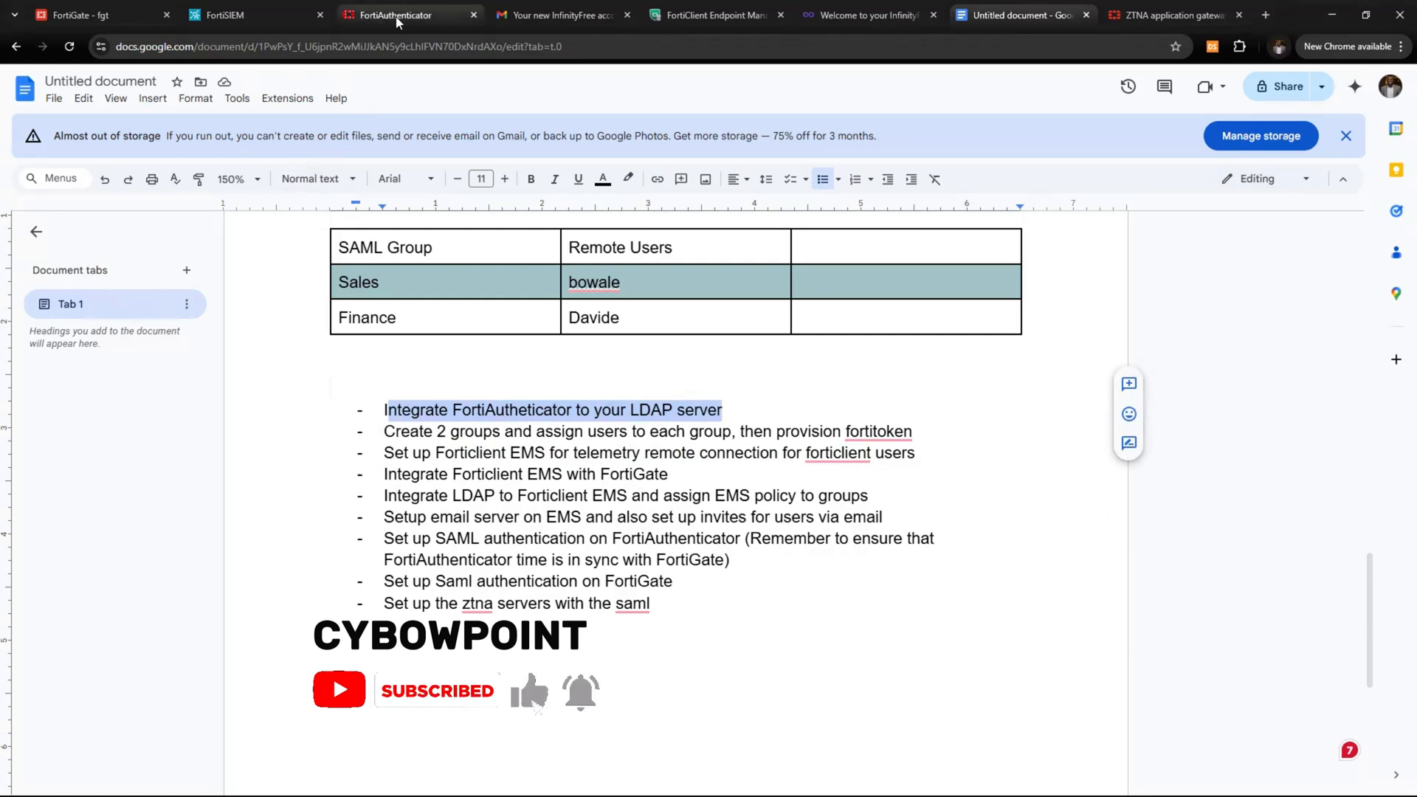
{"action": "left_click", "coordinate": [392, 15]}
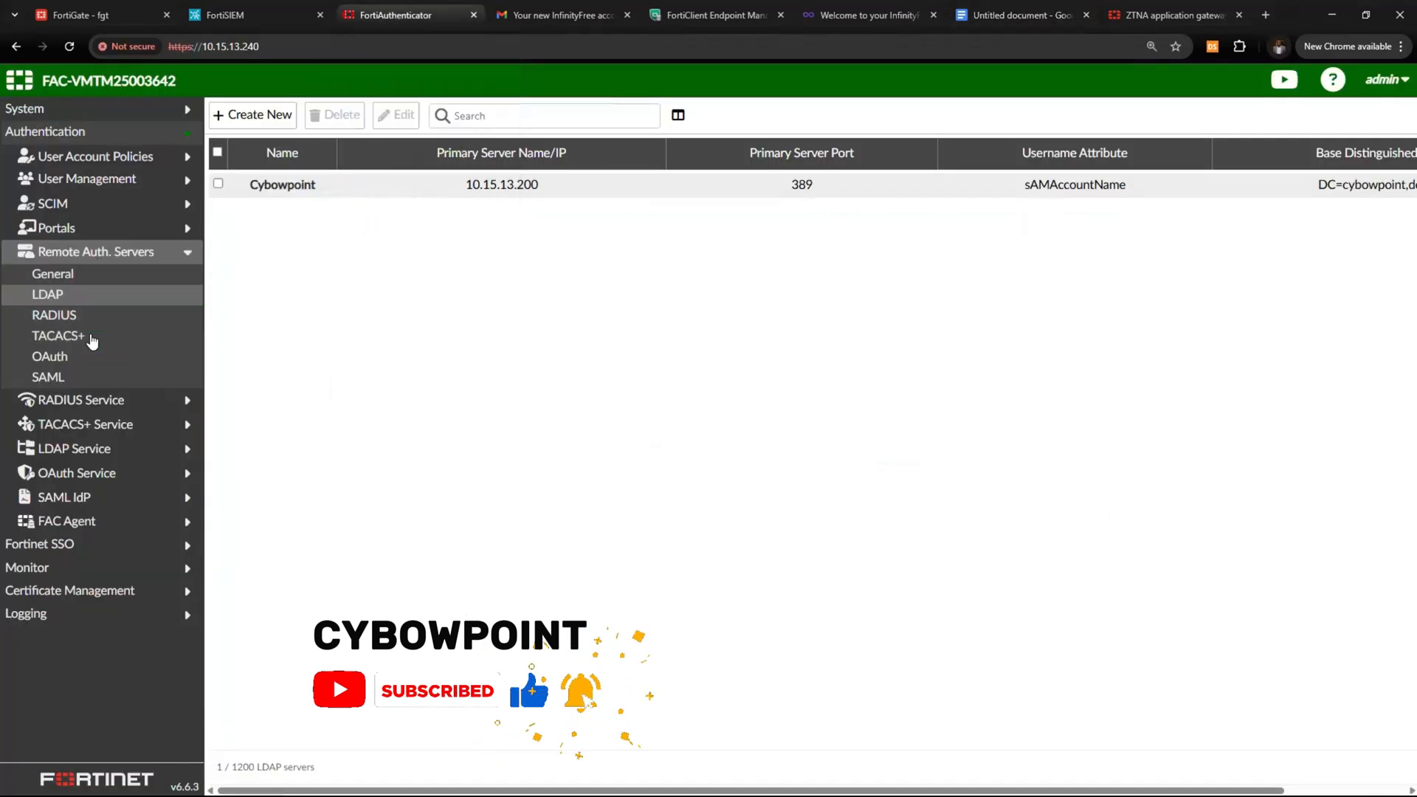
{"action": "left_click", "coordinate": [95, 251]}
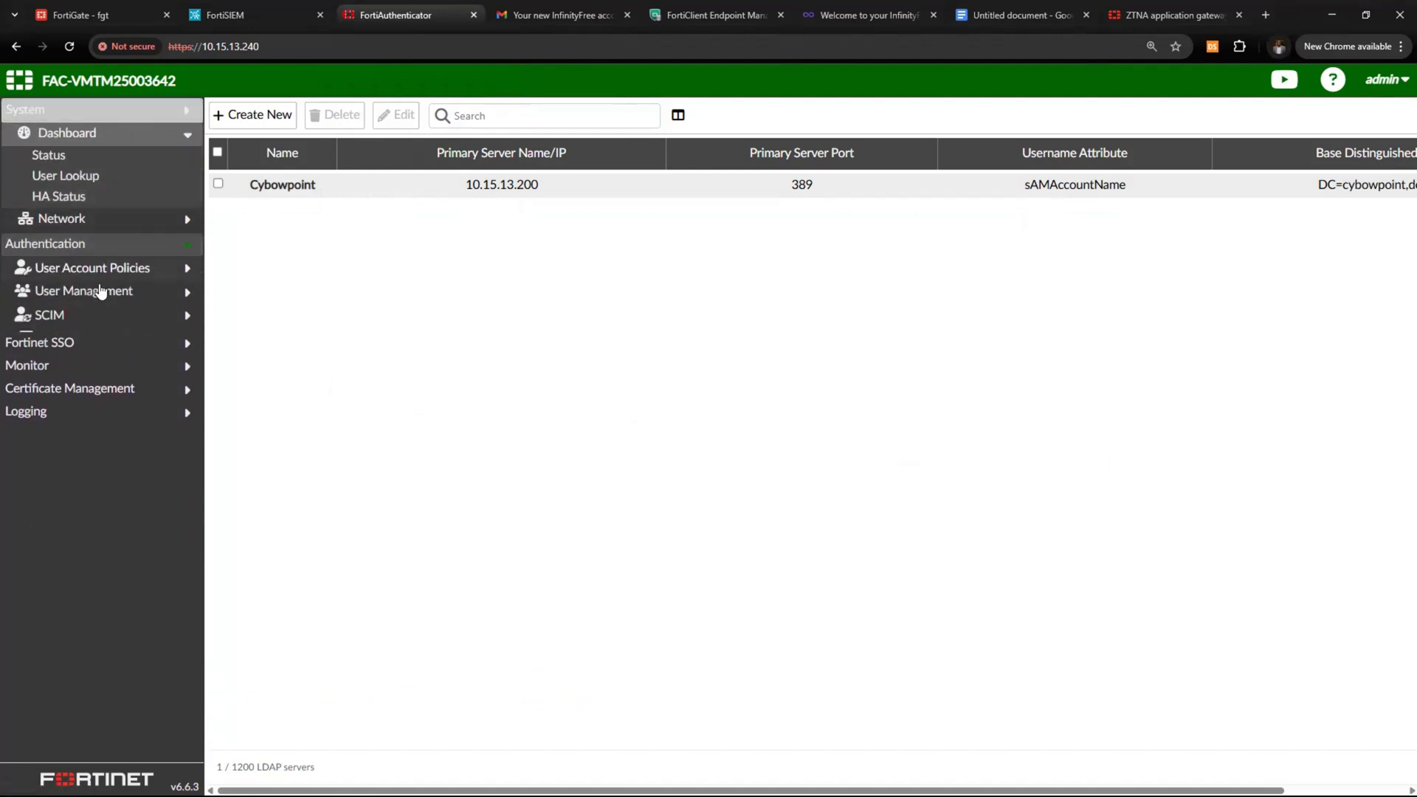
{"action": "left_click", "coordinate": [27, 108]}
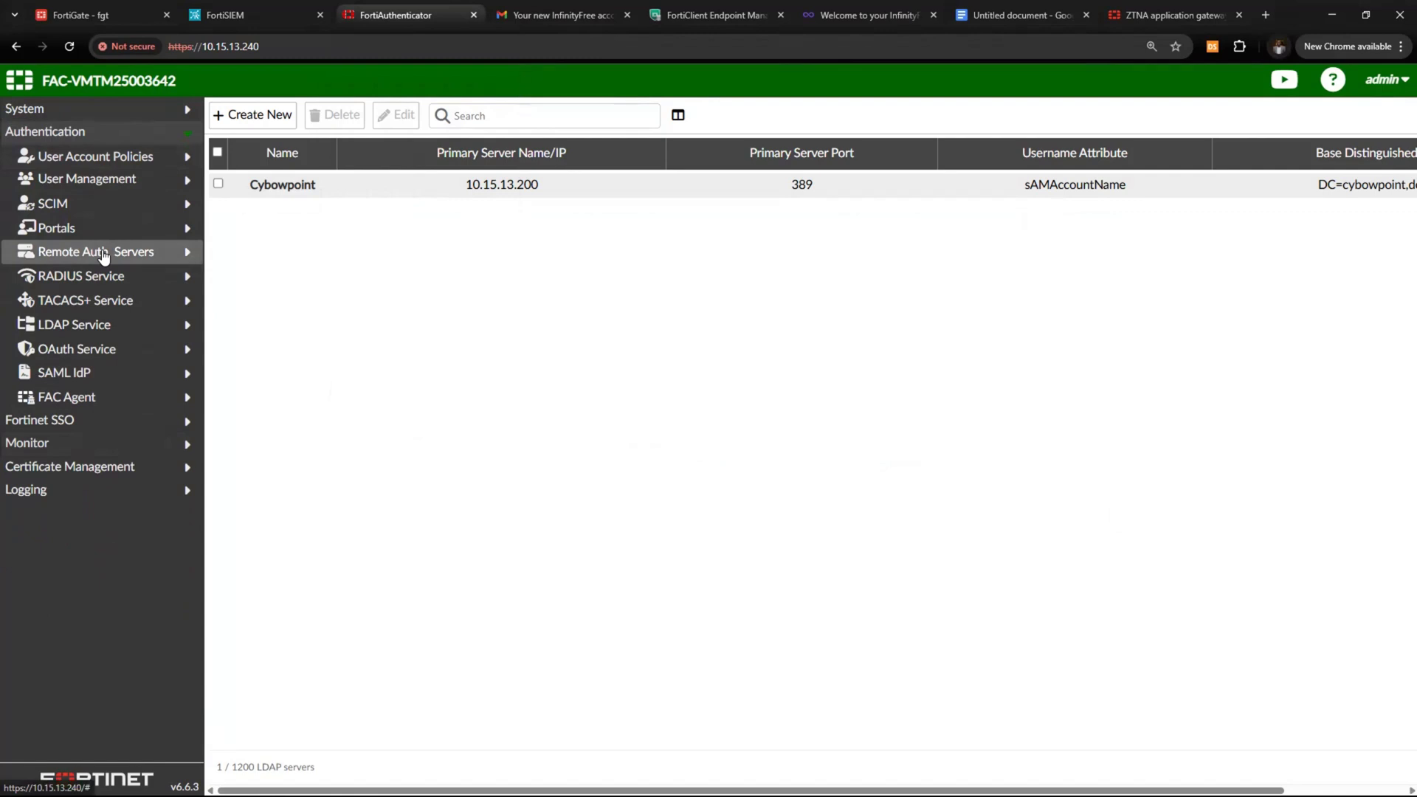
{"action": "left_click", "coordinate": [96, 251]}
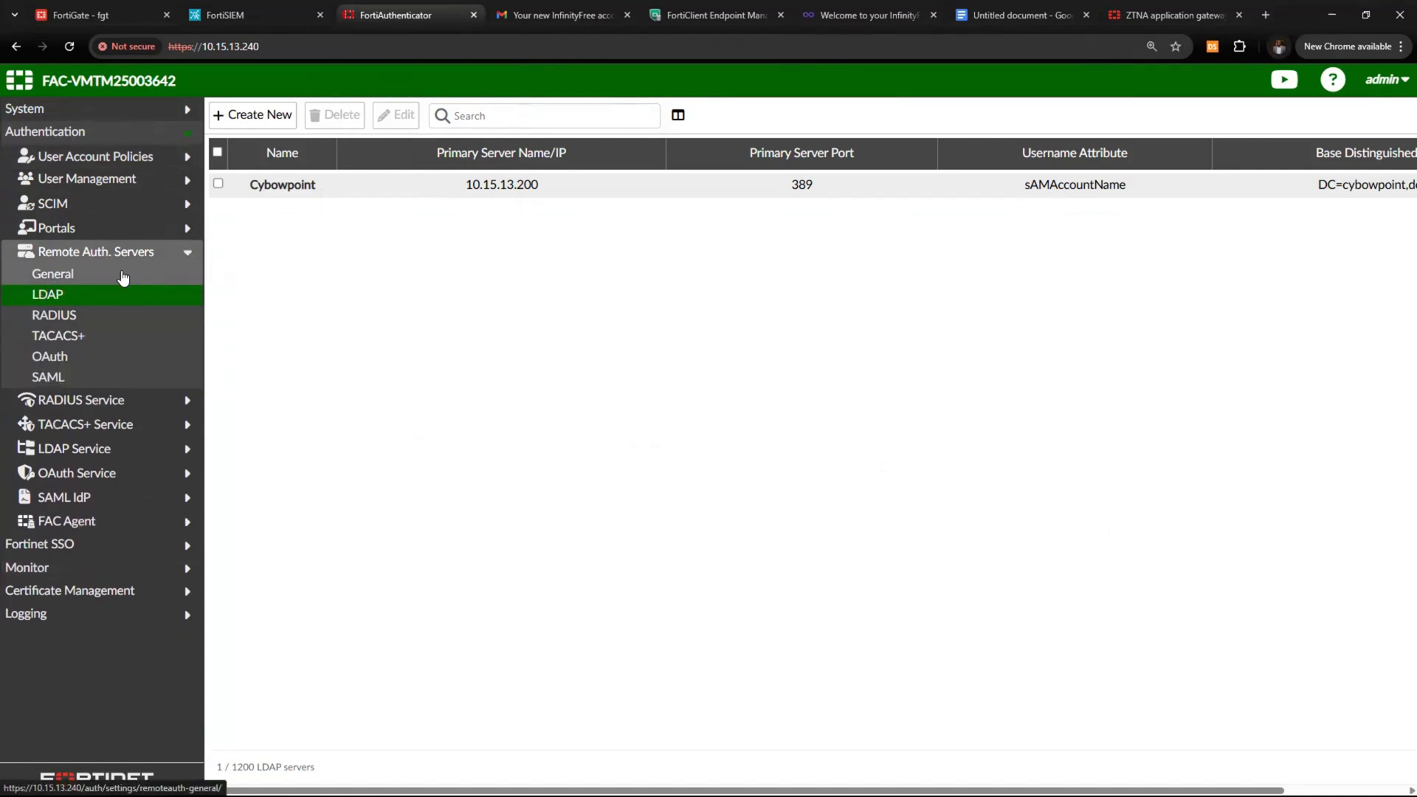
{"action": "left_click", "coordinate": [54, 315]}
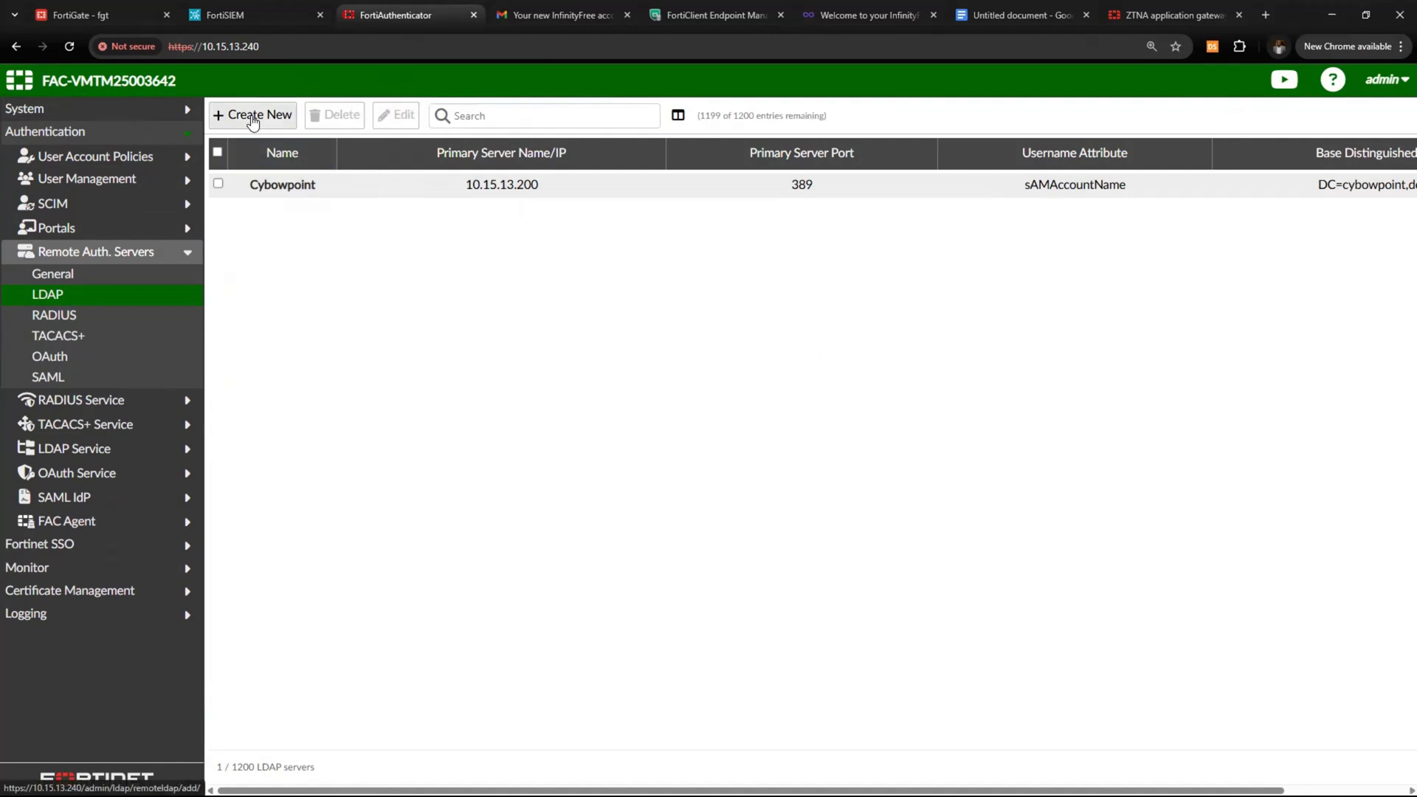
- Fill a new LDAP server form: name cybowp, server 10.15.13.200, base DN DC=cybowpoint,dc=com
{"action": "left_click", "coordinate": [252, 115]}
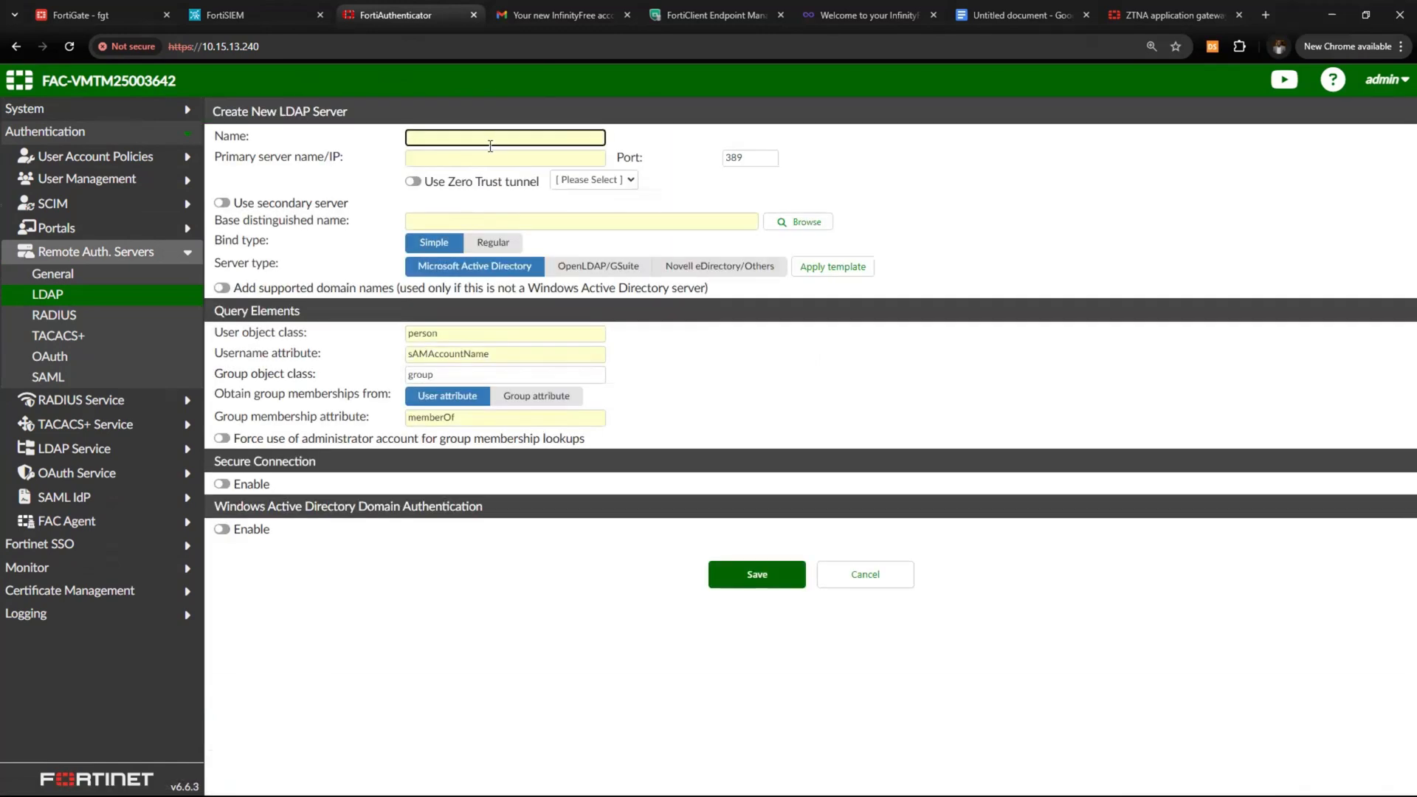
{"action": "type", "text": "cybow"}
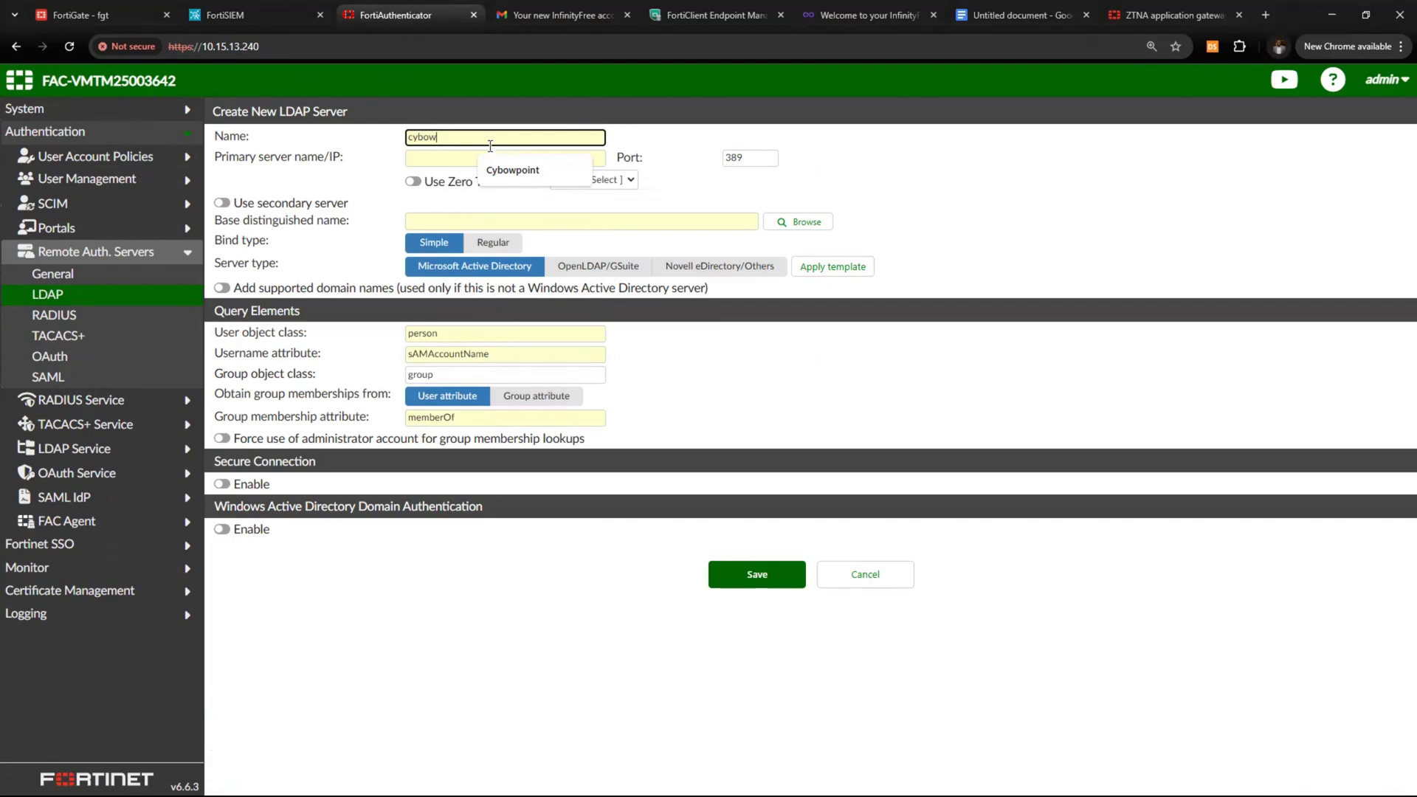
{"action": "type", "text": "p["}
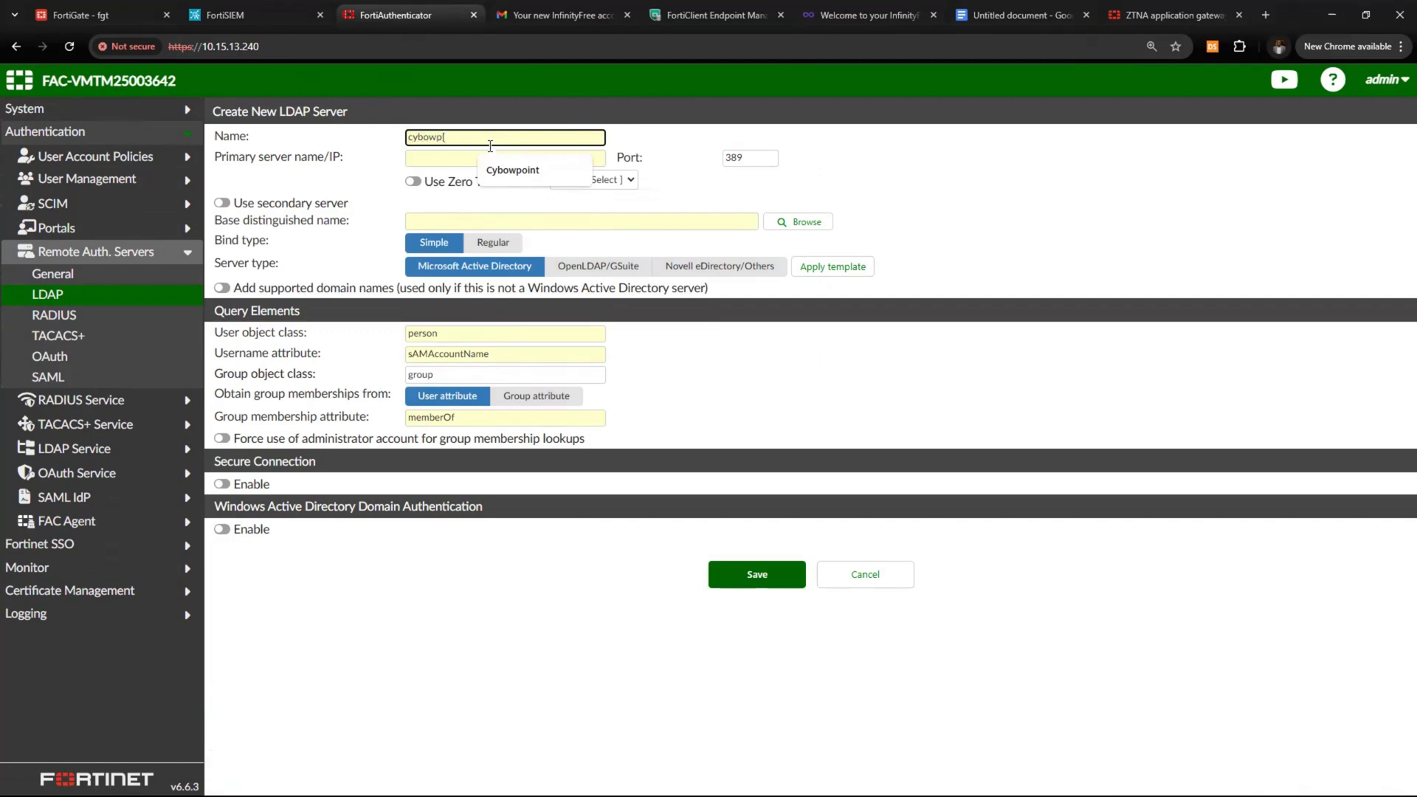
{"action": "left_click", "coordinate": [504, 158]}
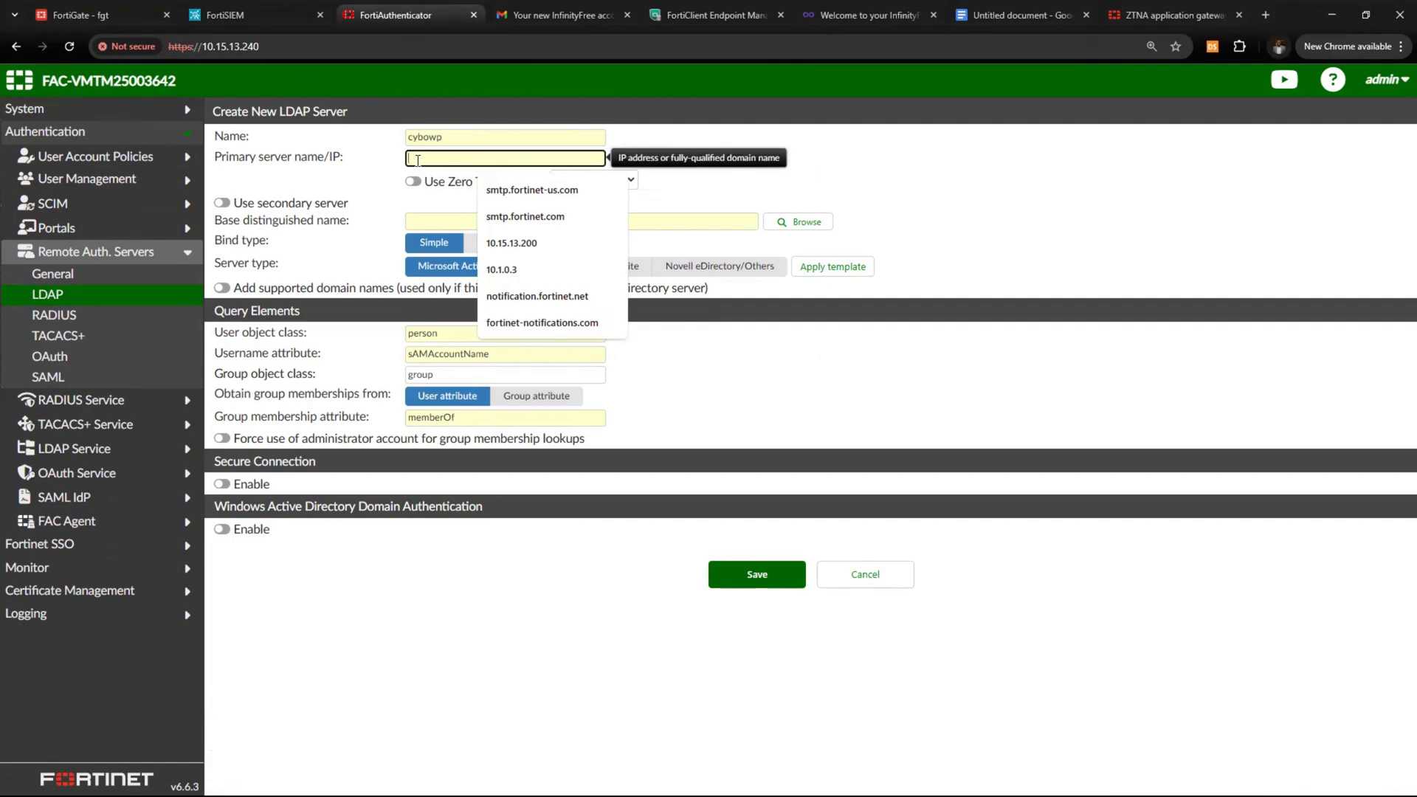
{"action": "type", "text": "10.15.13.2"}
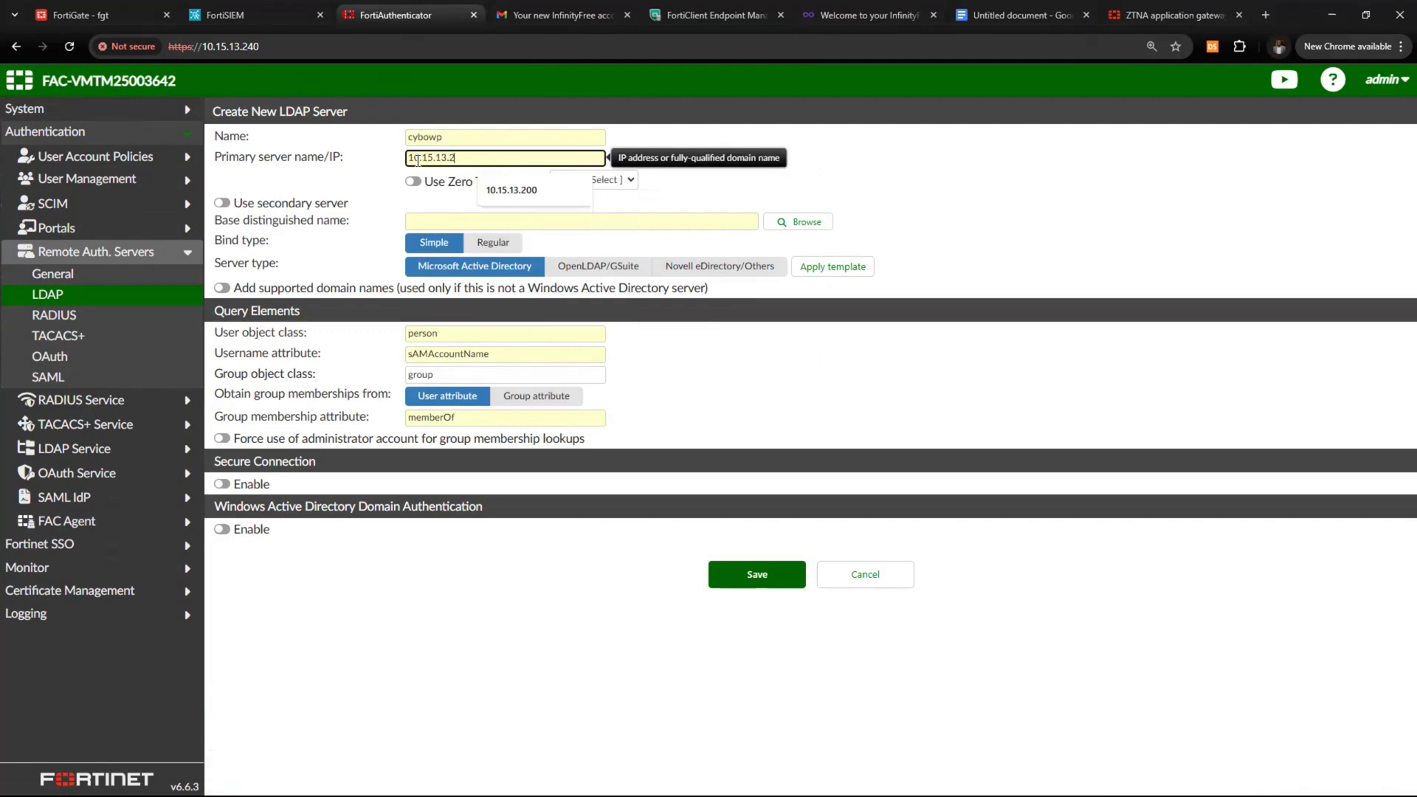
{"action": "left_click", "coordinate": [512, 190]}
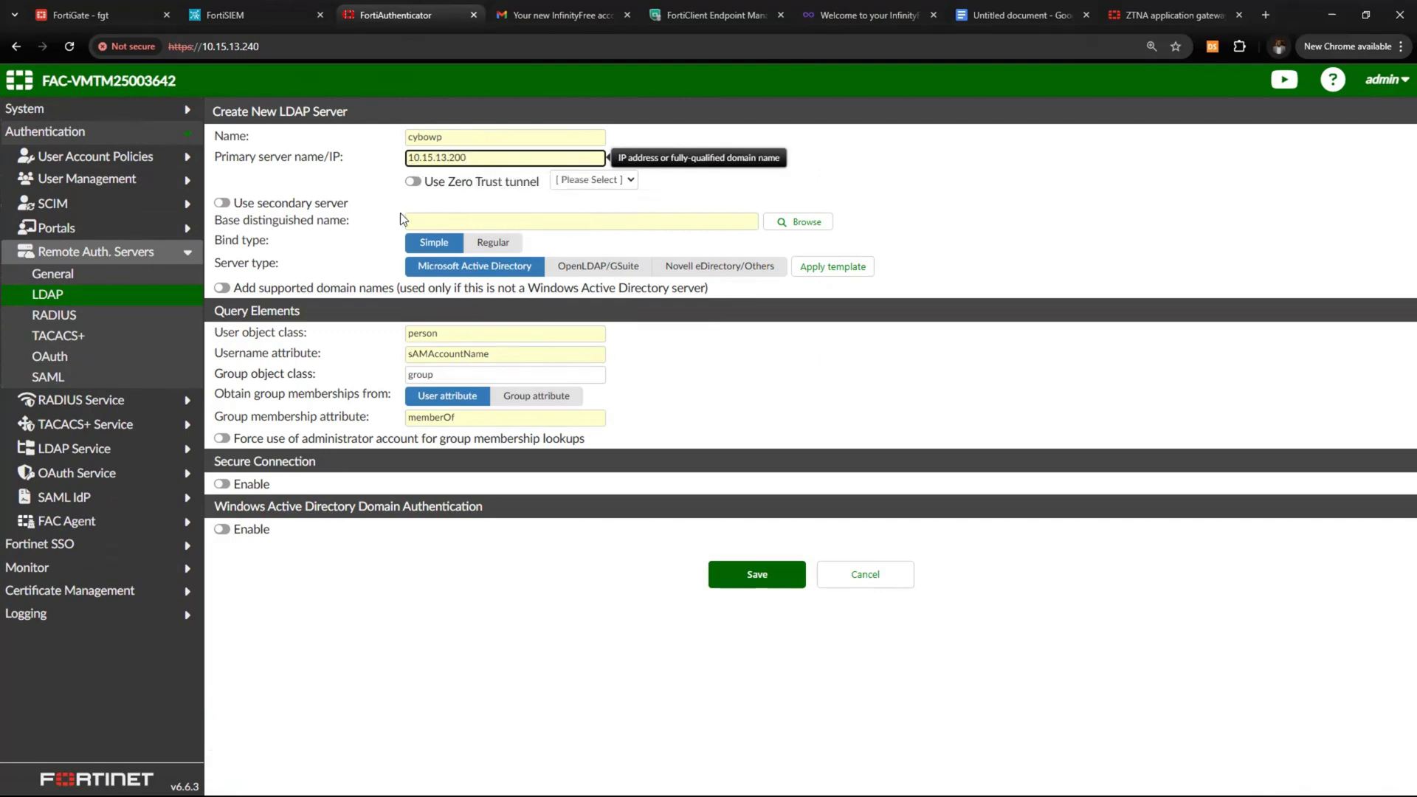
{"action": "left_click", "coordinate": [580, 221]}
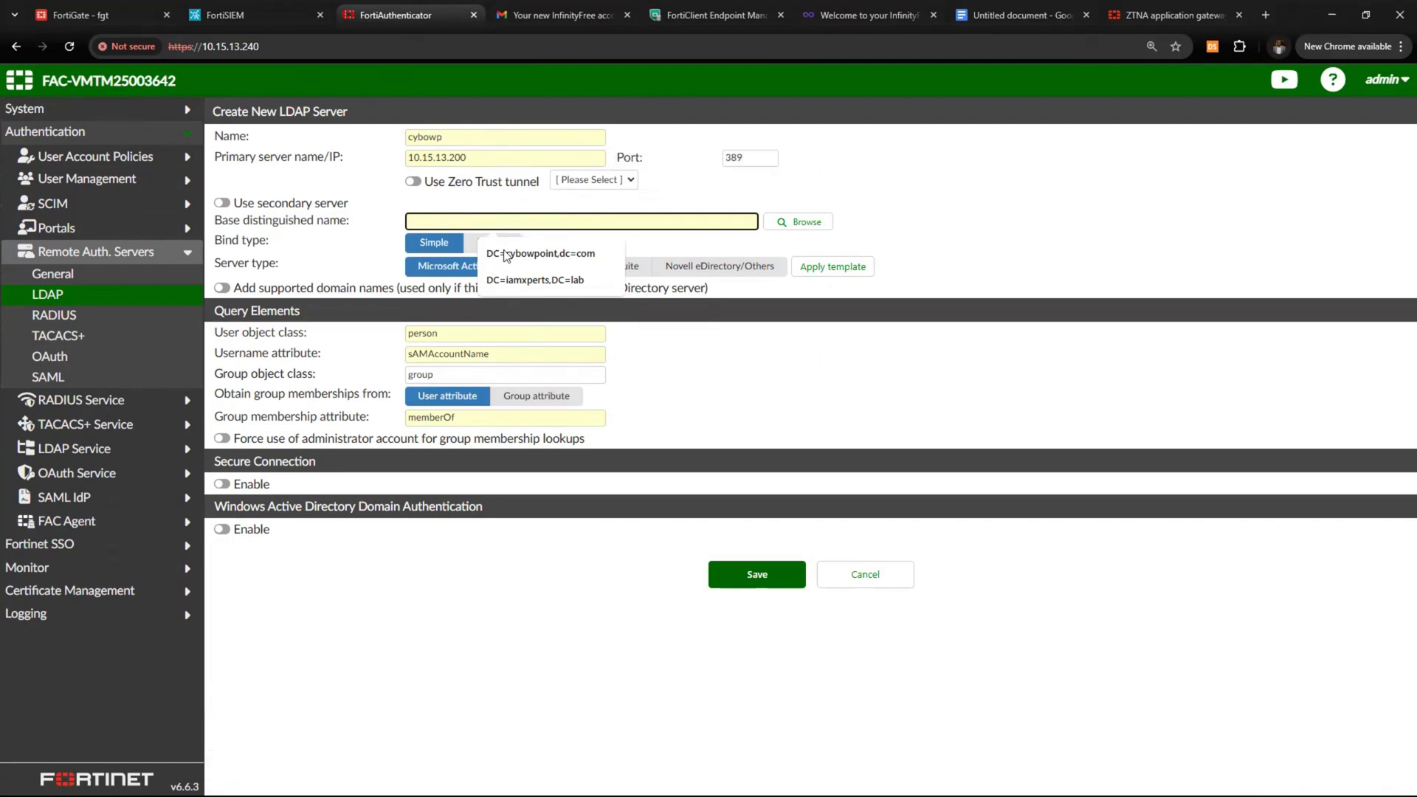
{"action": "left_click", "coordinate": [541, 254]}
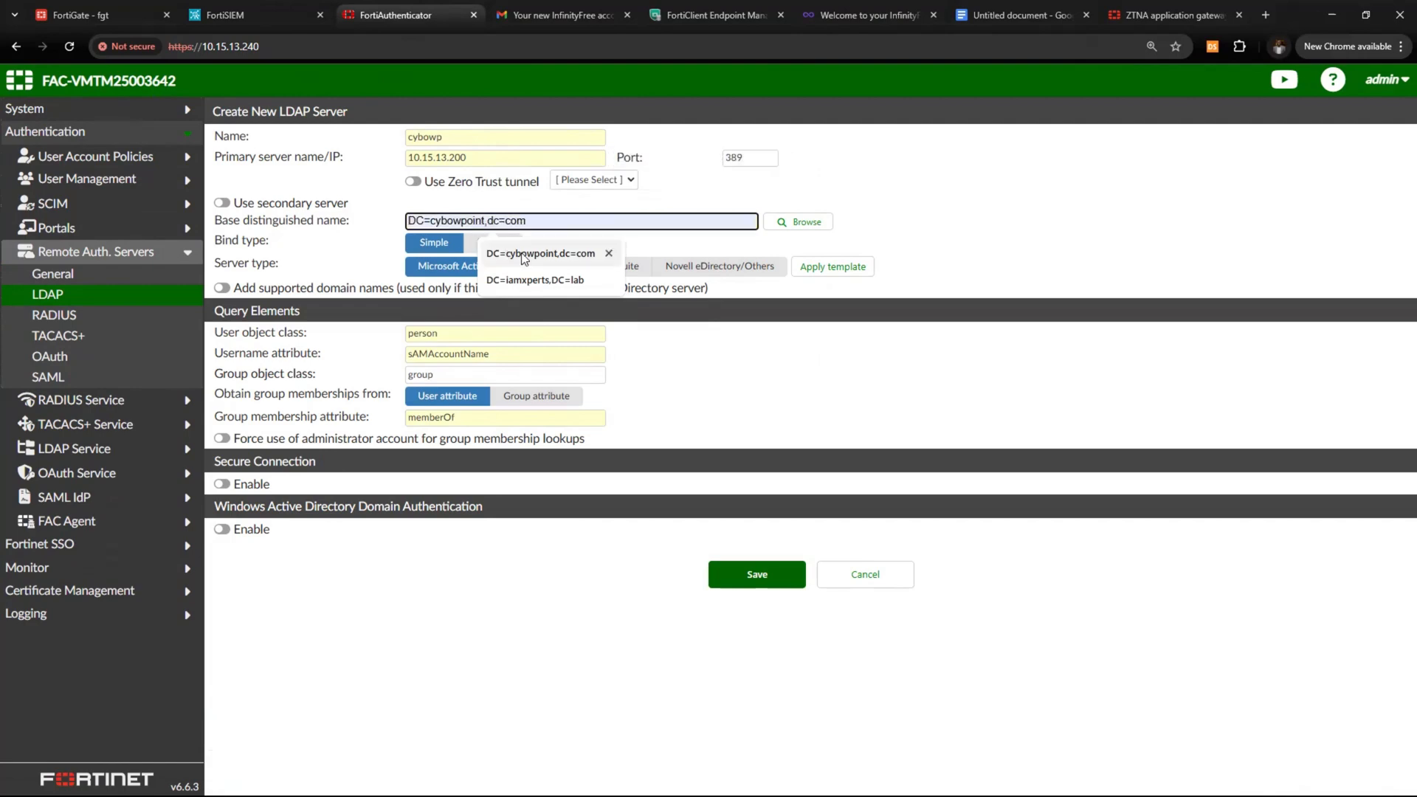
{"action": "left_click", "coordinate": [542, 254]}
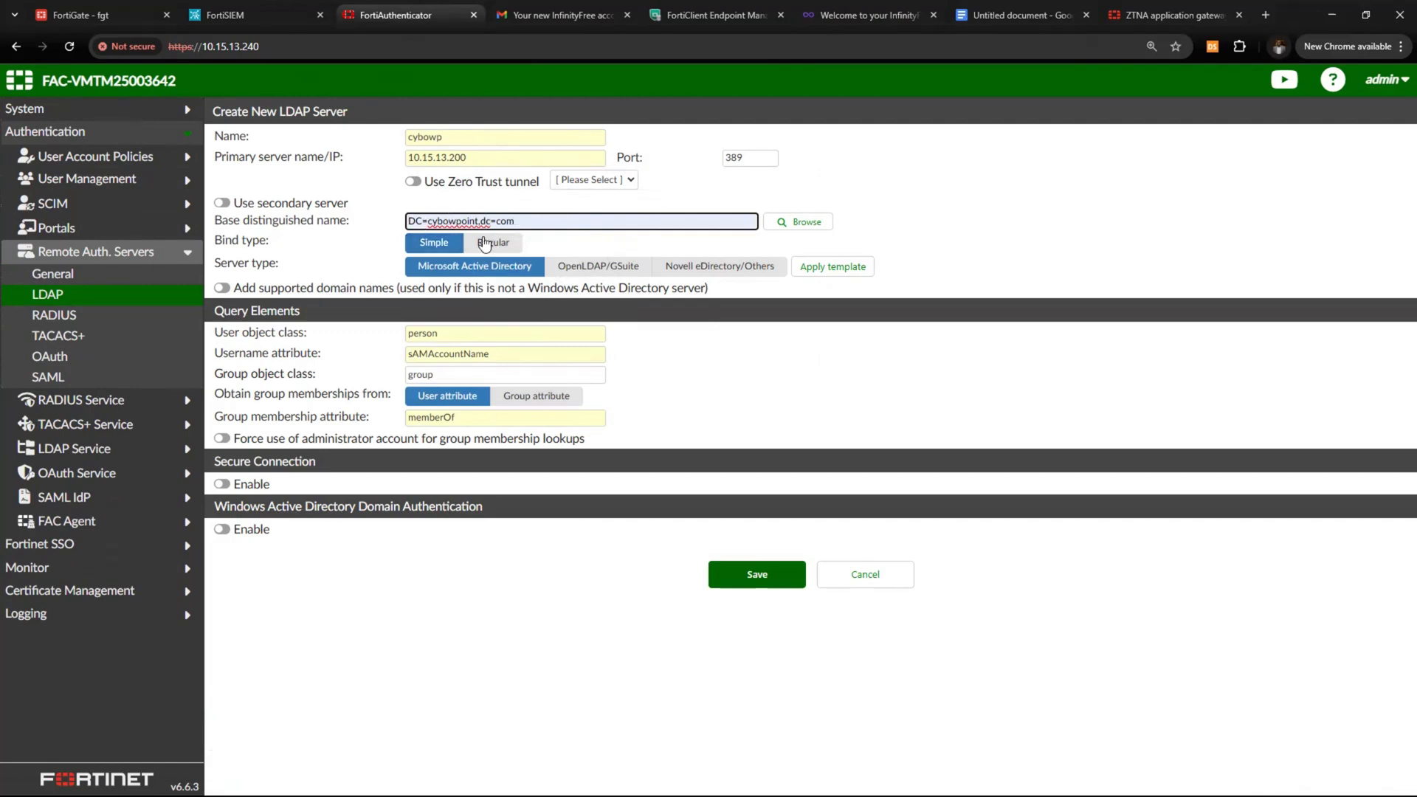
{"action": "mouse_move", "coordinate": [558, 249]}
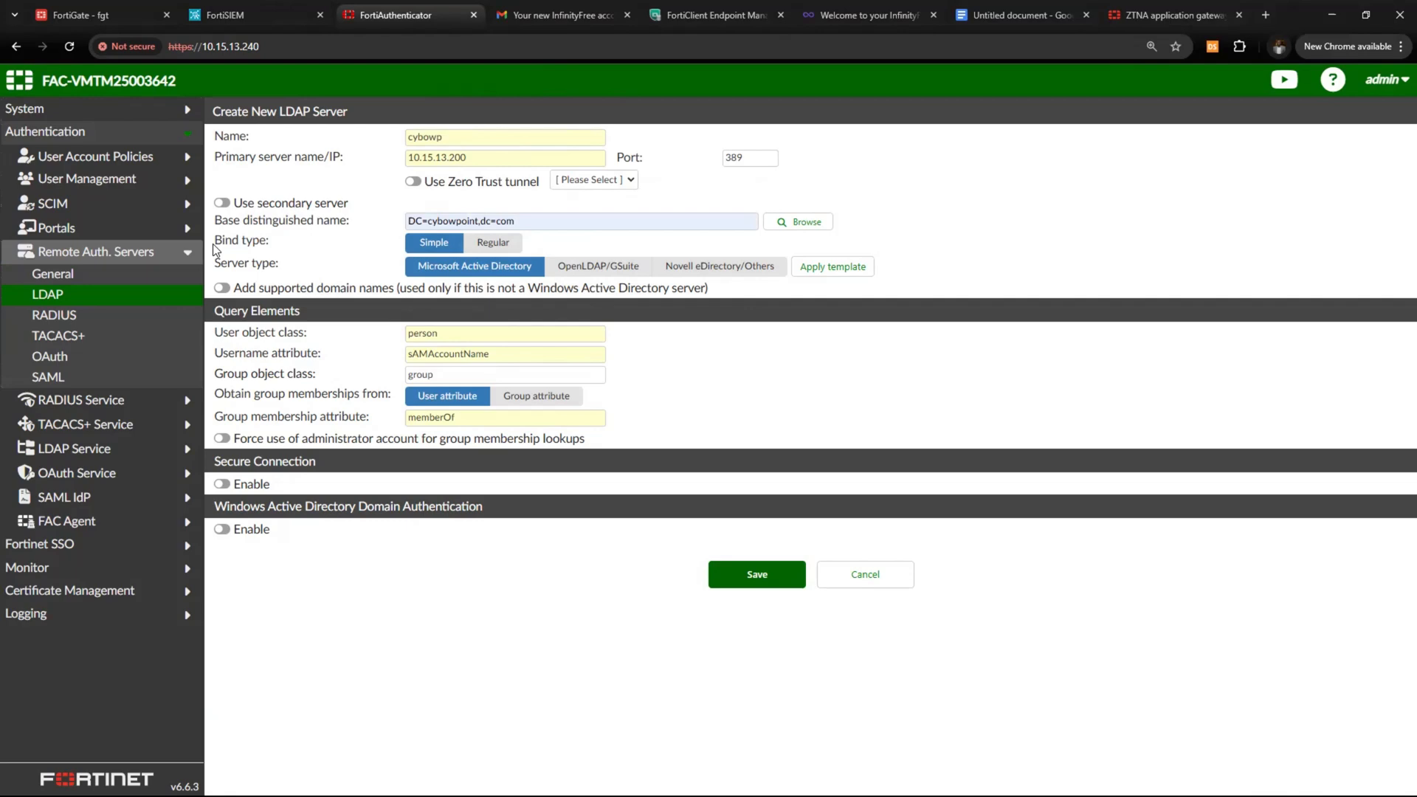
{"action": "left_click", "coordinate": [492, 242]}
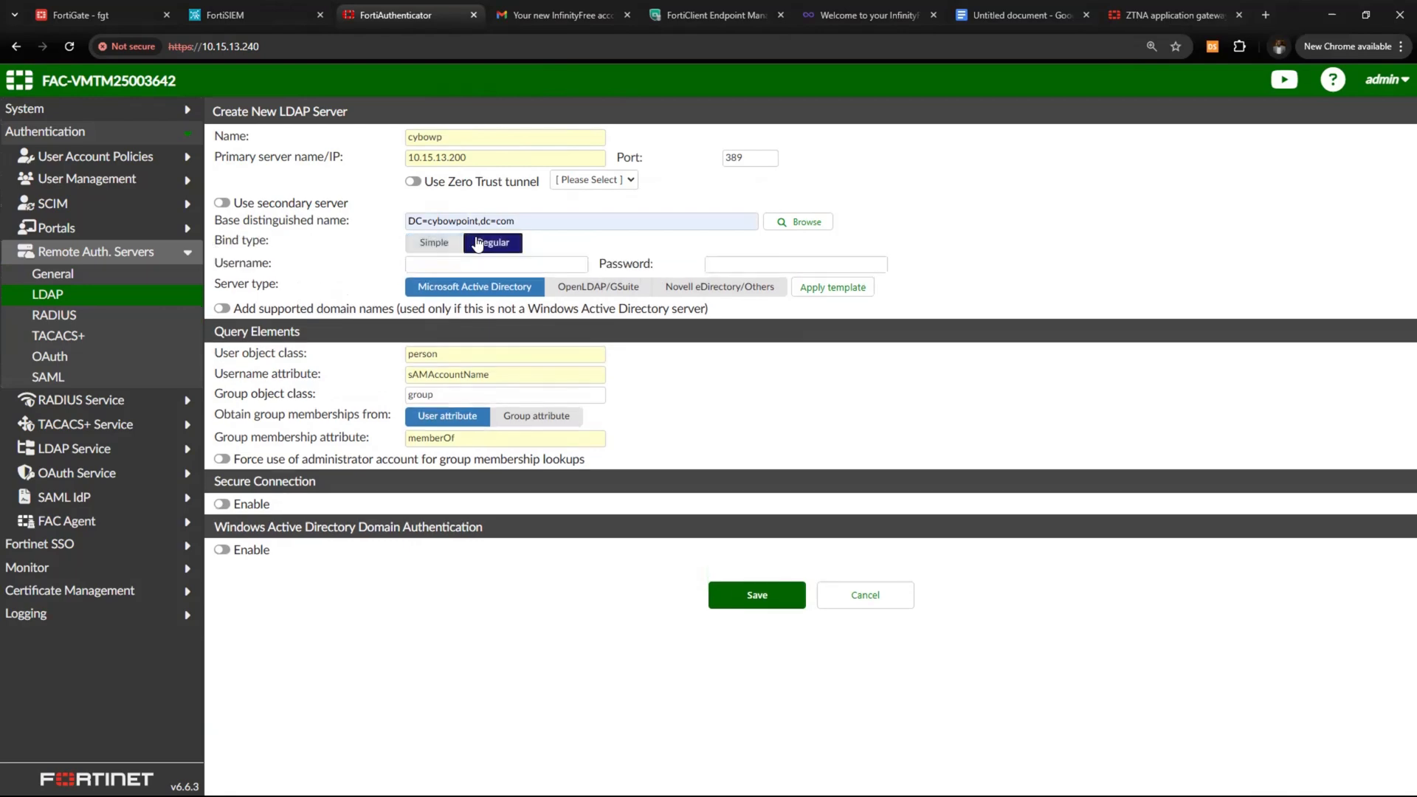
{"action": "left_click", "coordinate": [491, 242]}
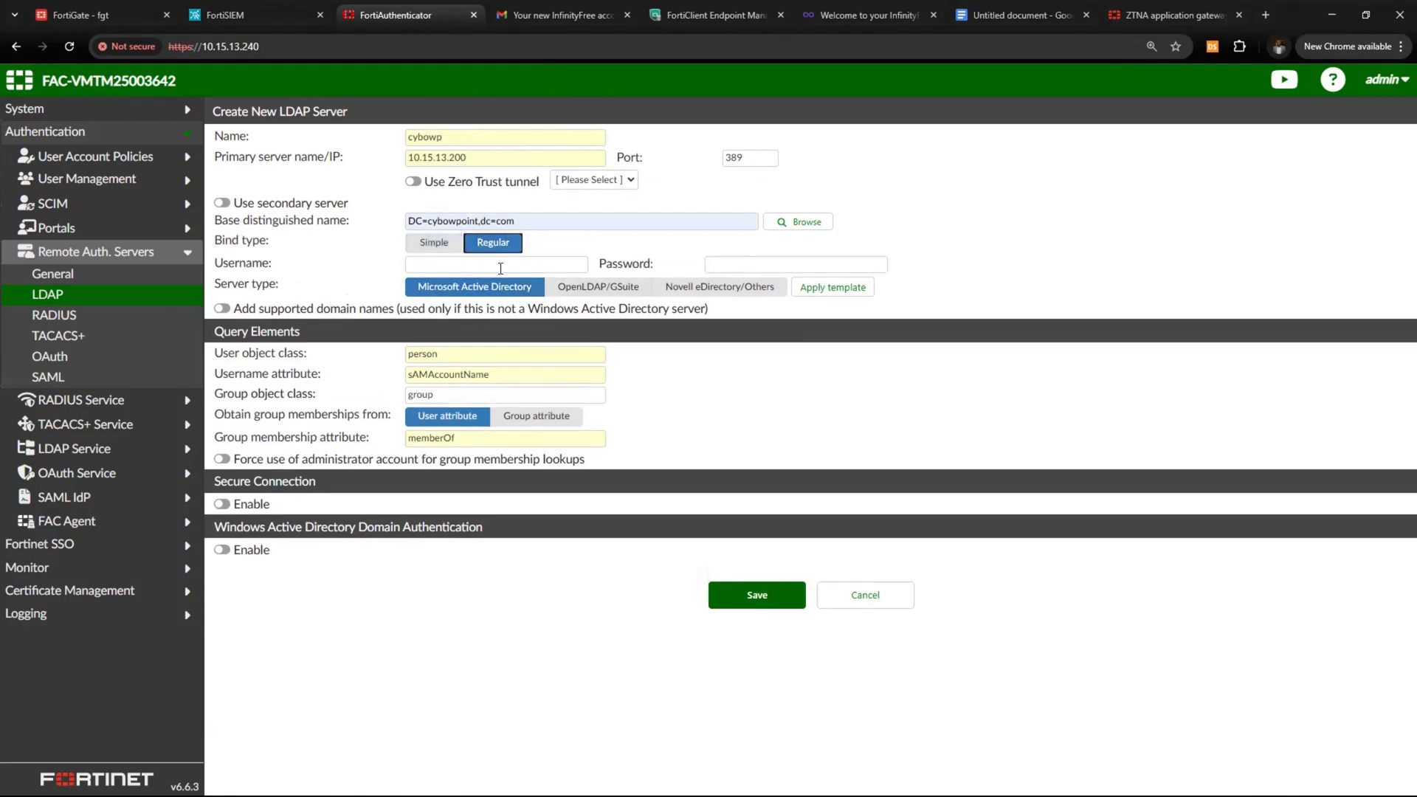
{"action": "left_click", "coordinate": [497, 263]}
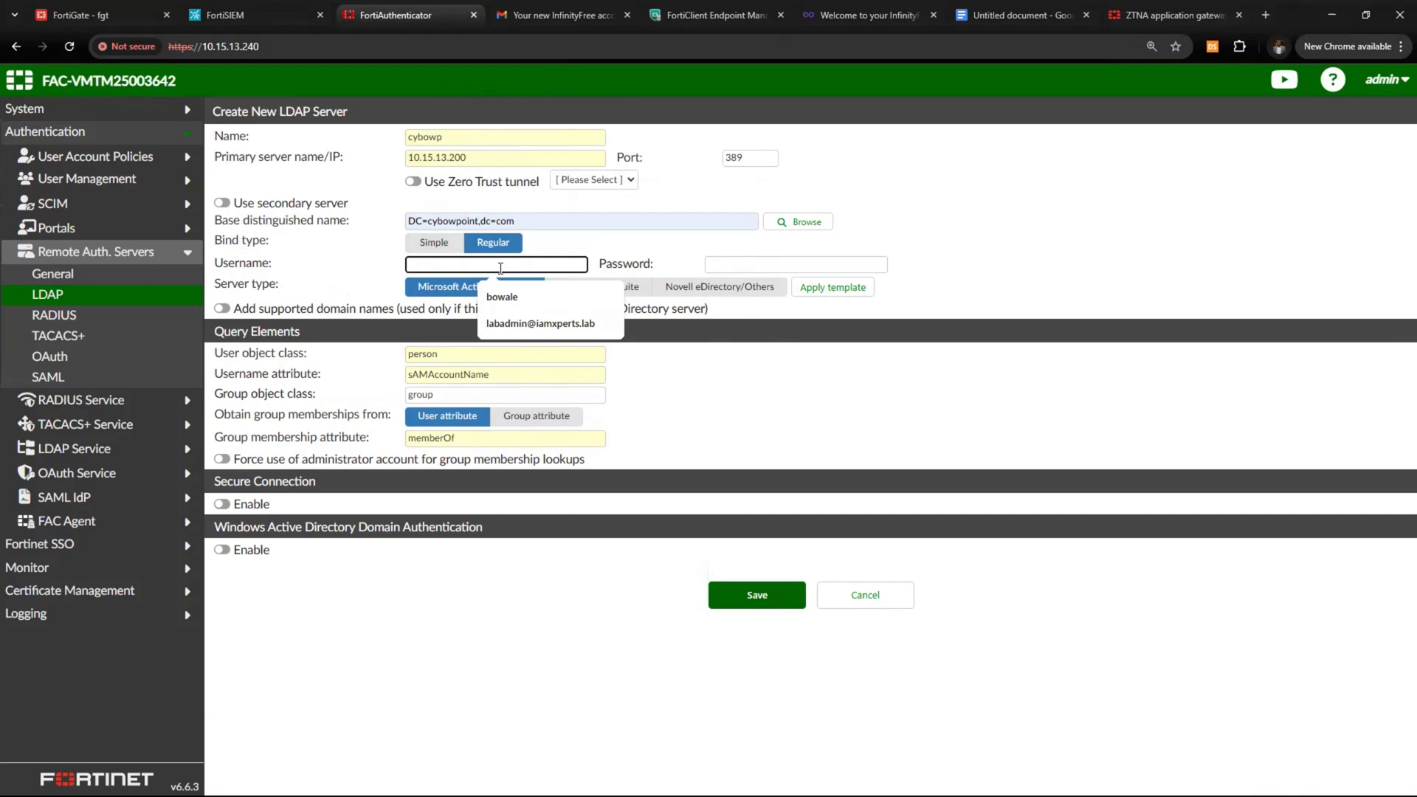
{"action": "left_click", "coordinate": [502, 297]}
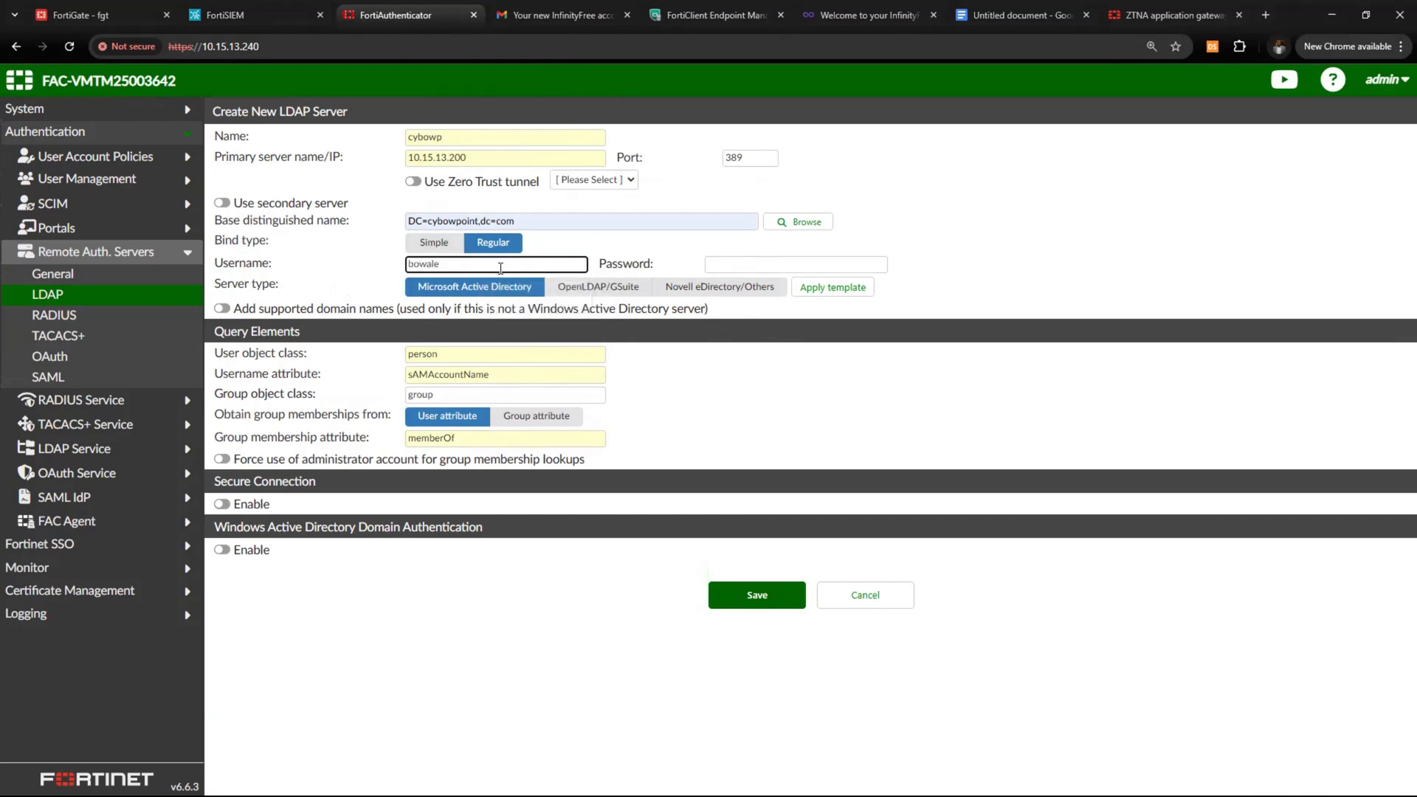
{"action": "type", "text": "@cybowpoint.com"}
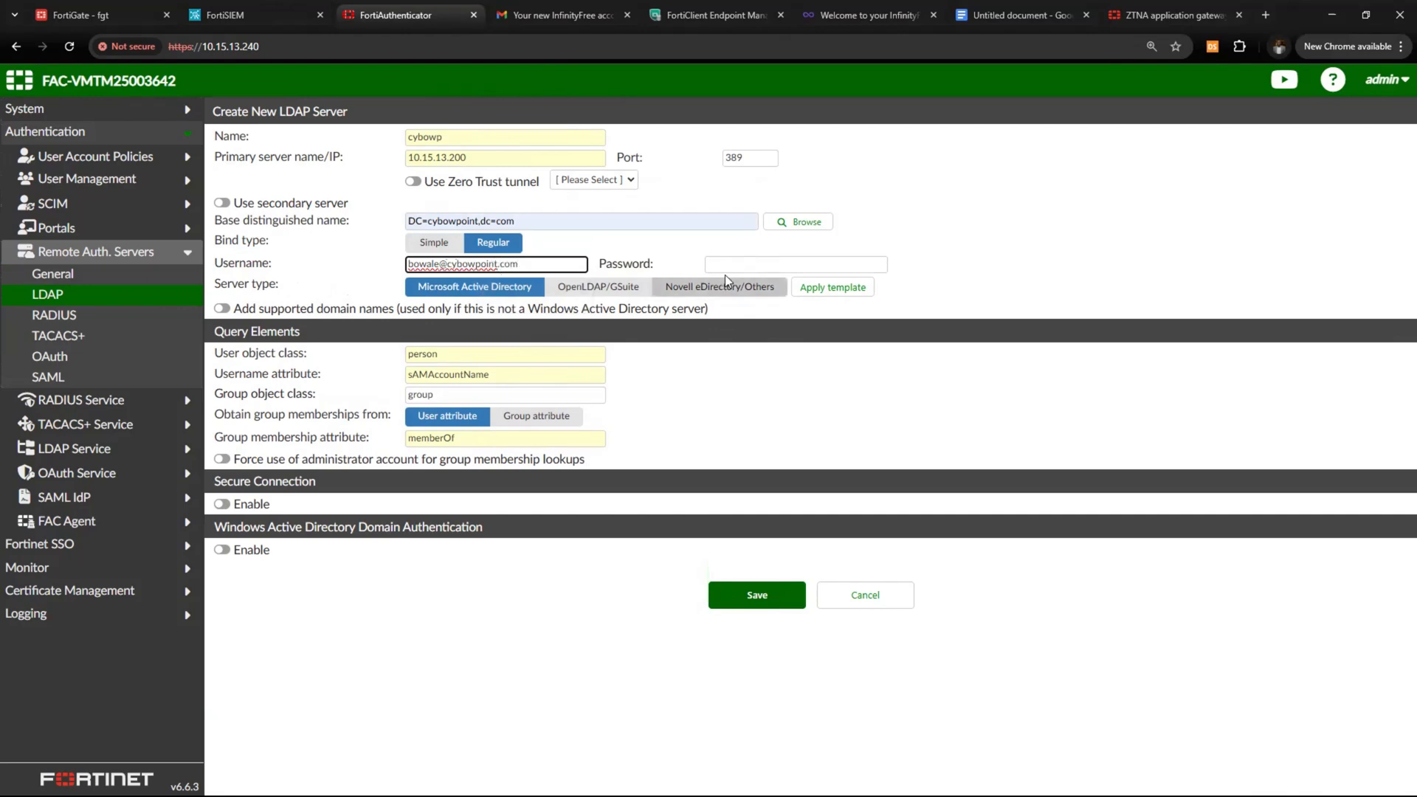
{"action": "left_click", "coordinate": [795, 264]}
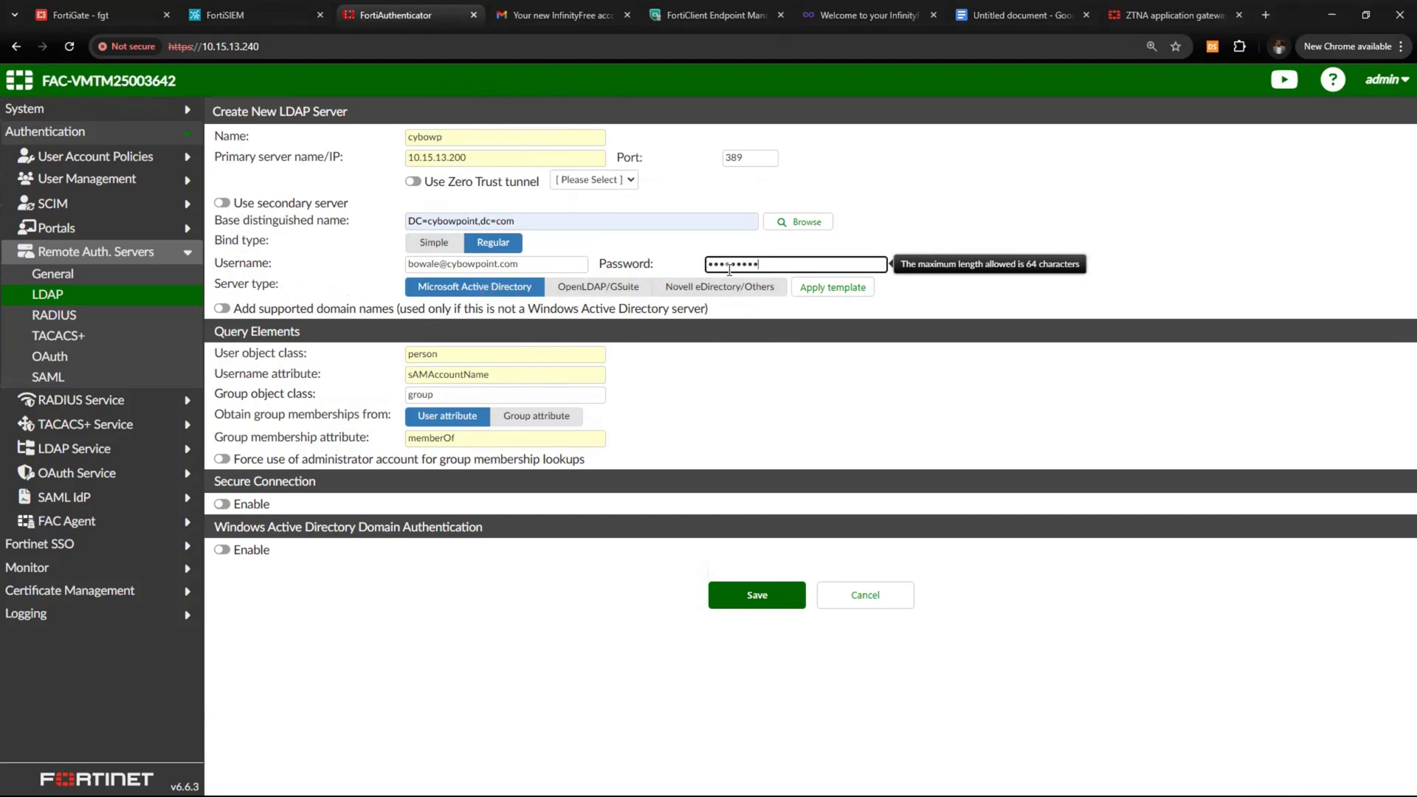
{"action": "type", "text": "•••••"}
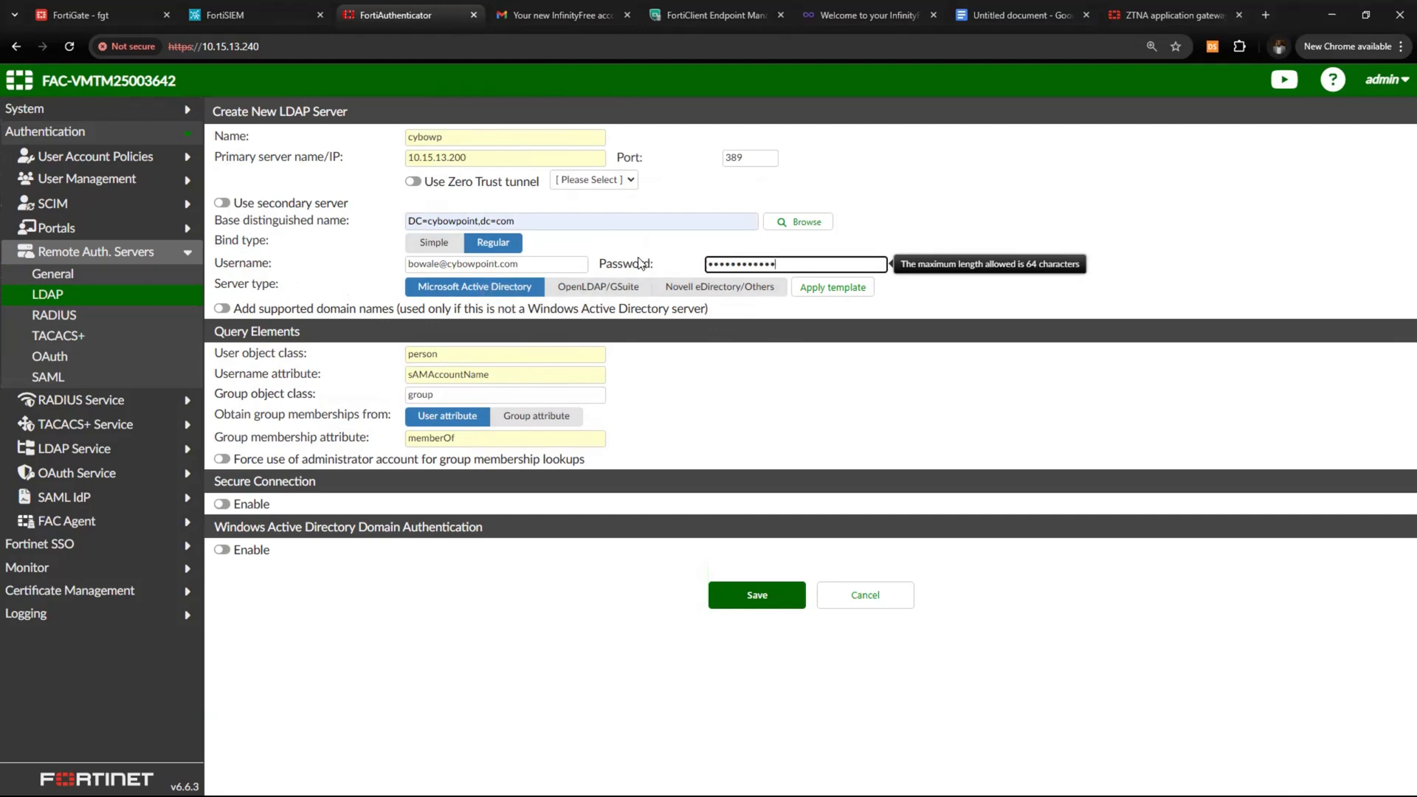
{"action": "left_click", "coordinate": [797, 221]}
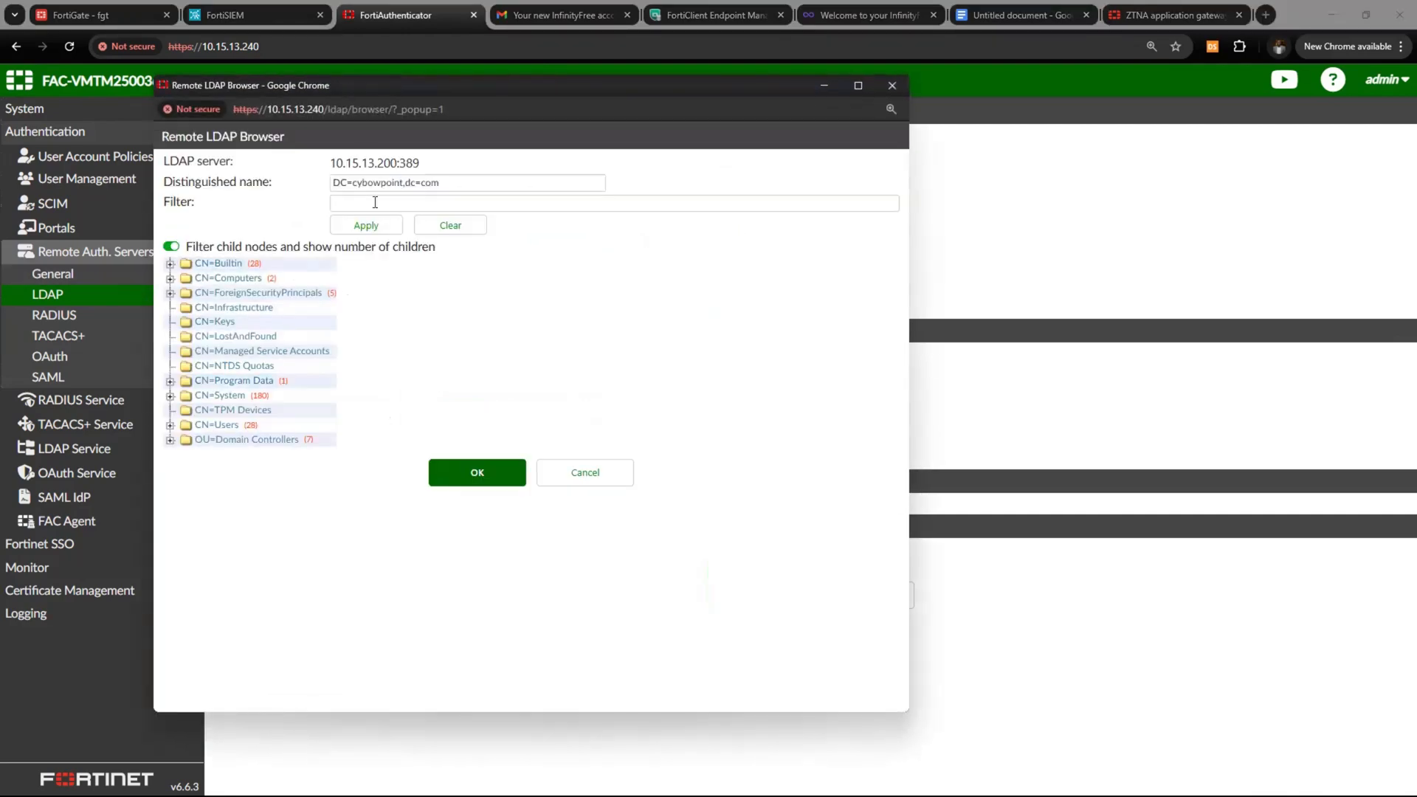
- Close the remote LDAP directory browser and return to the unsaved server form
{"action": "double_click", "coordinate": [374, 163]}
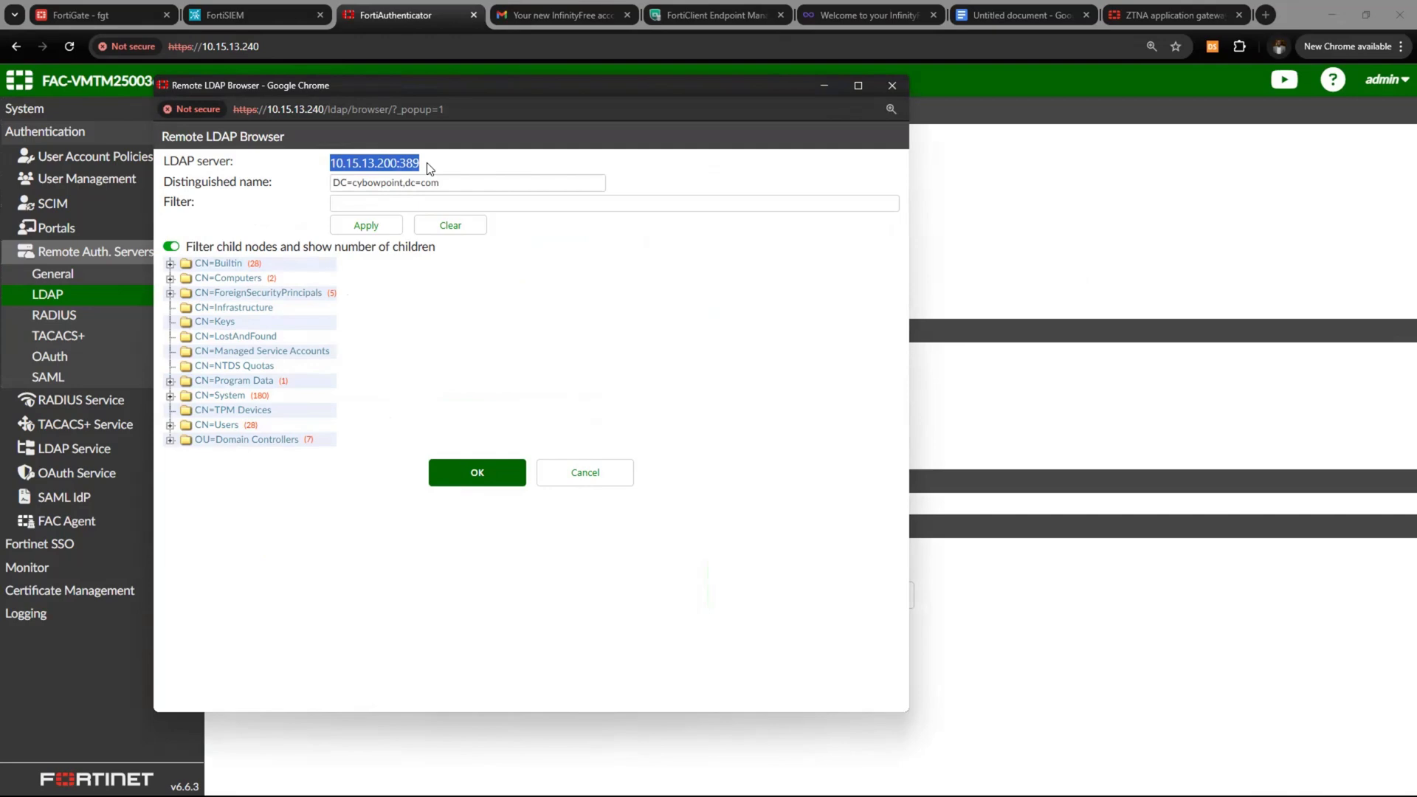
{"action": "mouse_move", "coordinate": [579, 489]}
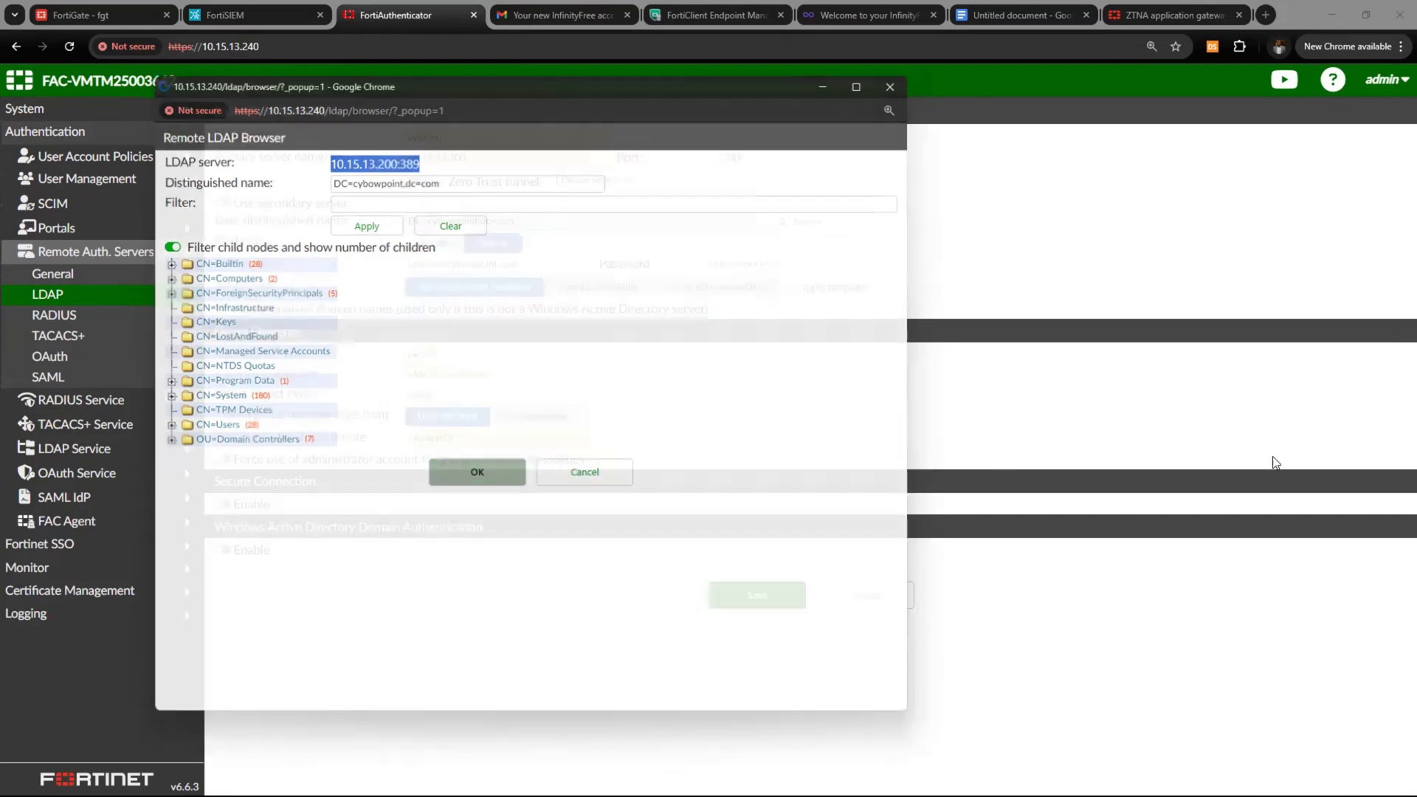
{"action": "left_click", "coordinate": [476, 472]}
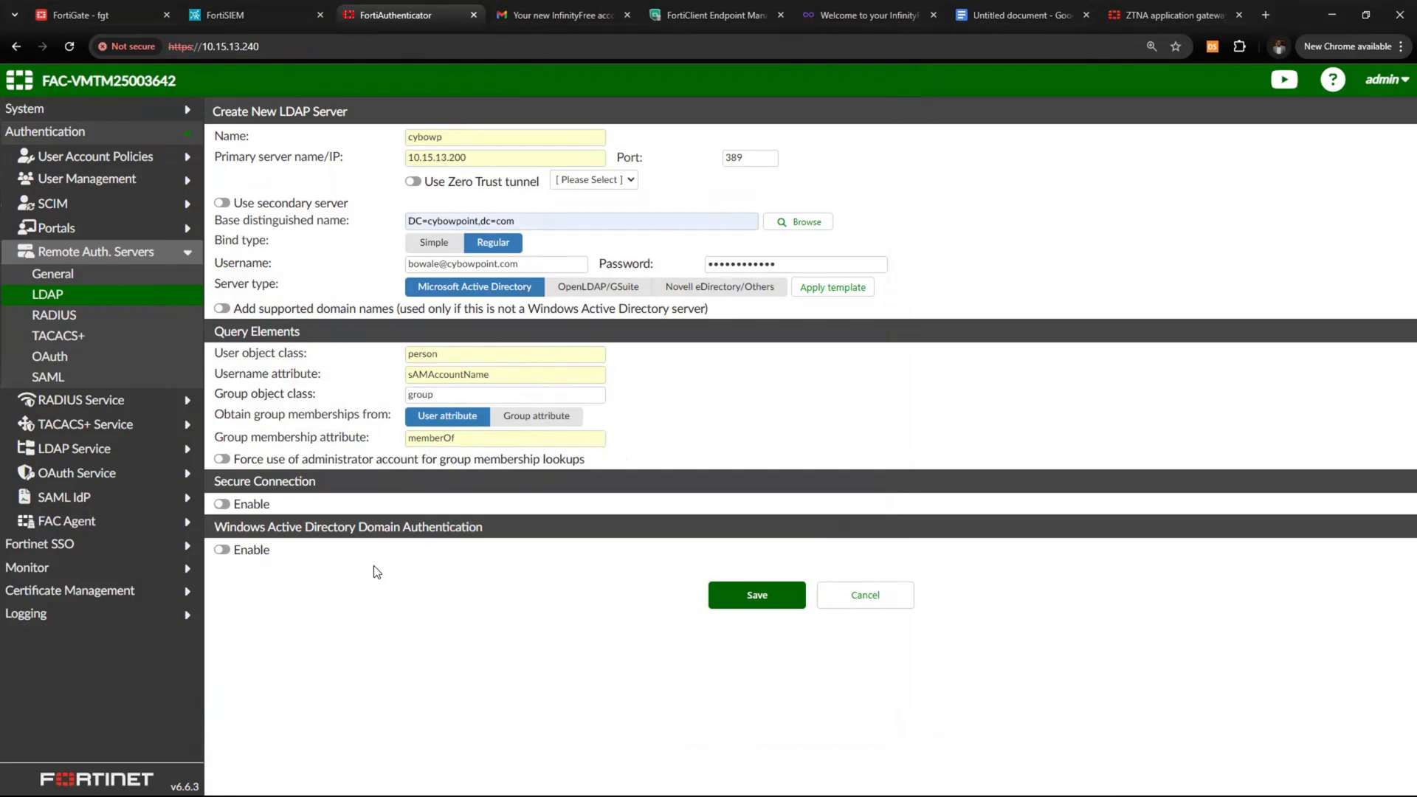
{"action": "mouse_move", "coordinate": [372, 373]}
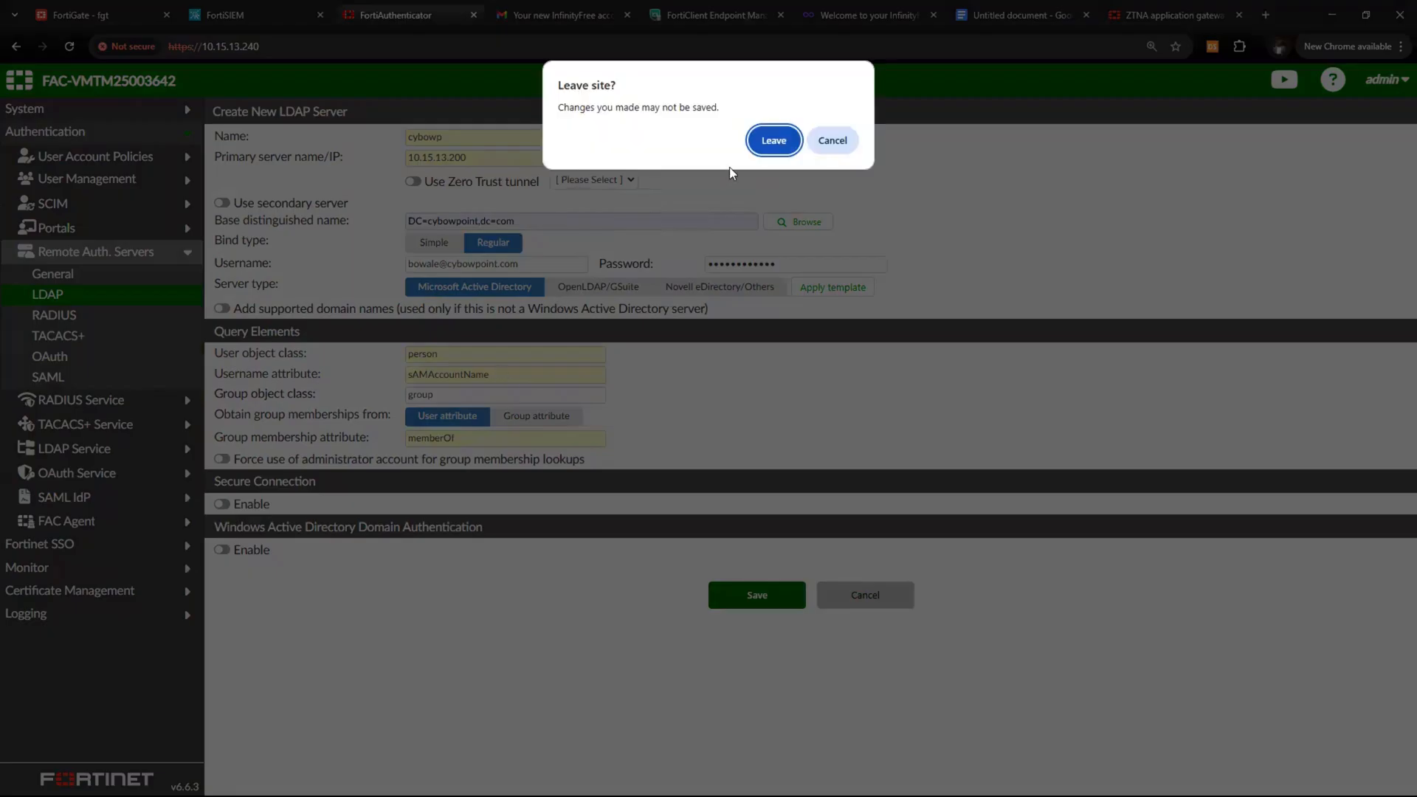
- Discard the new server draft, cancel out of Cybowpoint's settings, and return to Google Docs
{"action": "left_click", "coordinate": [773, 140]}
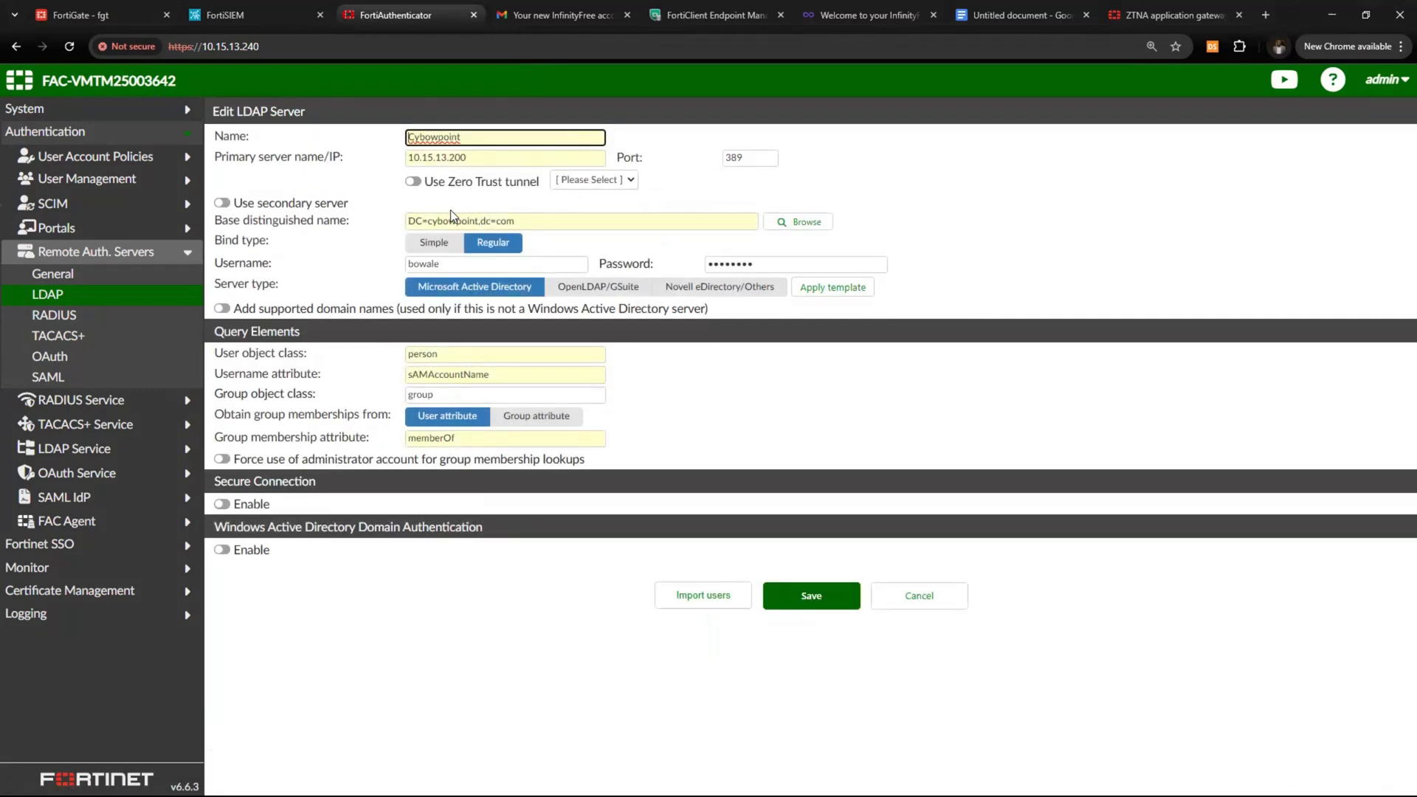
{"action": "mouse_move", "coordinate": [918, 596]}
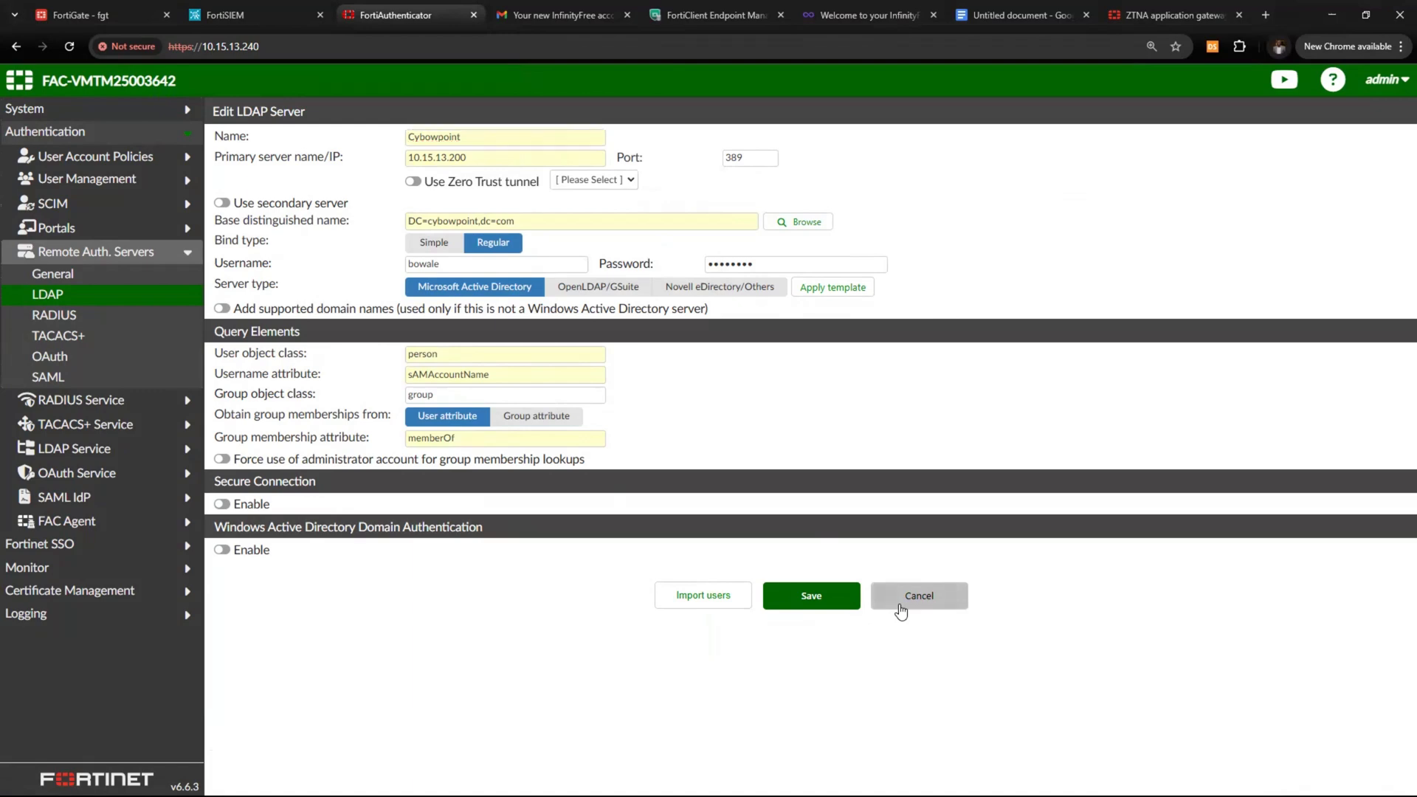
{"action": "left_click", "coordinate": [918, 595]}
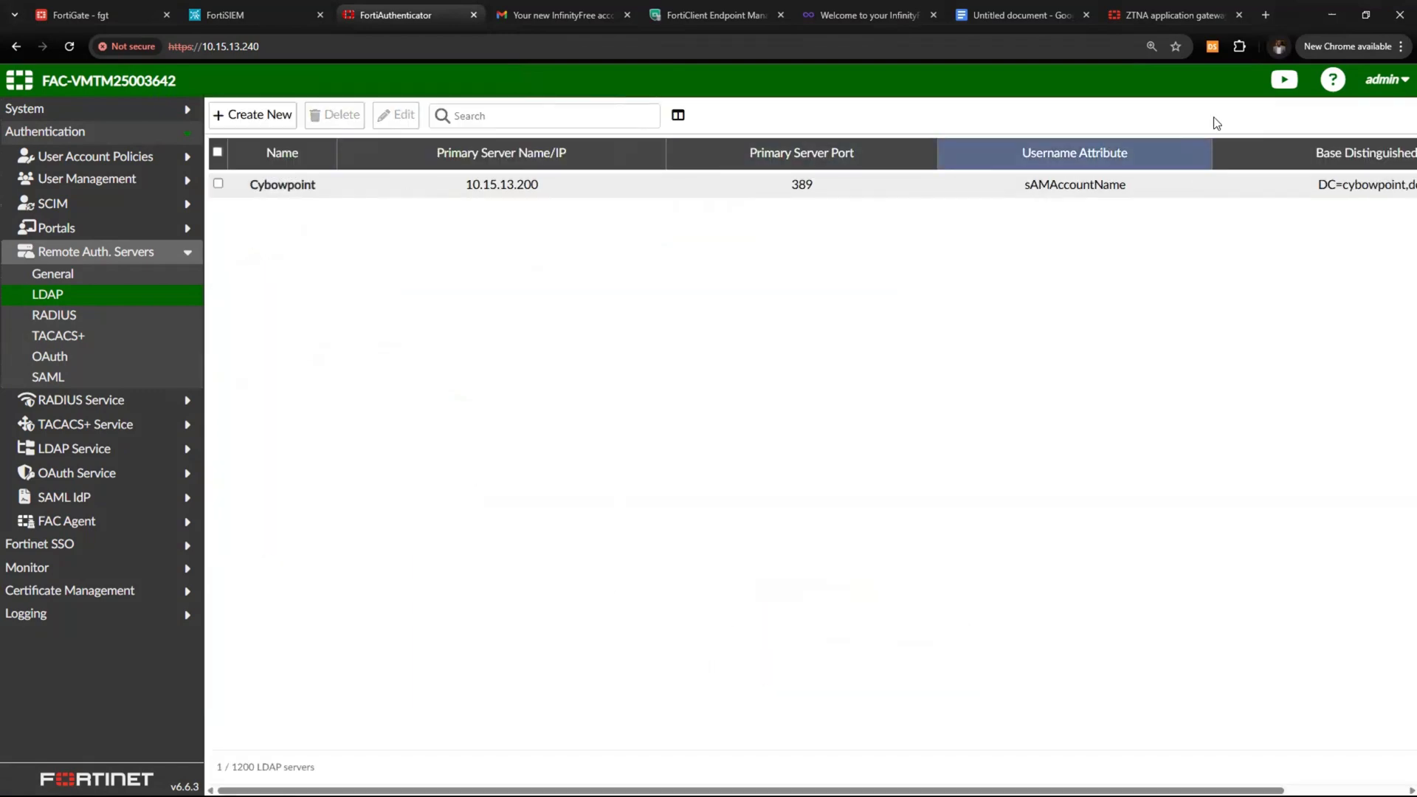
{"action": "left_click", "coordinate": [1012, 15]}
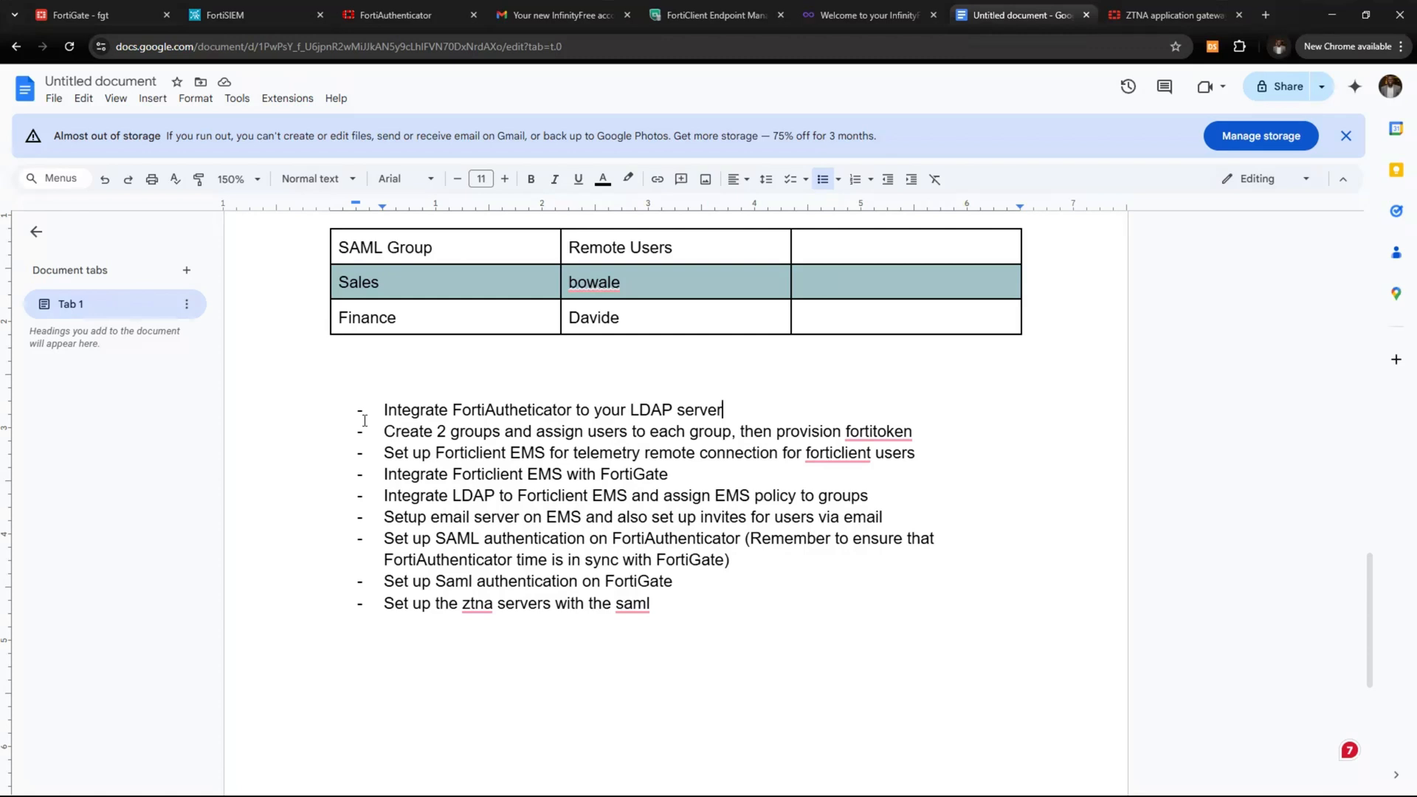
- Add 'Import Remote Users' as a checklist item after the LDAP integration task
{"action": "left_click_drag", "start_coordinate": [384, 410], "coordinate": [723, 410]}
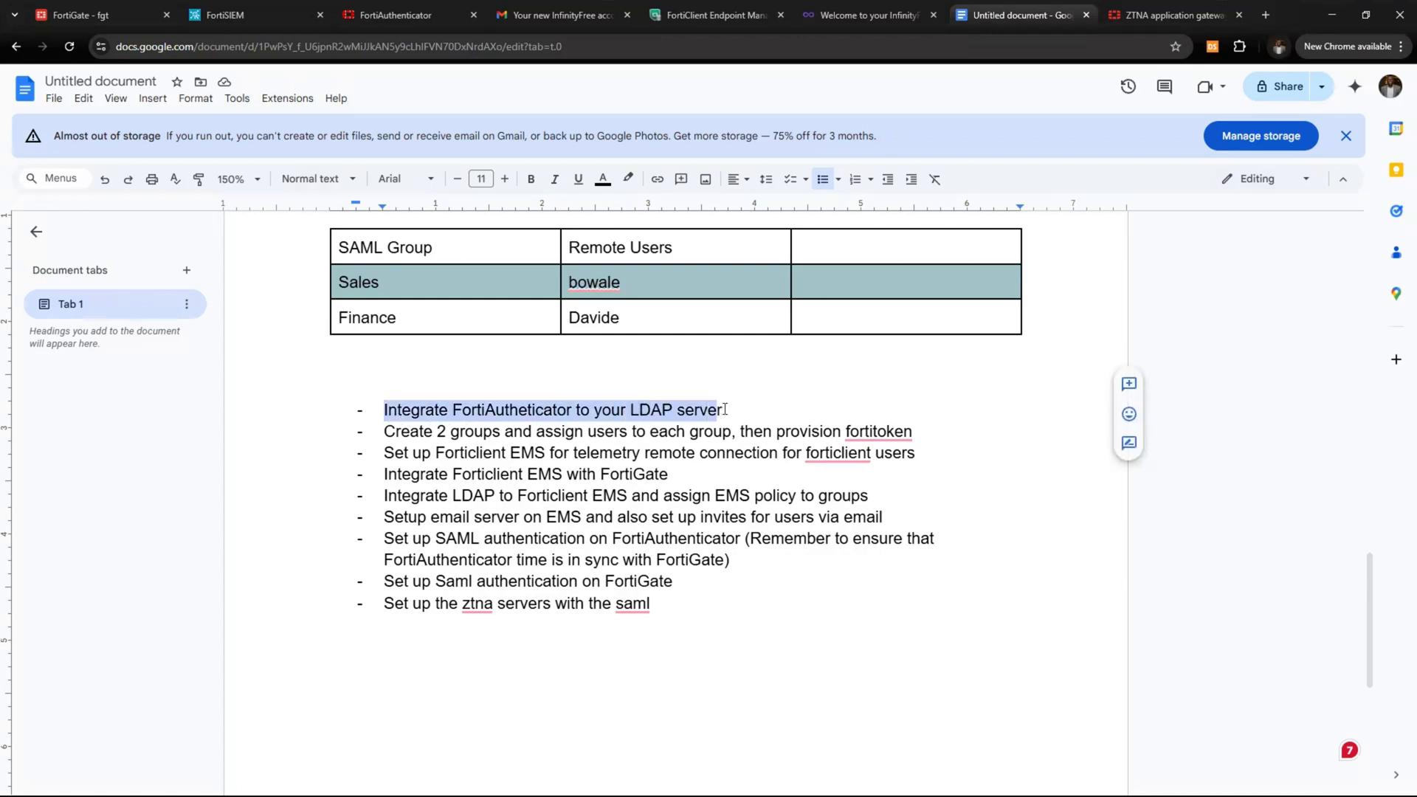
{"action": "left_click", "coordinate": [727, 409]}
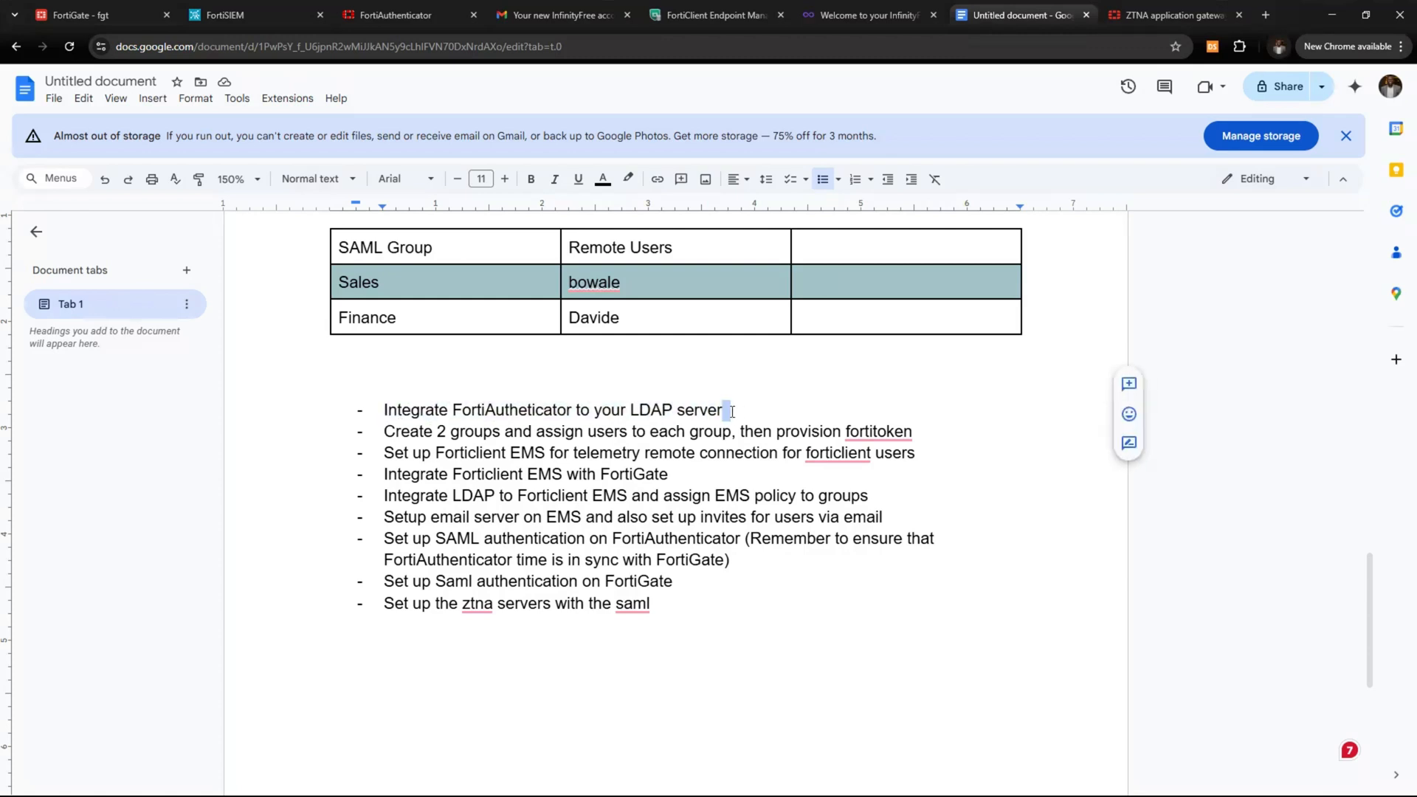
{"action": "type", "text": "Impo"}
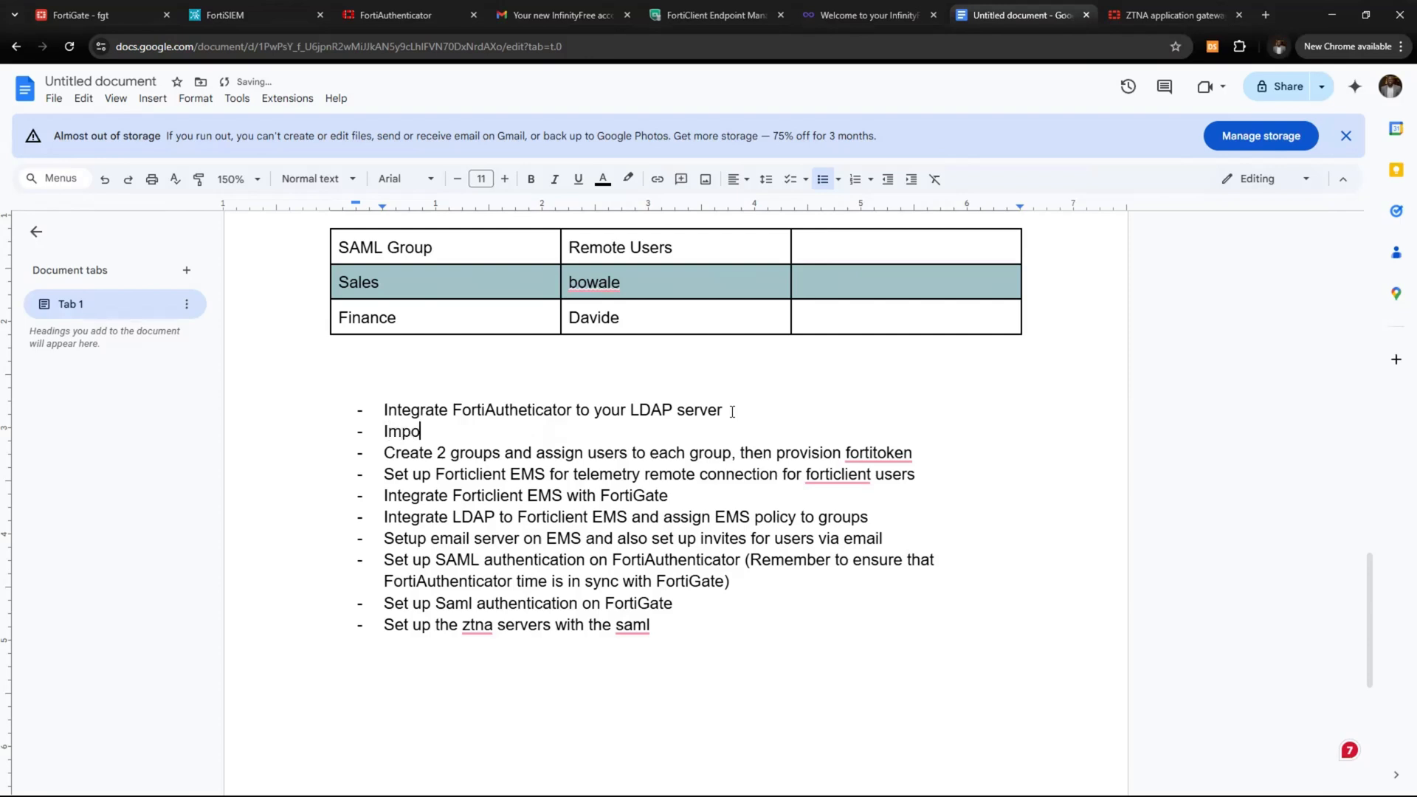
{"action": "type", "text": "rt"}
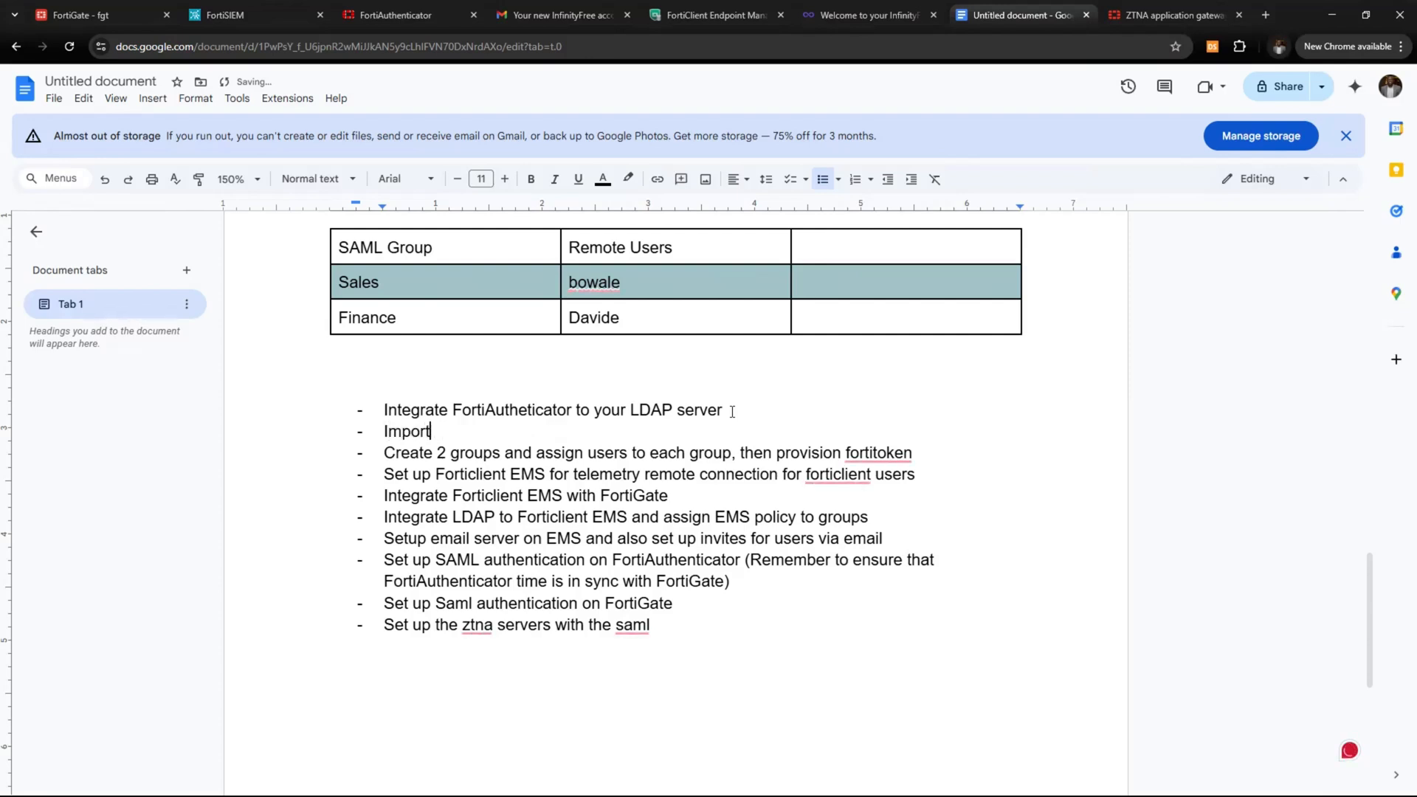
{"action": "type", "text": "Remote"}
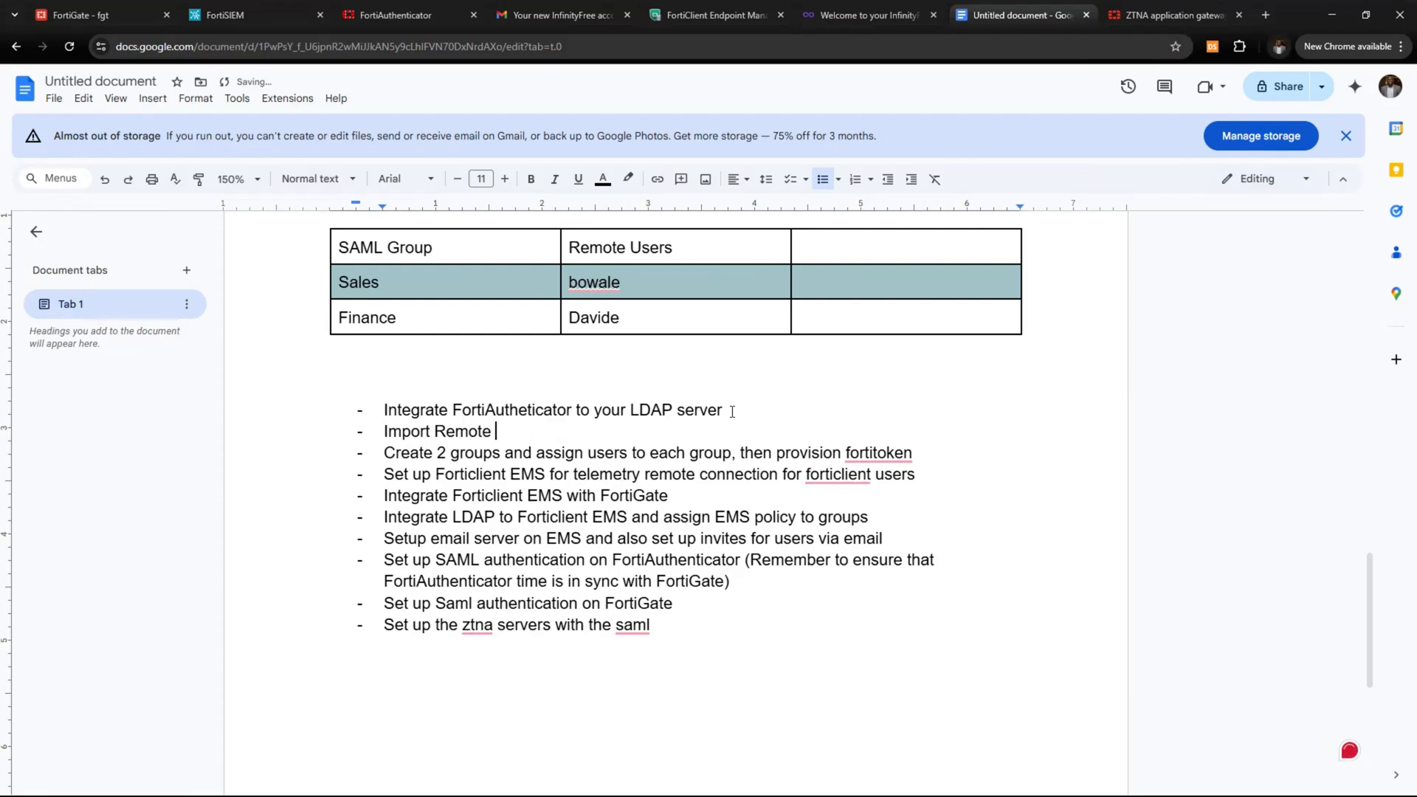
{"action": "type", "text": "Users"}
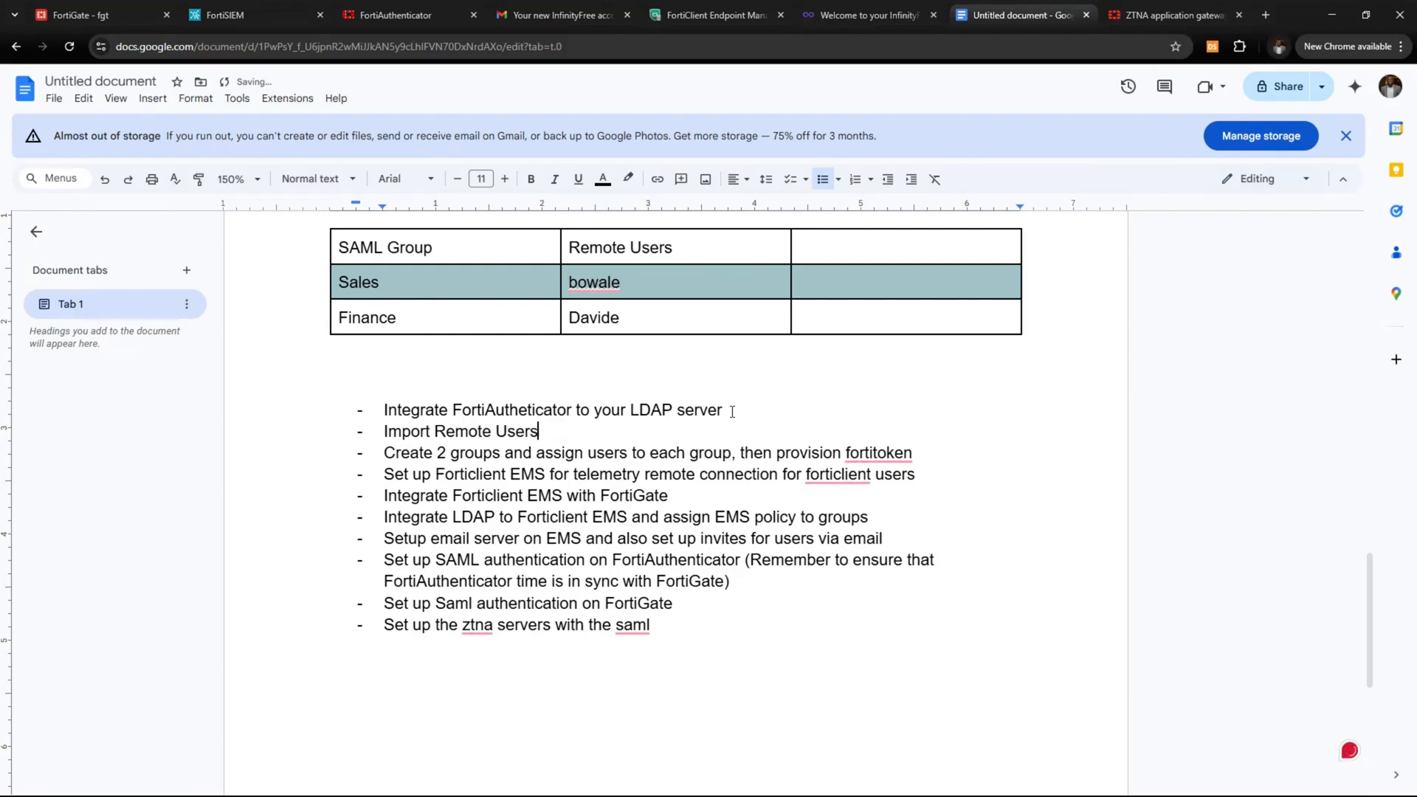
{"action": "mouse_move", "coordinate": [397, 15]}
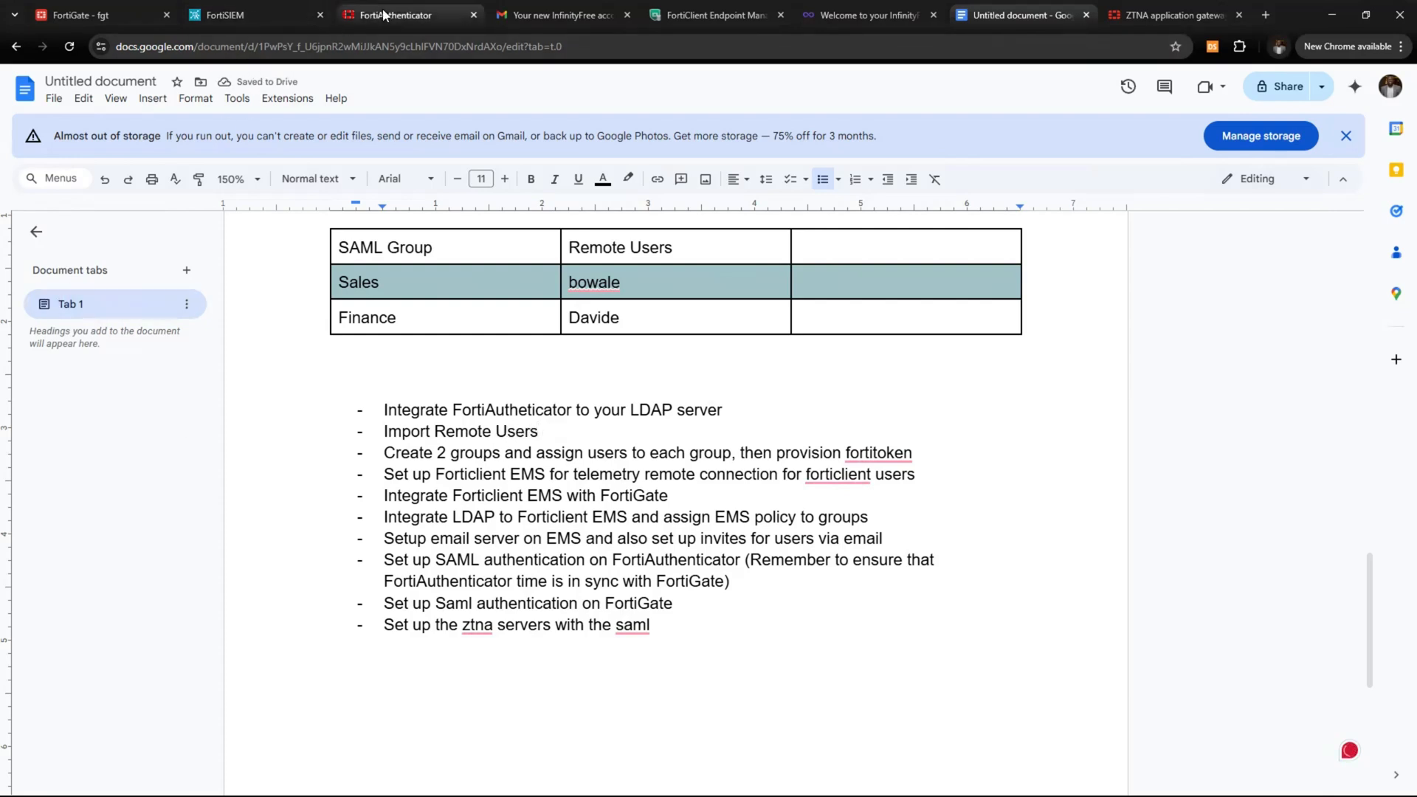
- Go to the Remote LDAP Users list under User Management
{"action": "left_click", "coordinate": [402, 16]}
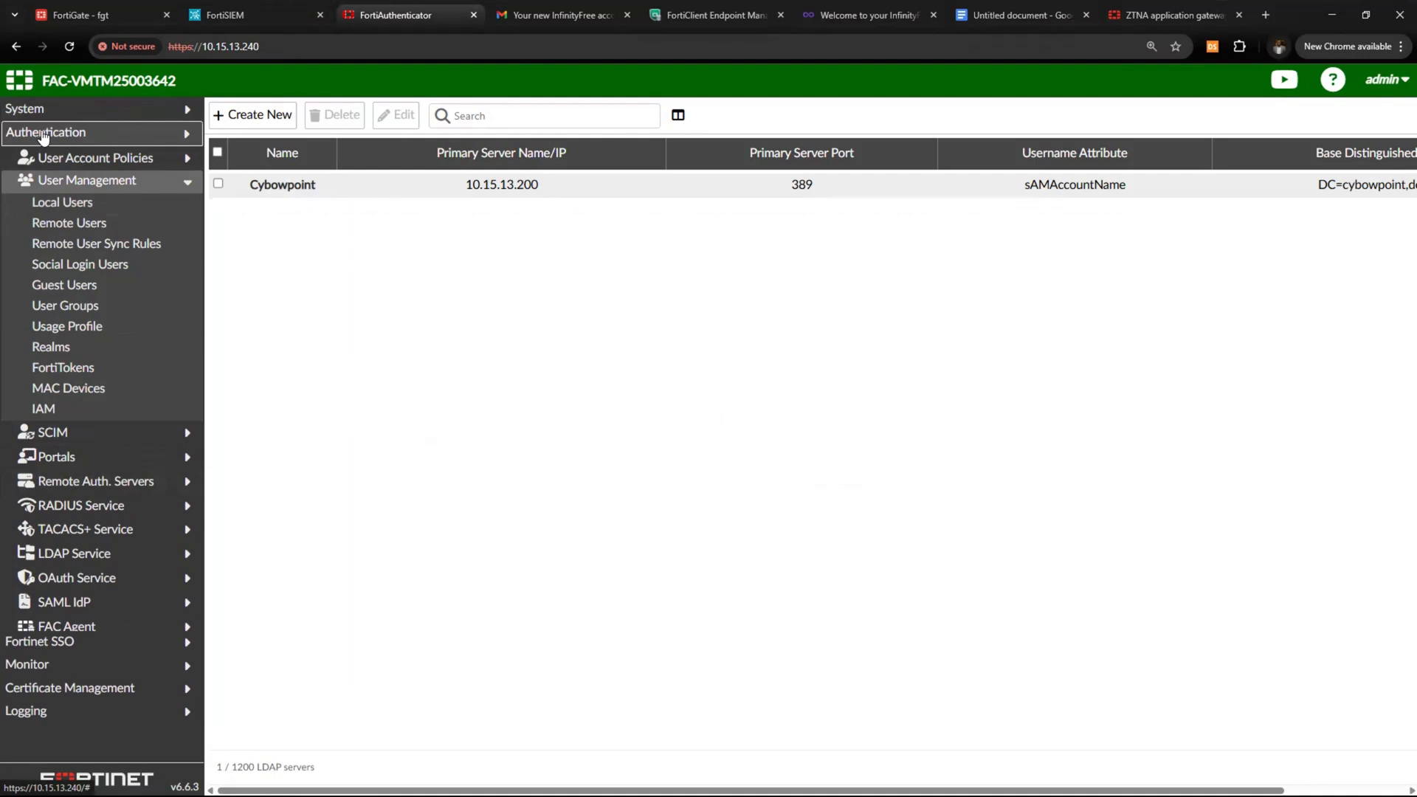
{"action": "left_click", "coordinate": [87, 180]}
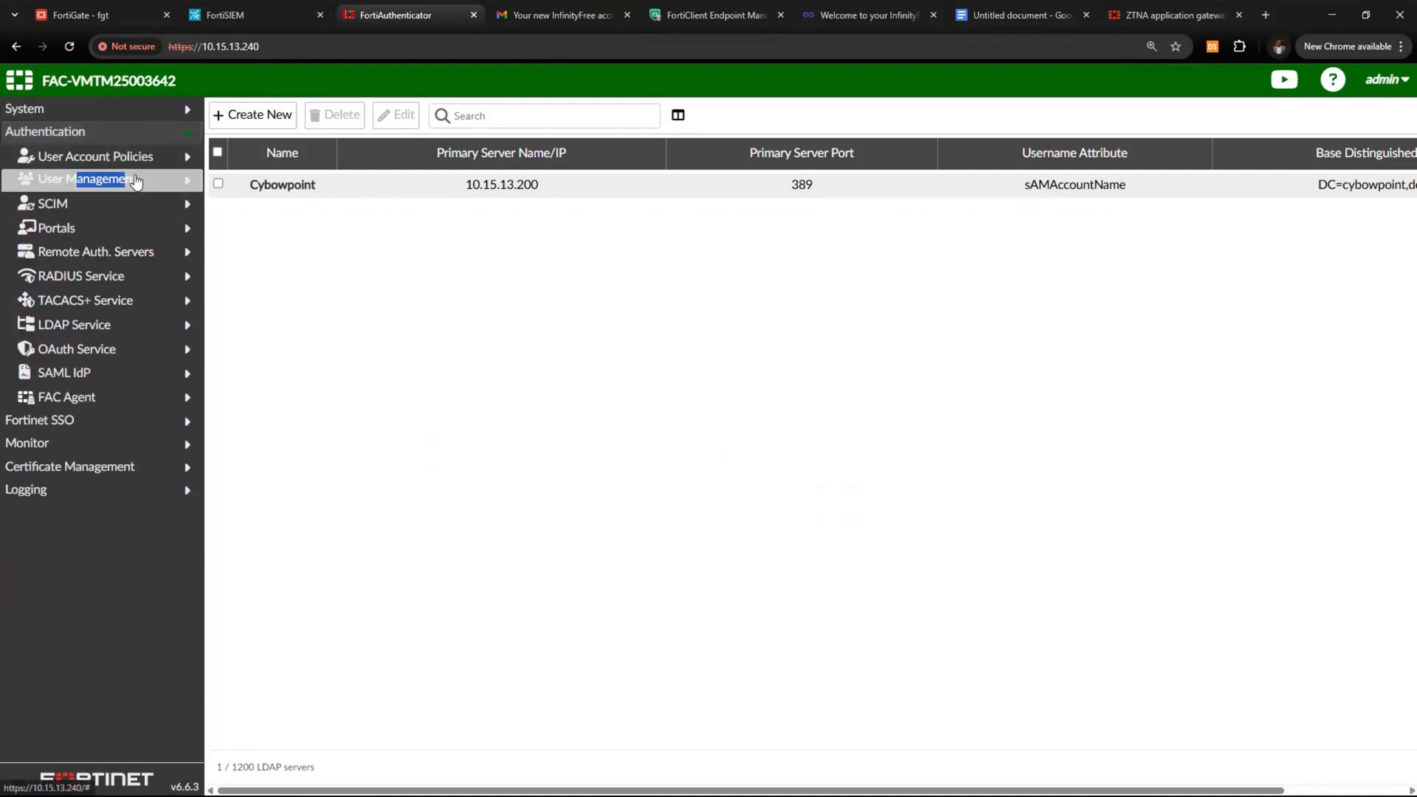
{"action": "left_click", "coordinate": [86, 178]}
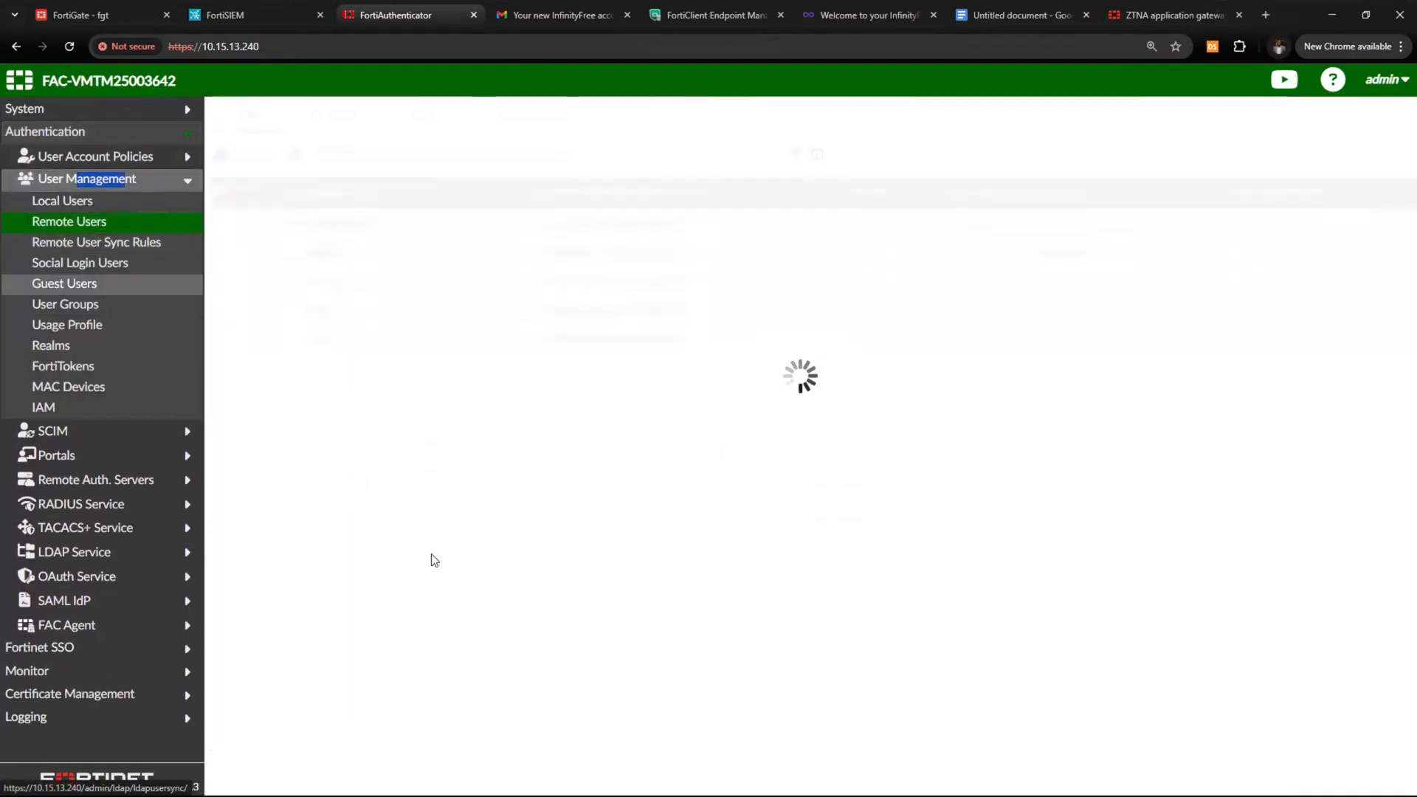
{"action": "left_click", "coordinate": [69, 222]}
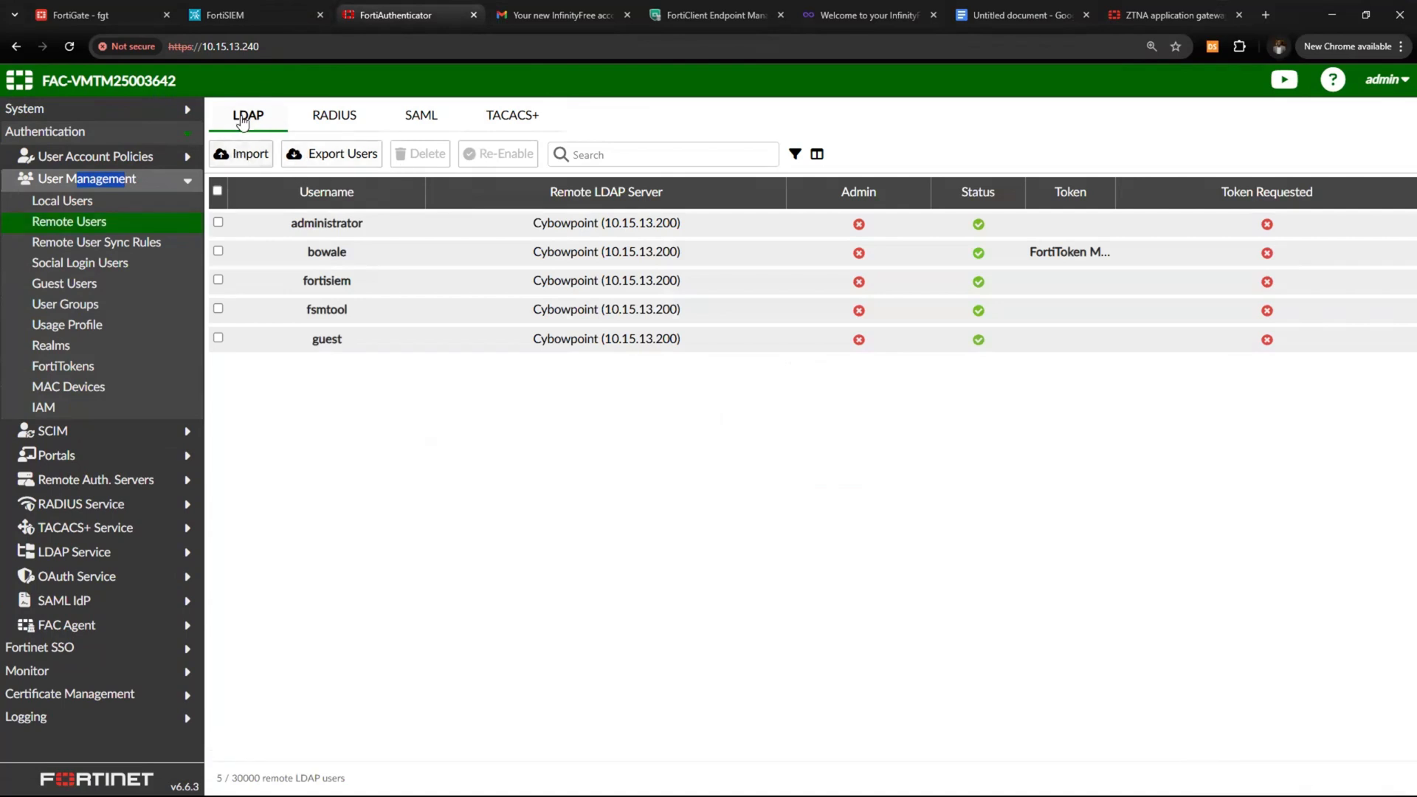
{"action": "left_click", "coordinate": [334, 115]}
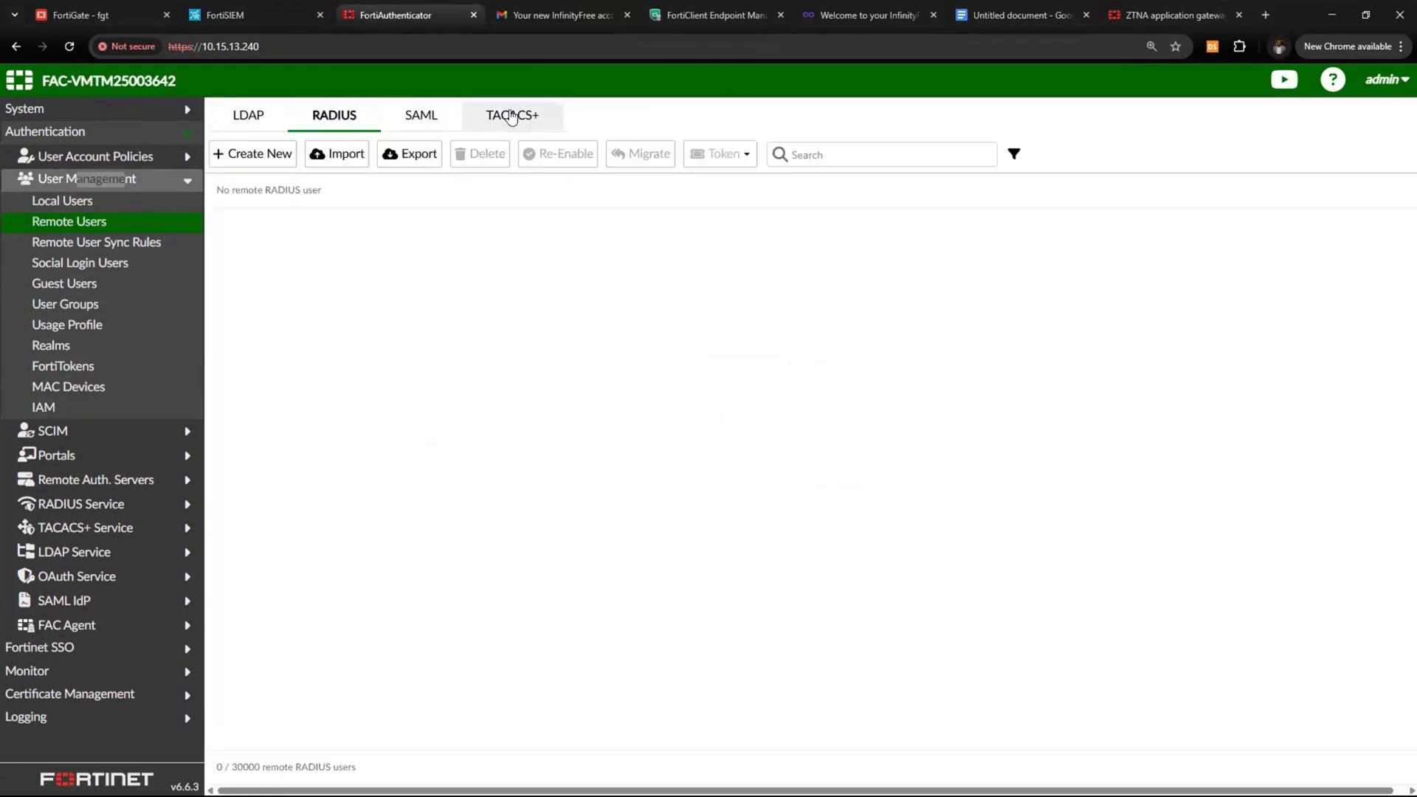
{"action": "left_click", "coordinate": [248, 116]}
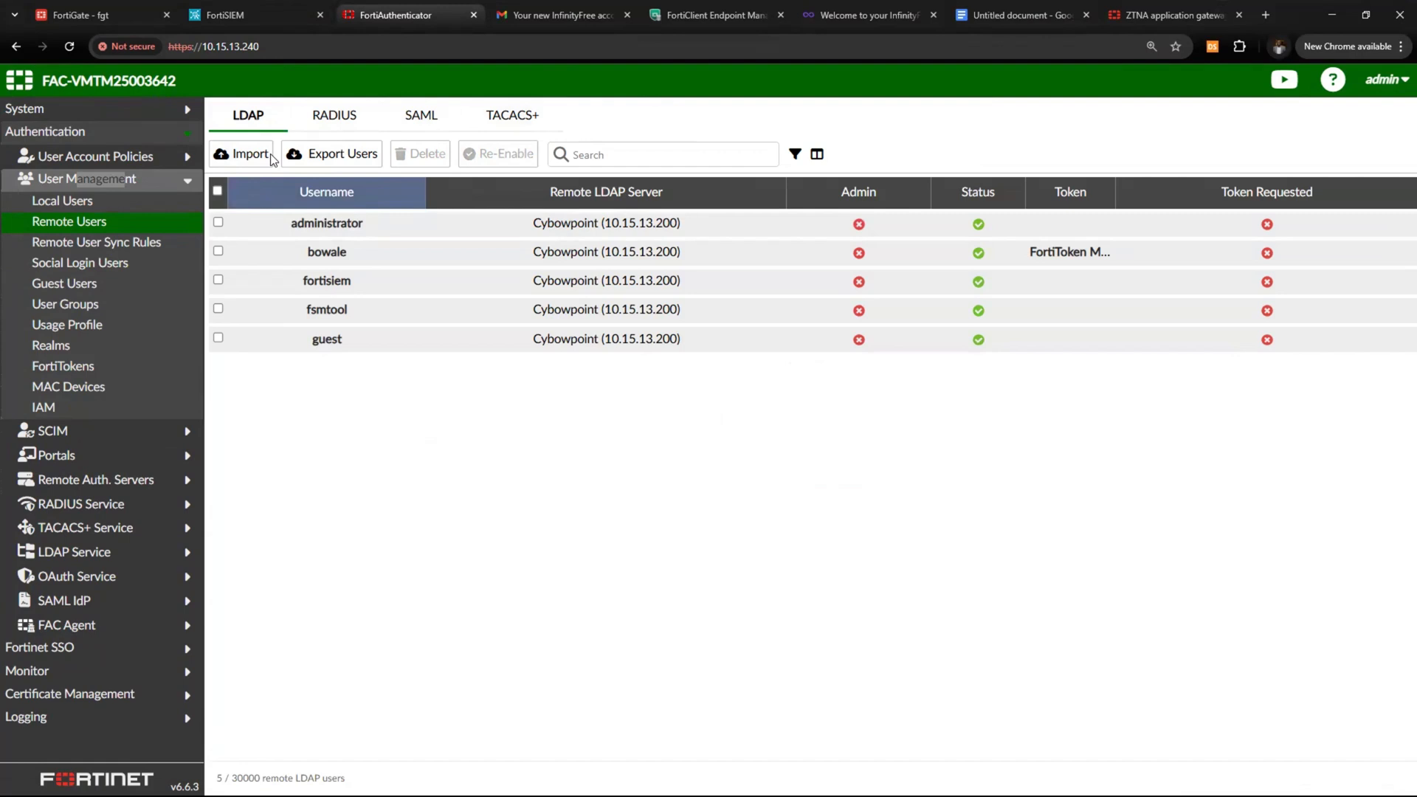
- Import users from the Cybowpoint LDAP server and return to the five-user list
{"action": "left_click", "coordinate": [241, 153]}
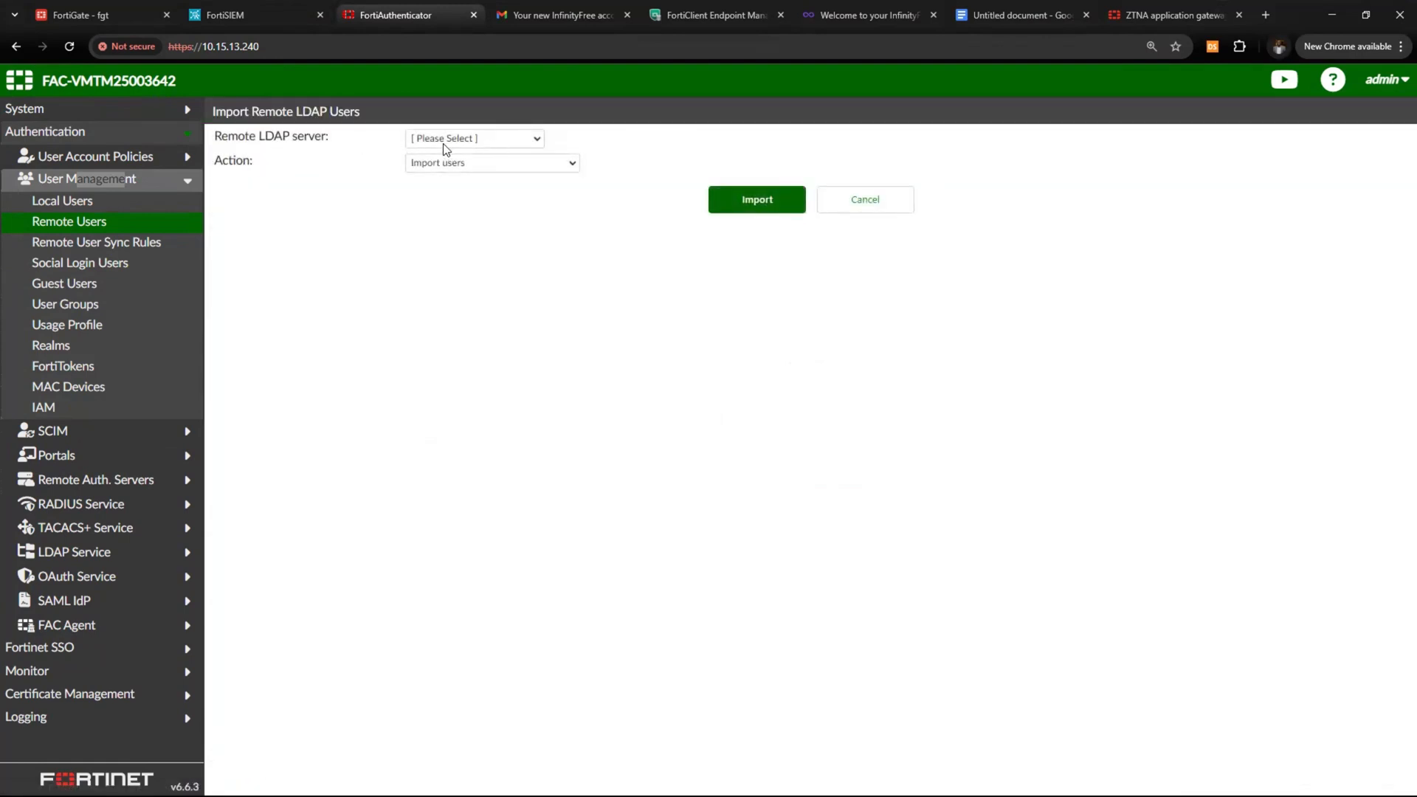
{"action": "left_click", "coordinate": [474, 137]}
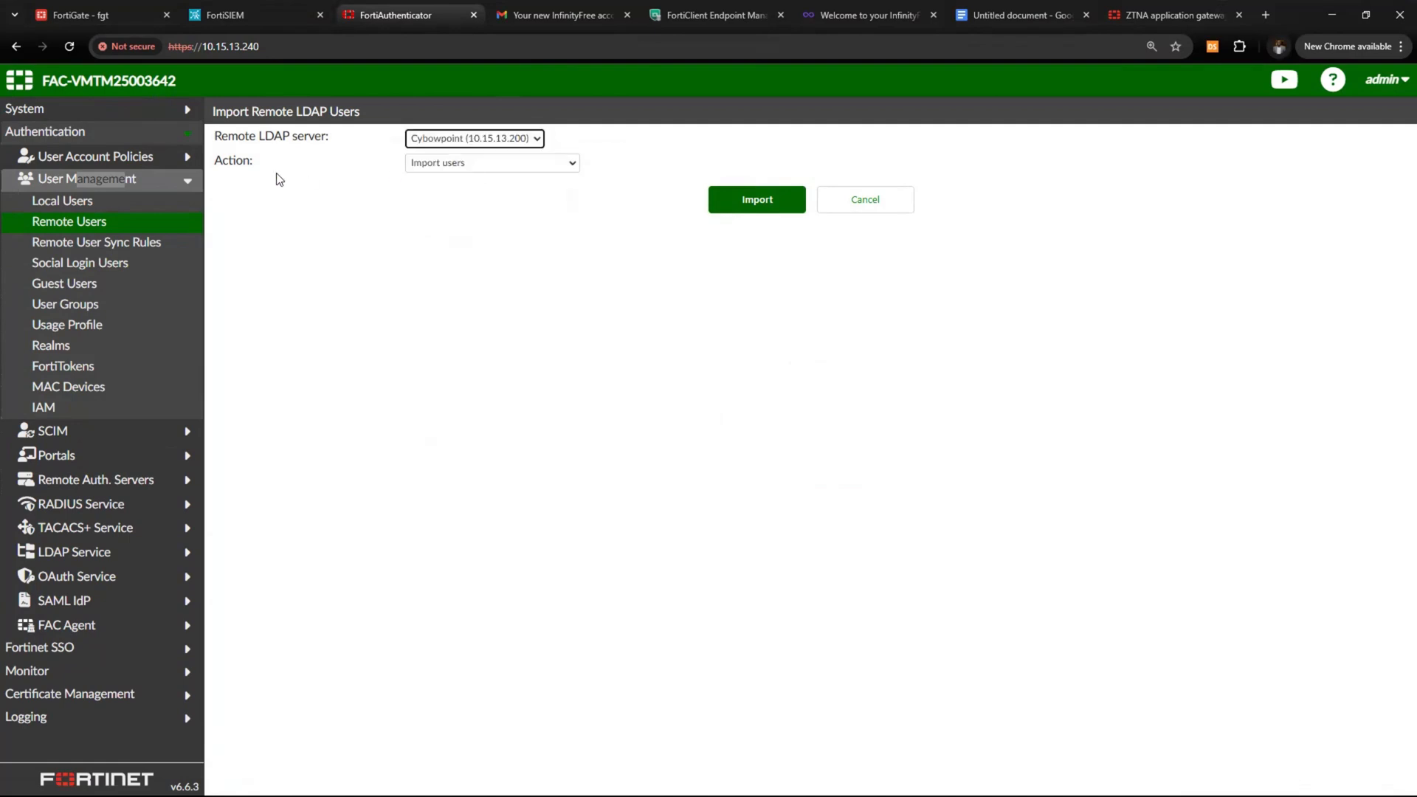
{"action": "mouse_move", "coordinate": [265, 189]}
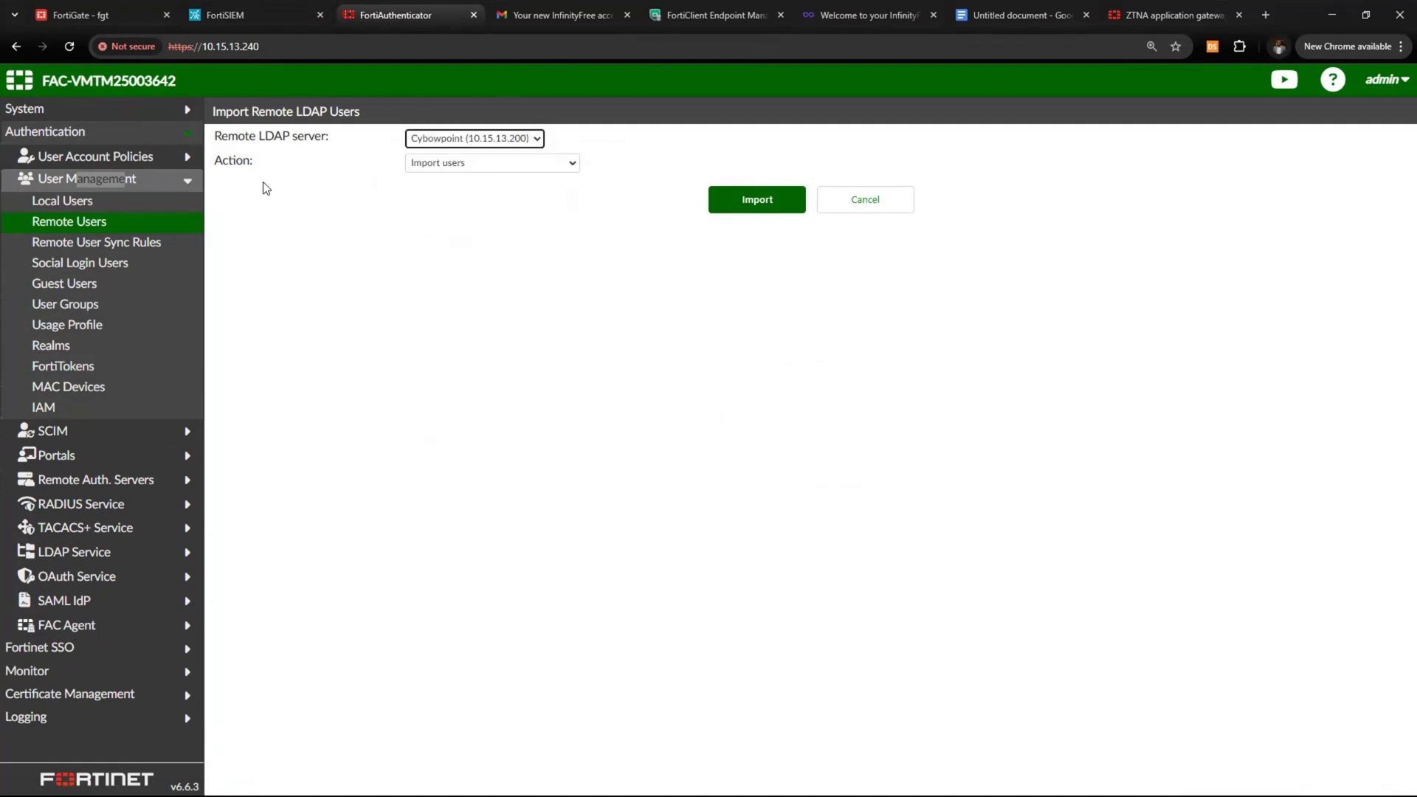
{"action": "left_click", "coordinate": [491, 163]}
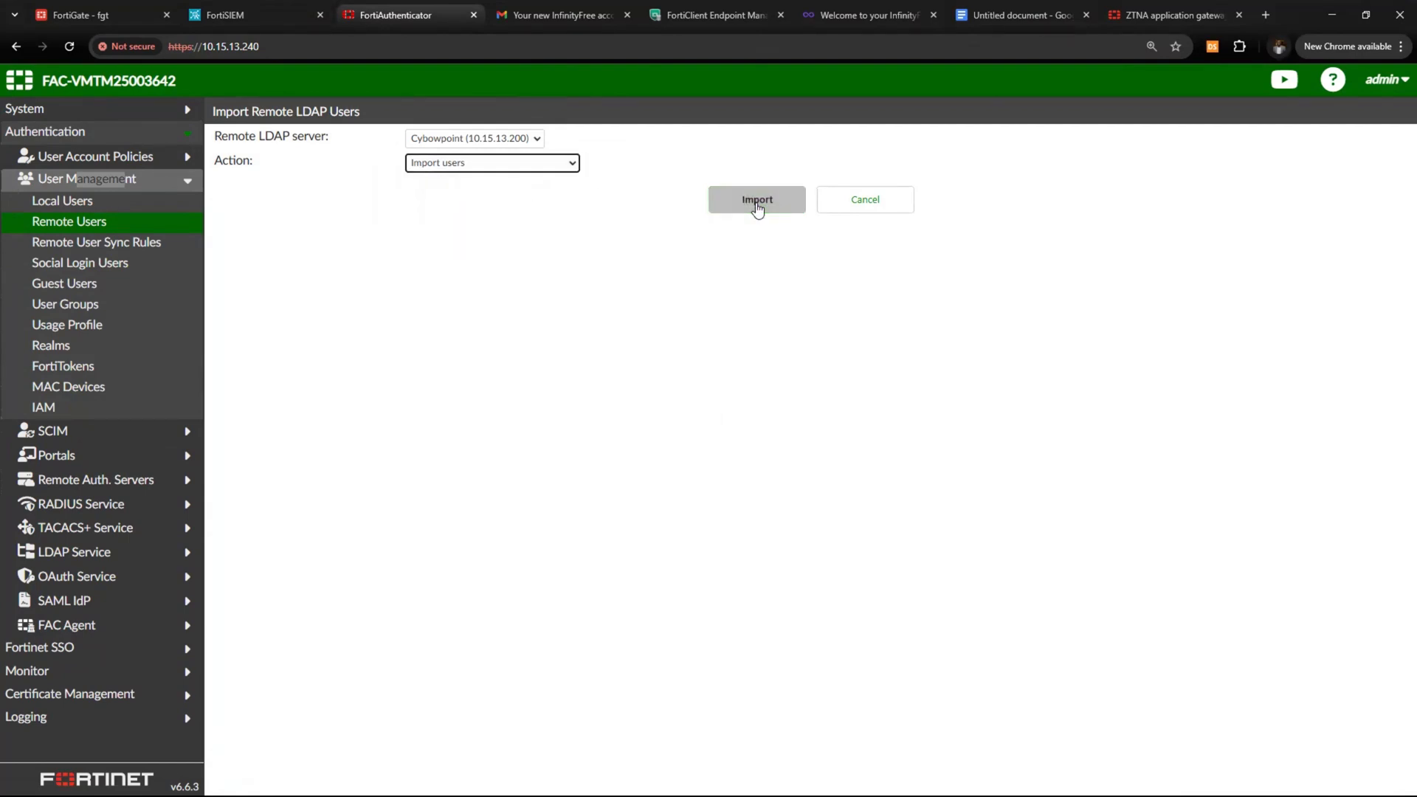
{"action": "left_click", "coordinate": [756, 200]}
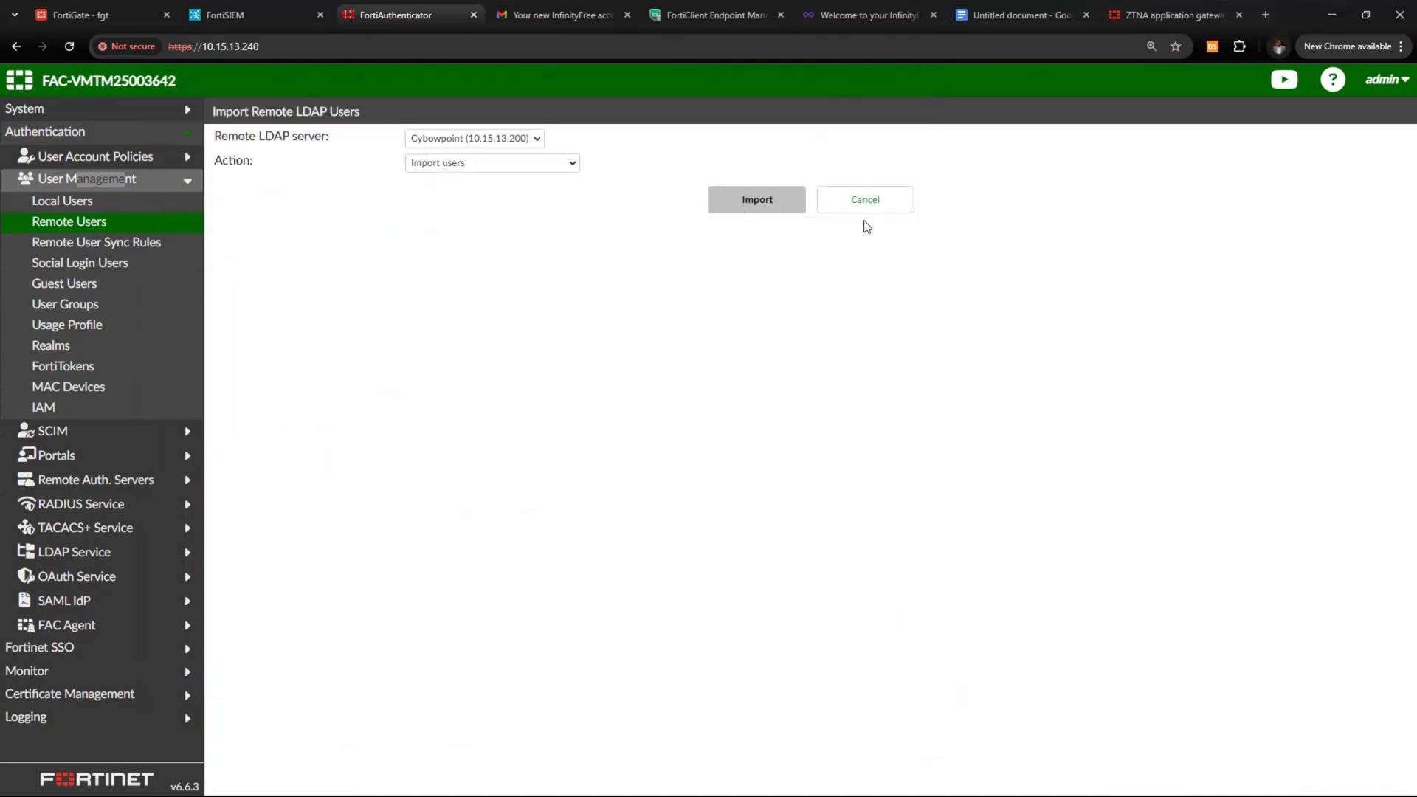
{"action": "left_click", "coordinate": [757, 200]}
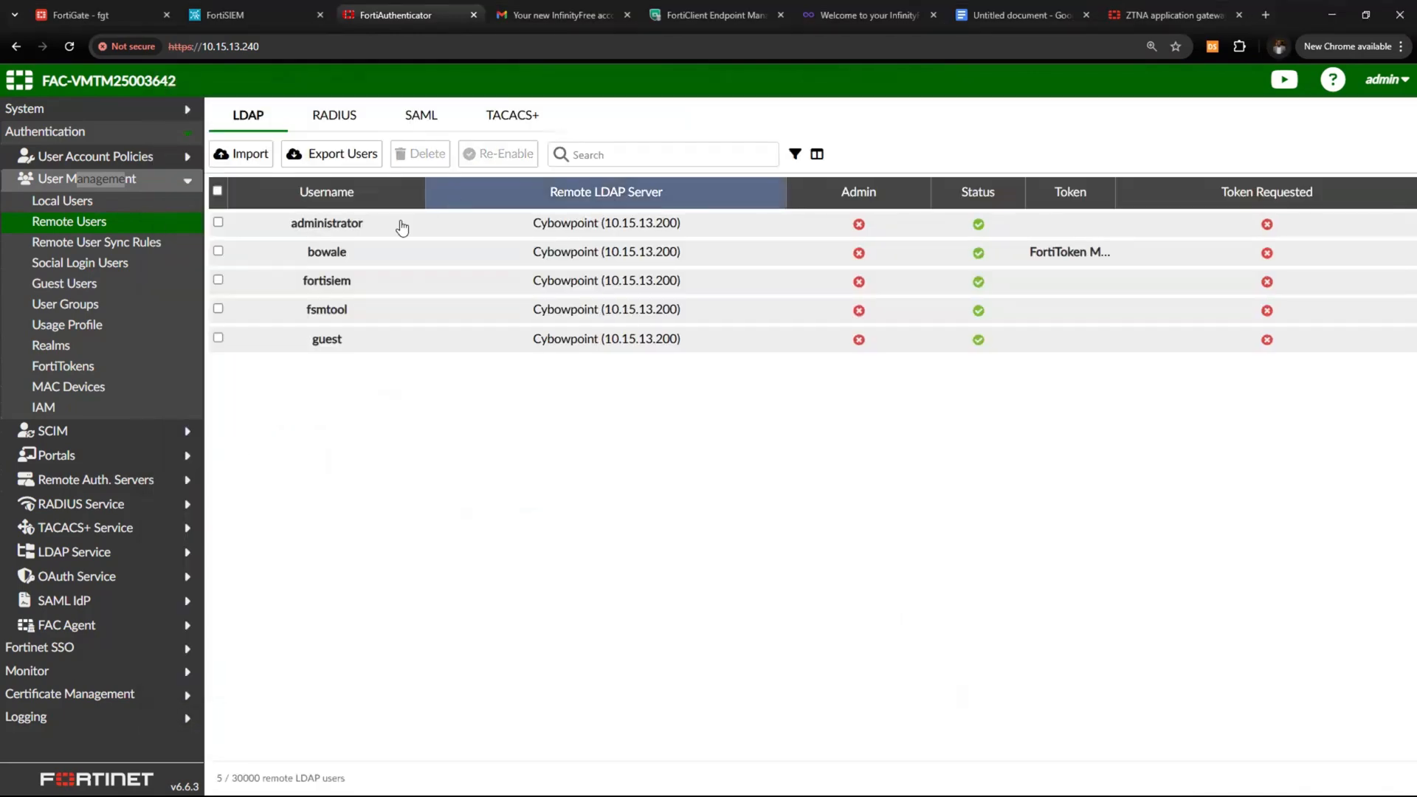
{"action": "mouse_move", "coordinate": [488, 277]}
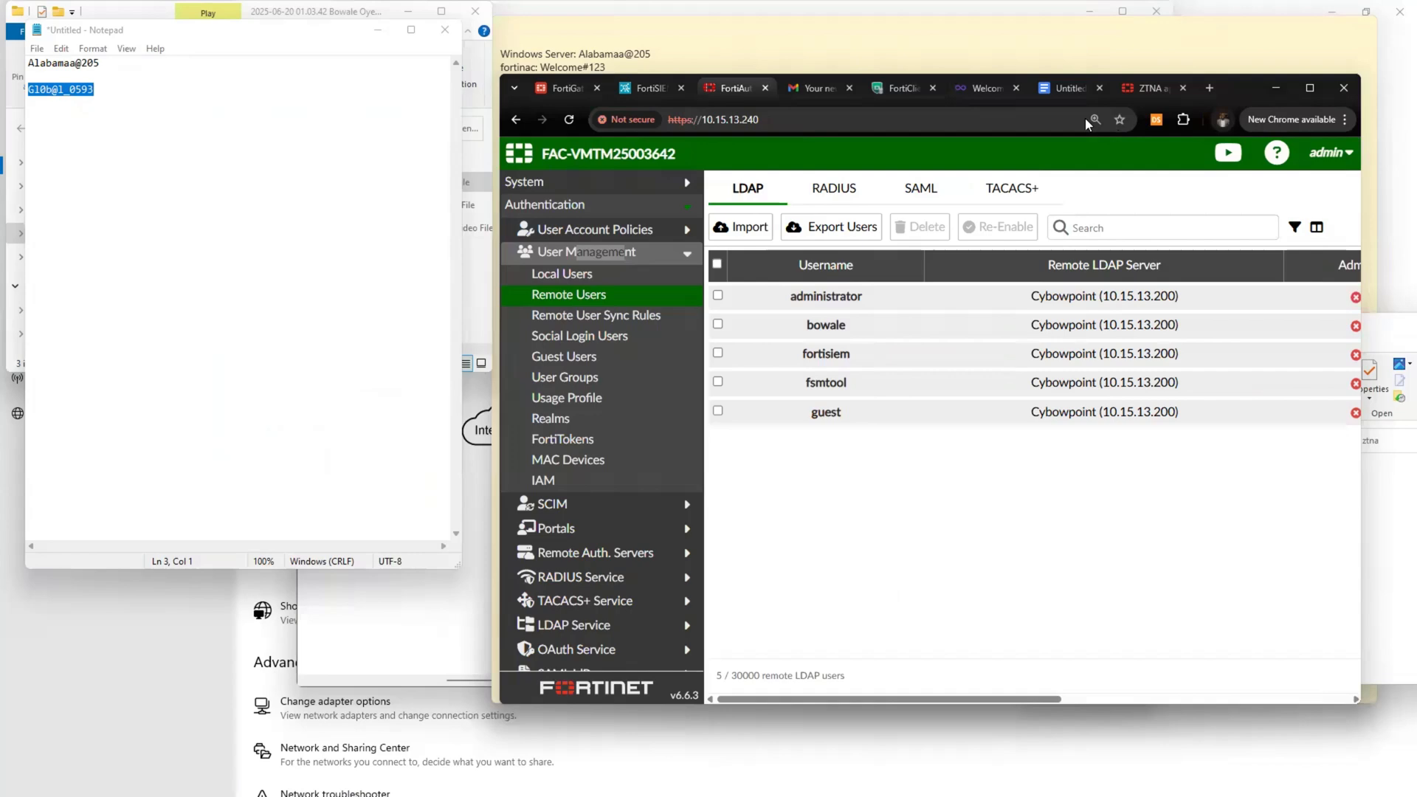
{"action": "left_click", "coordinate": [1070, 88]}
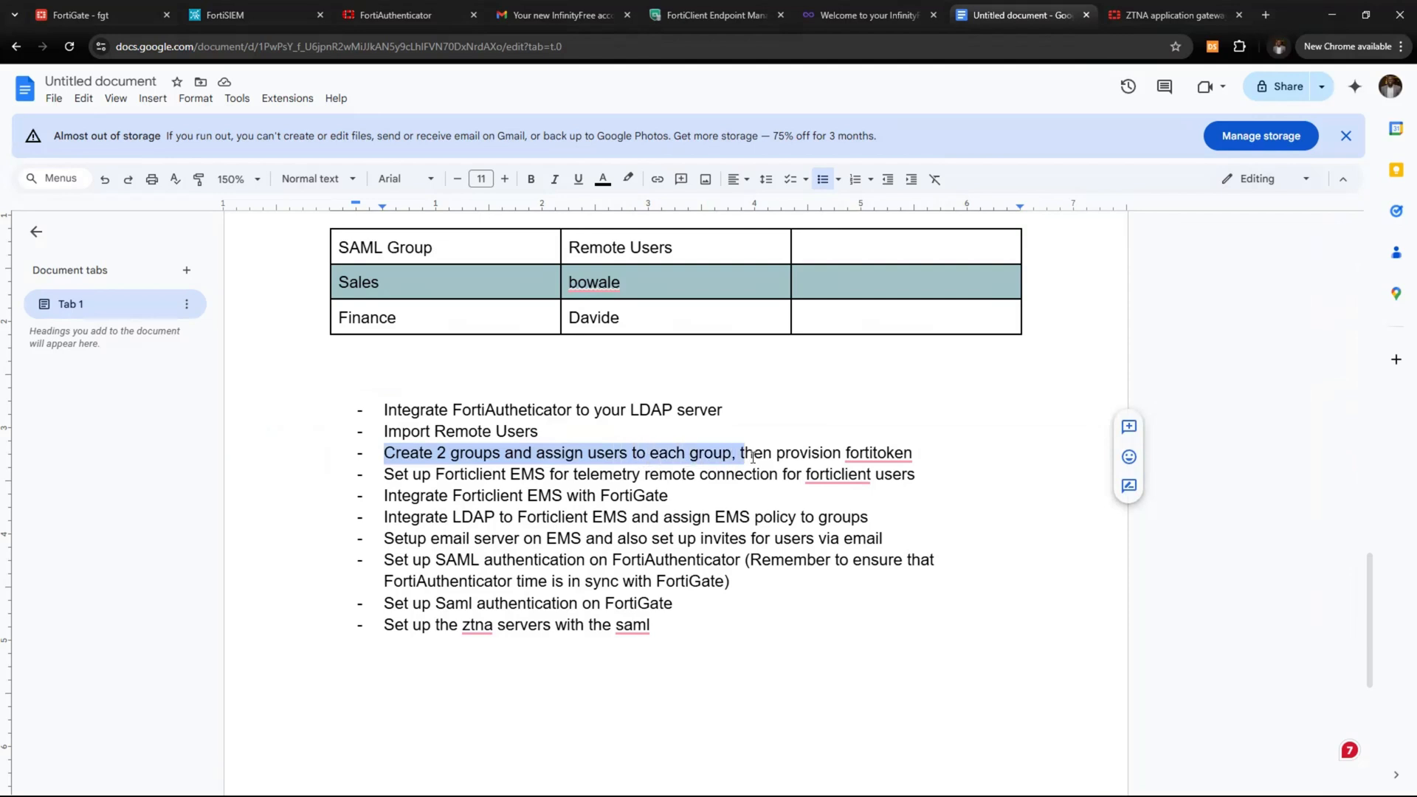
{"action": "left_click_drag", "start_coordinate": [741, 451], "coordinate": [913, 452]}
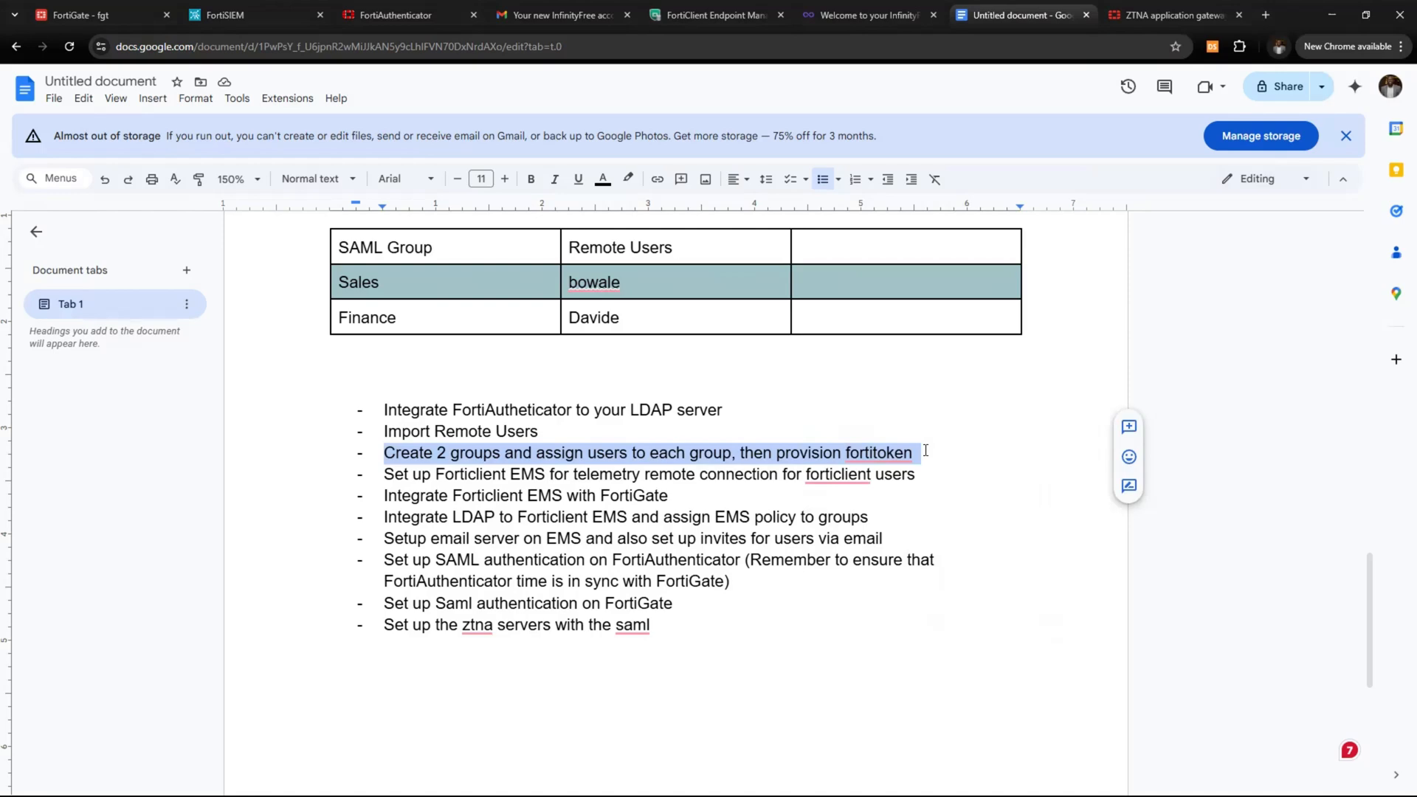
{"action": "left_click", "coordinate": [391, 15]}
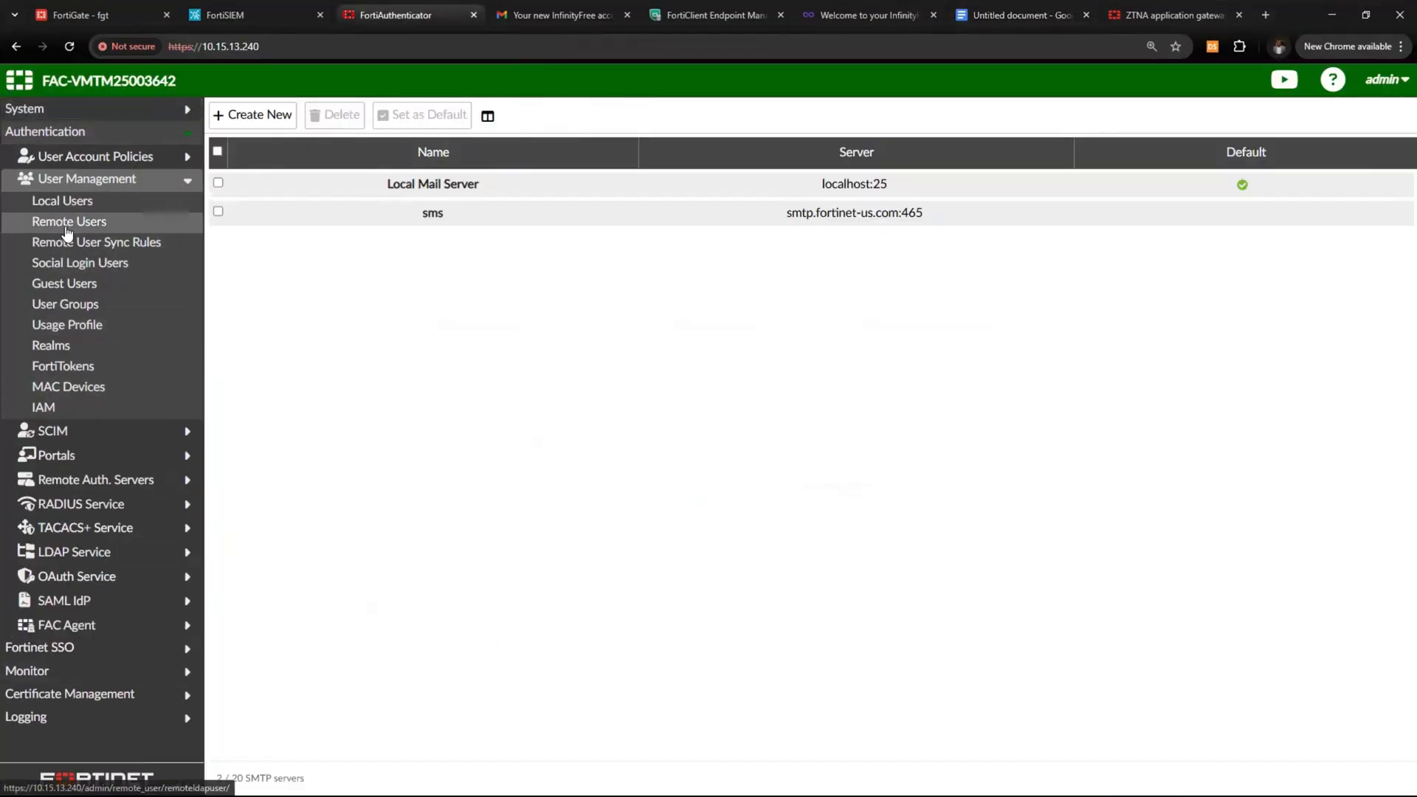
- Create a user group named Sales as a remote LDAP group on Cybowpoint
{"action": "left_click", "coordinate": [69, 222]}
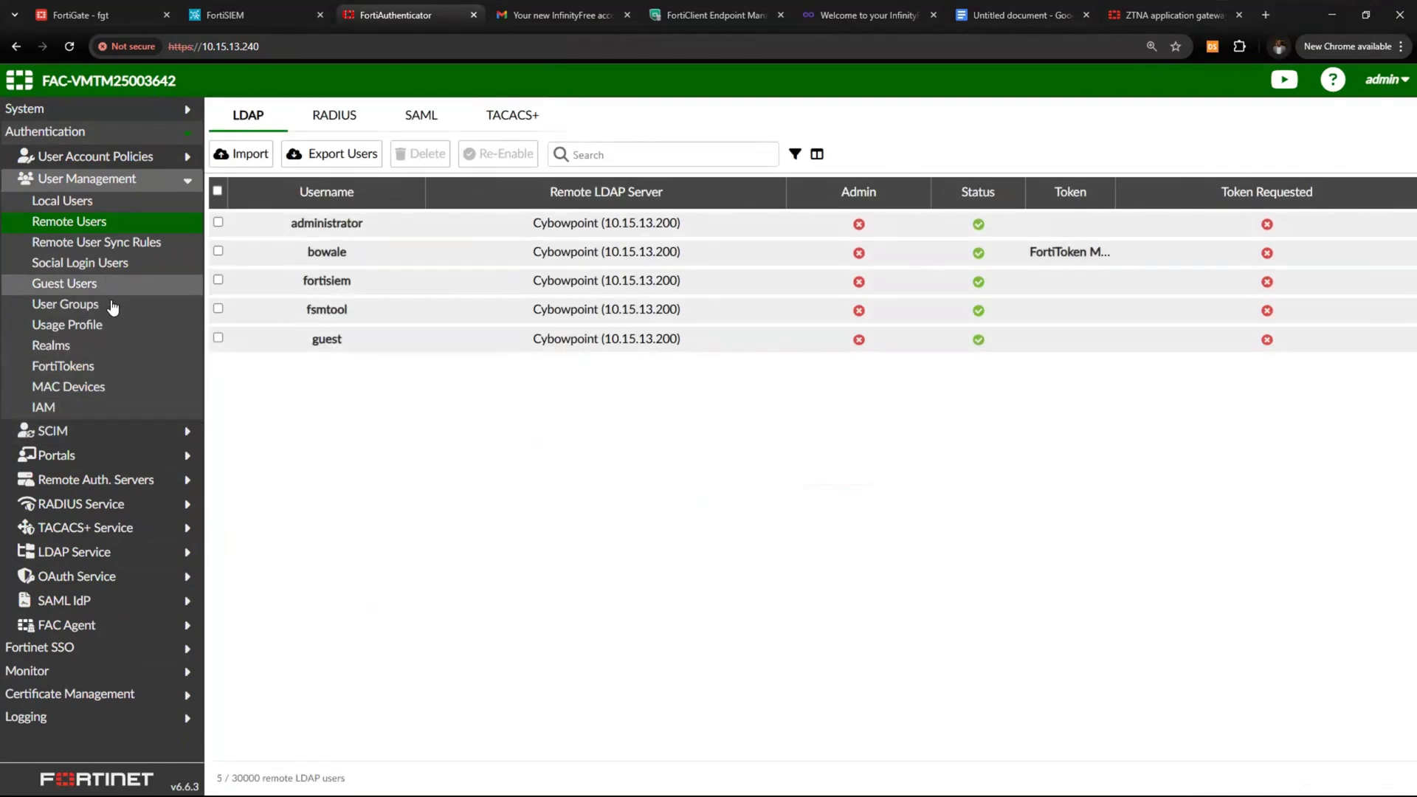
{"action": "left_click", "coordinate": [65, 303]}
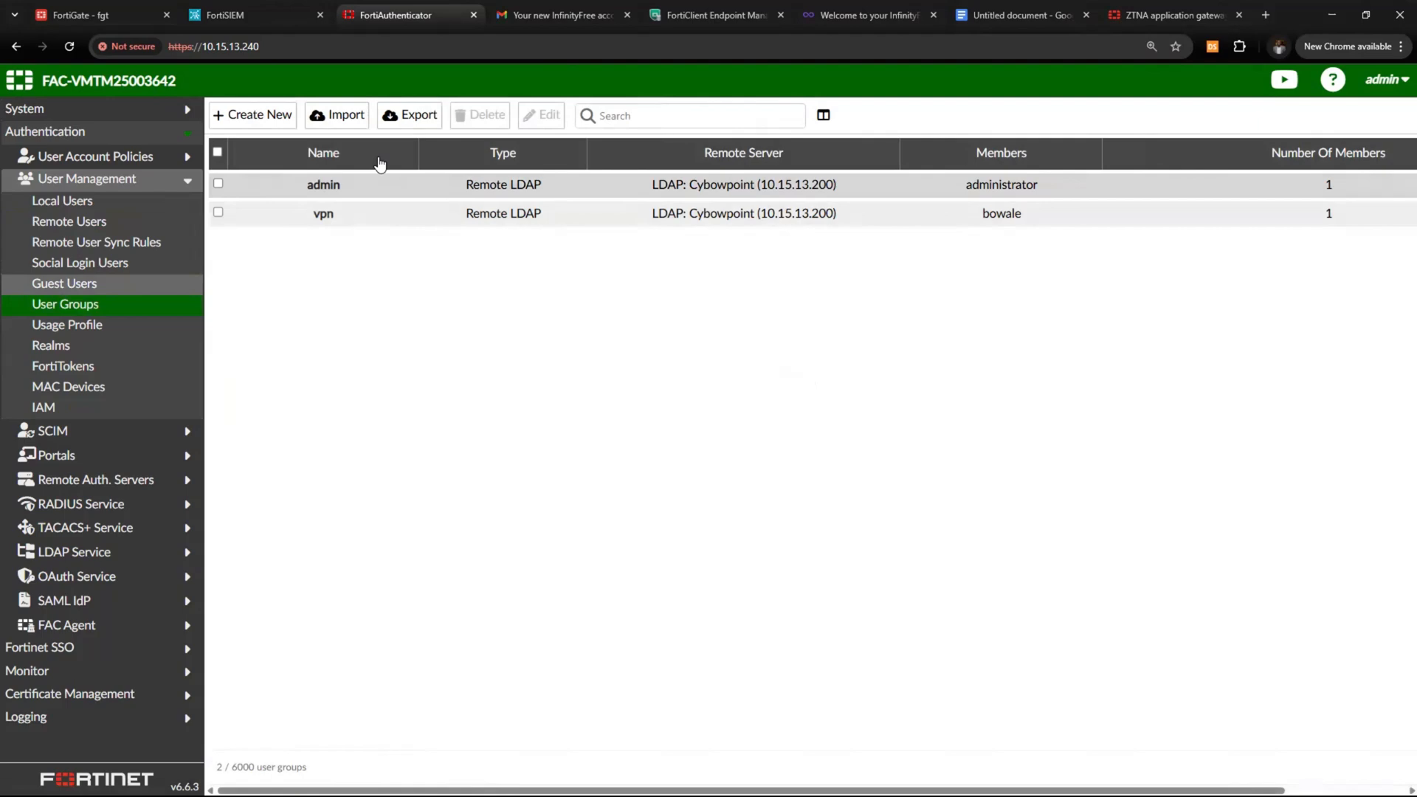
{"action": "left_click", "coordinate": [253, 115]}
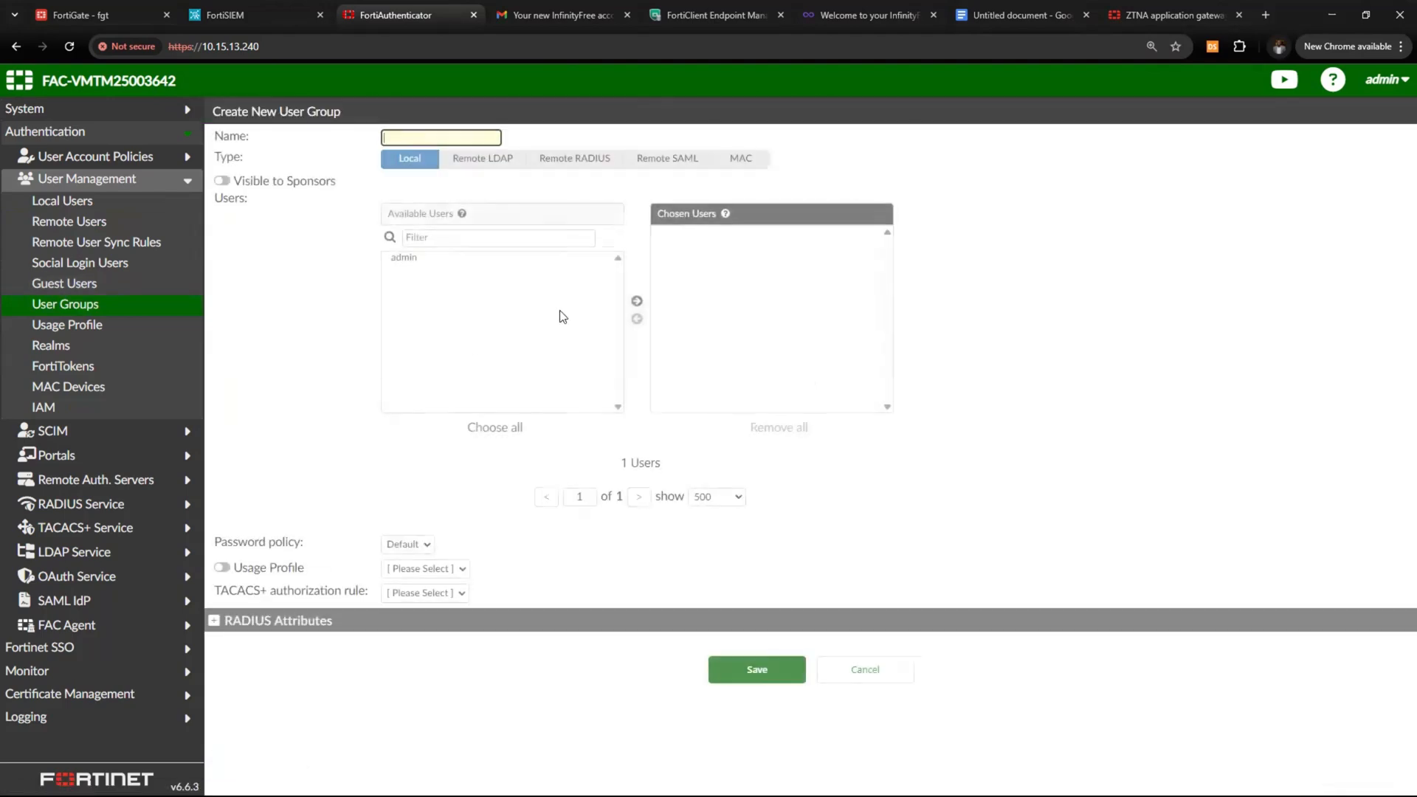
{"action": "type", "text": "Sales"}
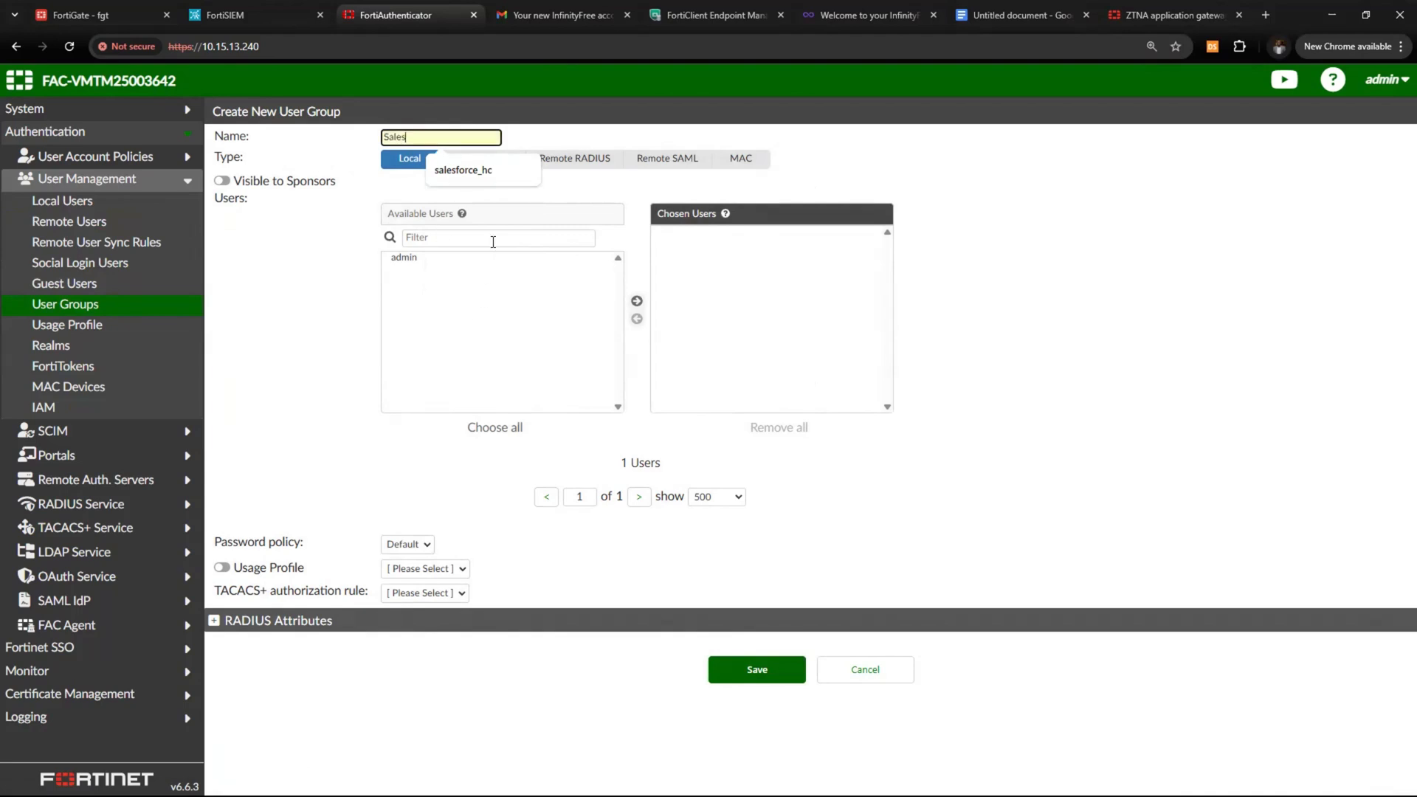
{"action": "left_click", "coordinate": [482, 158]}
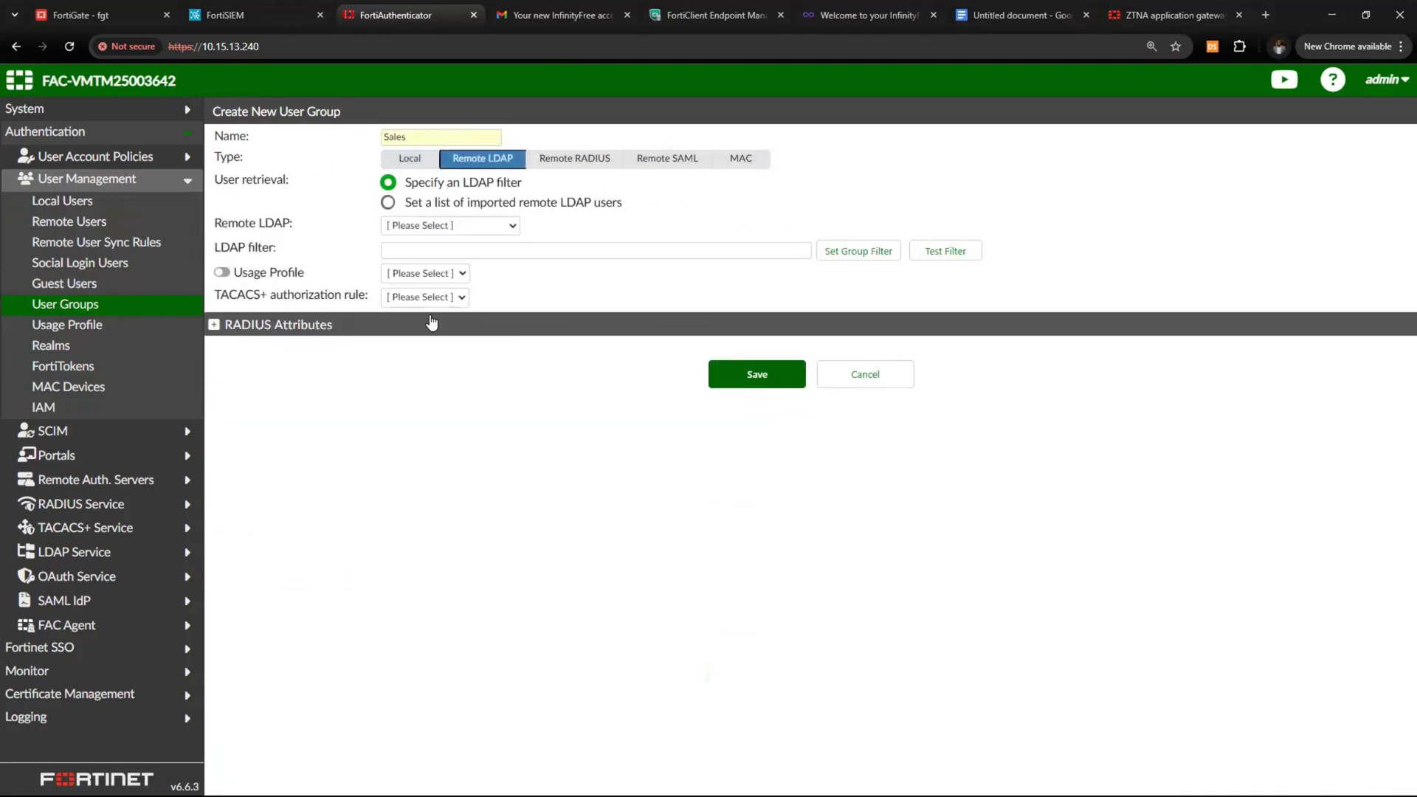
{"action": "mouse_move", "coordinate": [346, 242]}
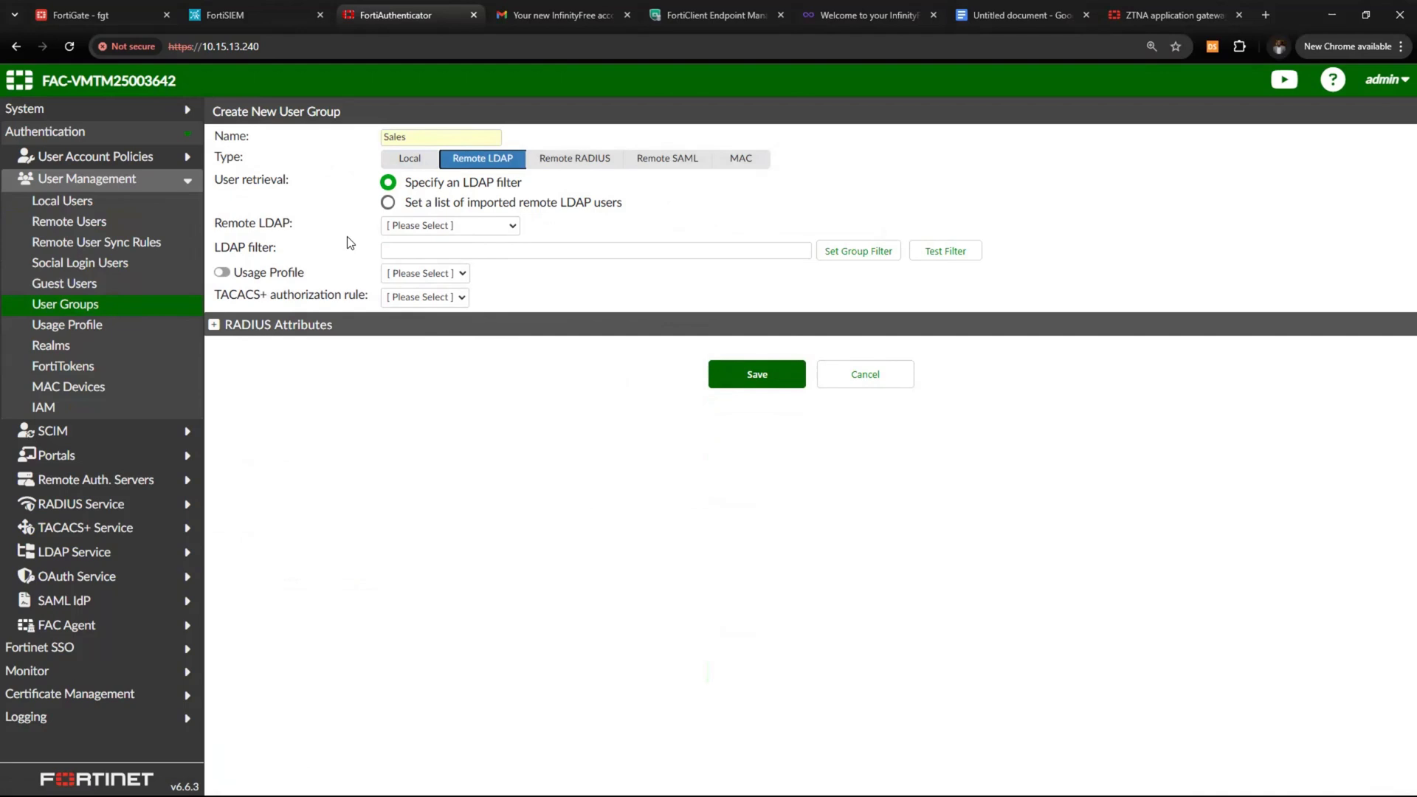
{"action": "left_click", "coordinate": [450, 225]}
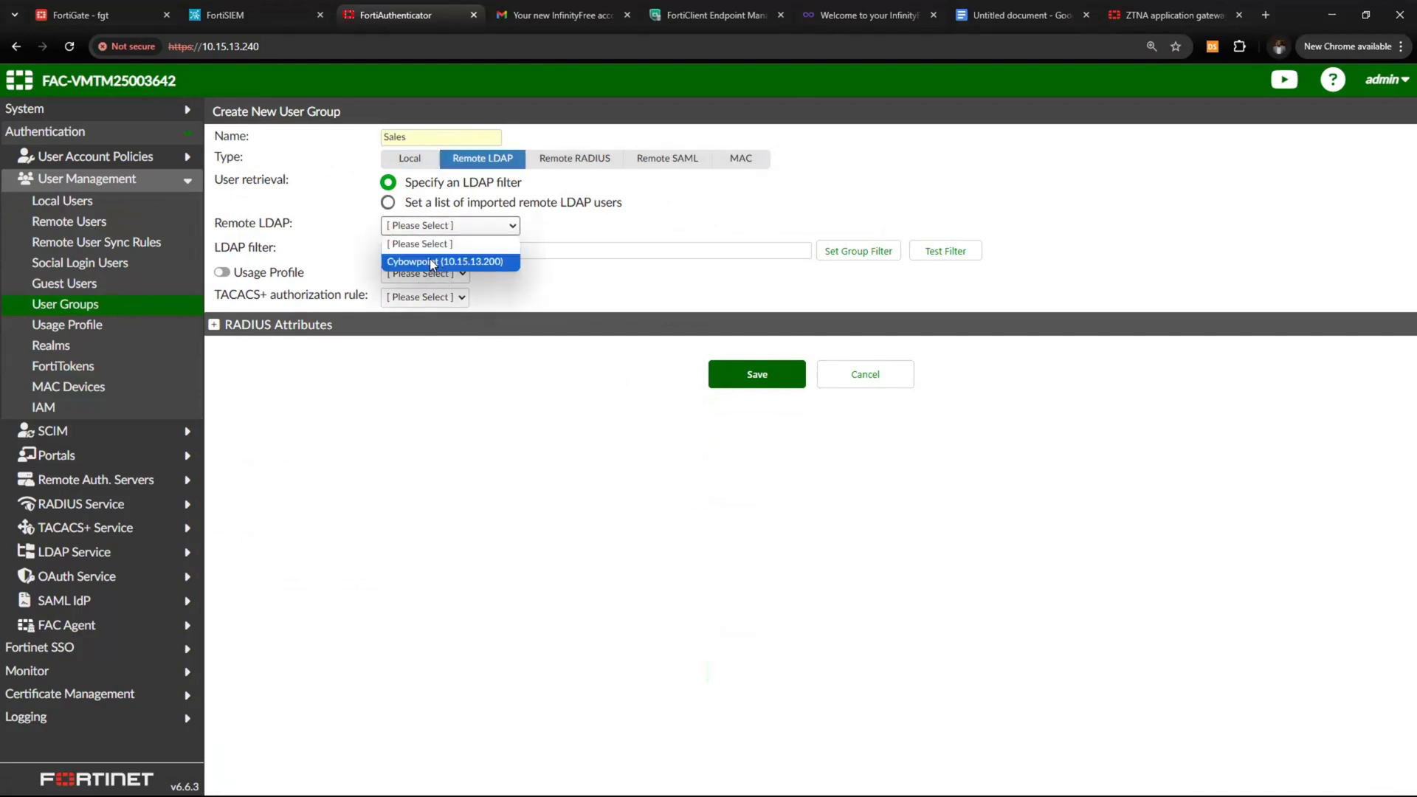
{"action": "left_click", "coordinate": [445, 261]}
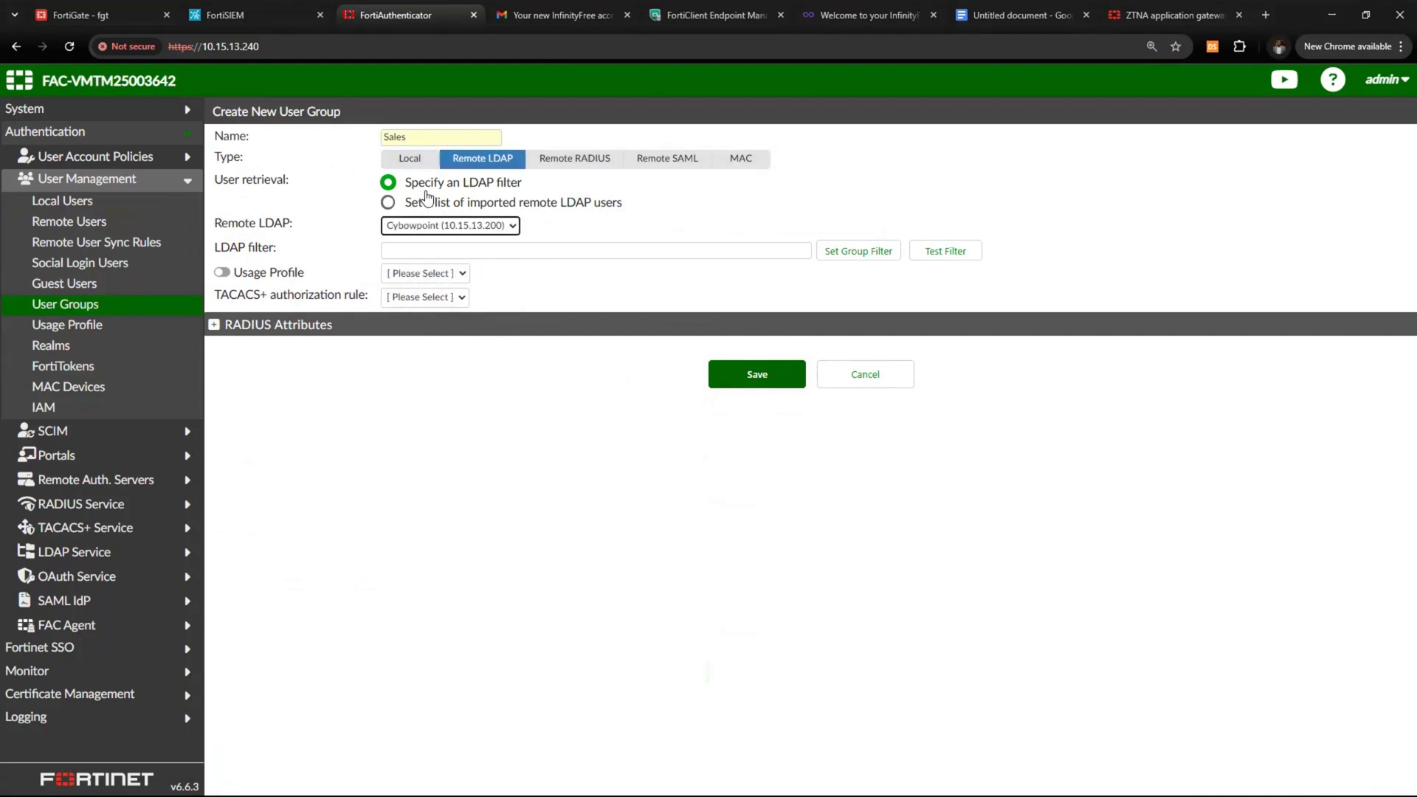
{"action": "mouse_move", "coordinate": [460, 212]}
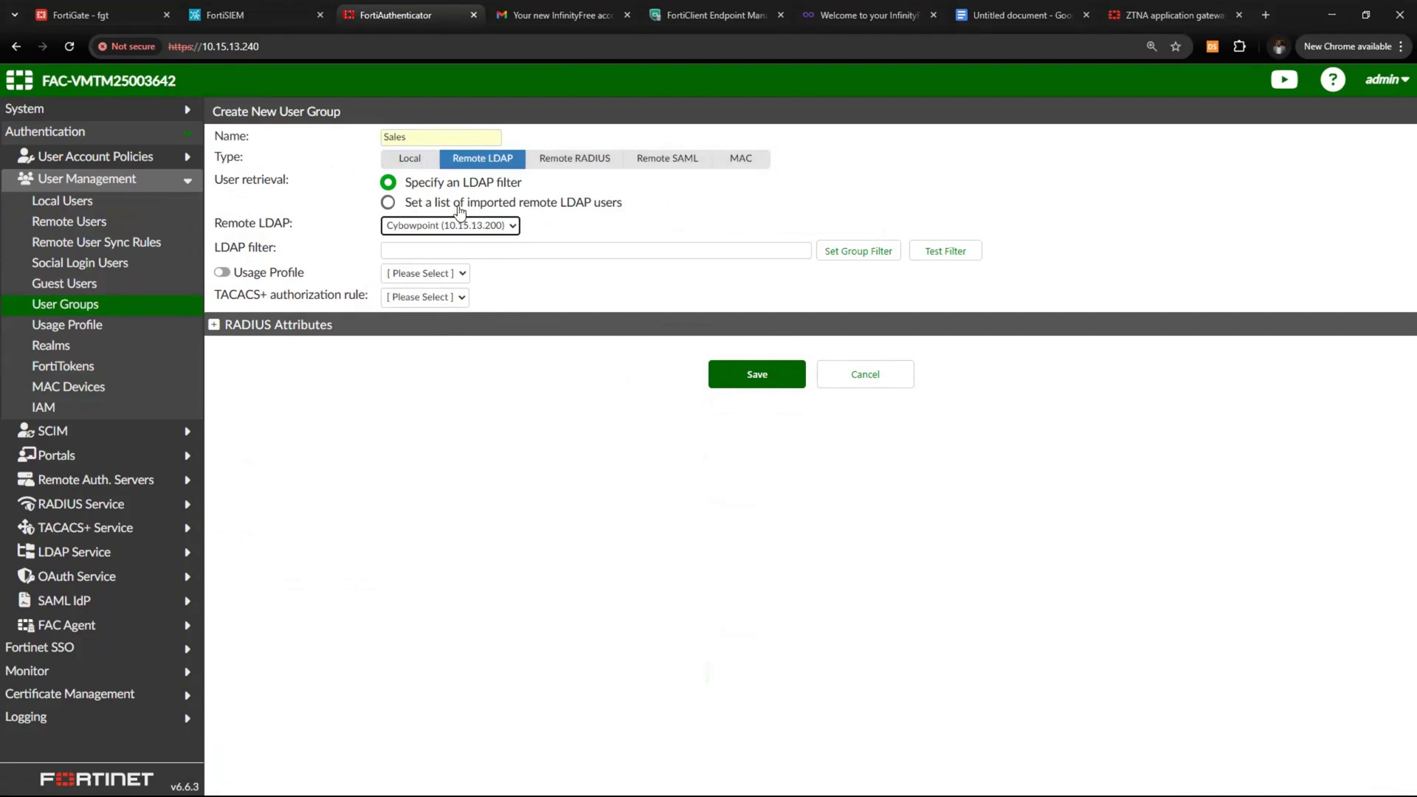
- Add bowale to the Sales group's chosen LDAP users and expand RADIUS Attributes
{"action": "left_click", "coordinate": [387, 202]}
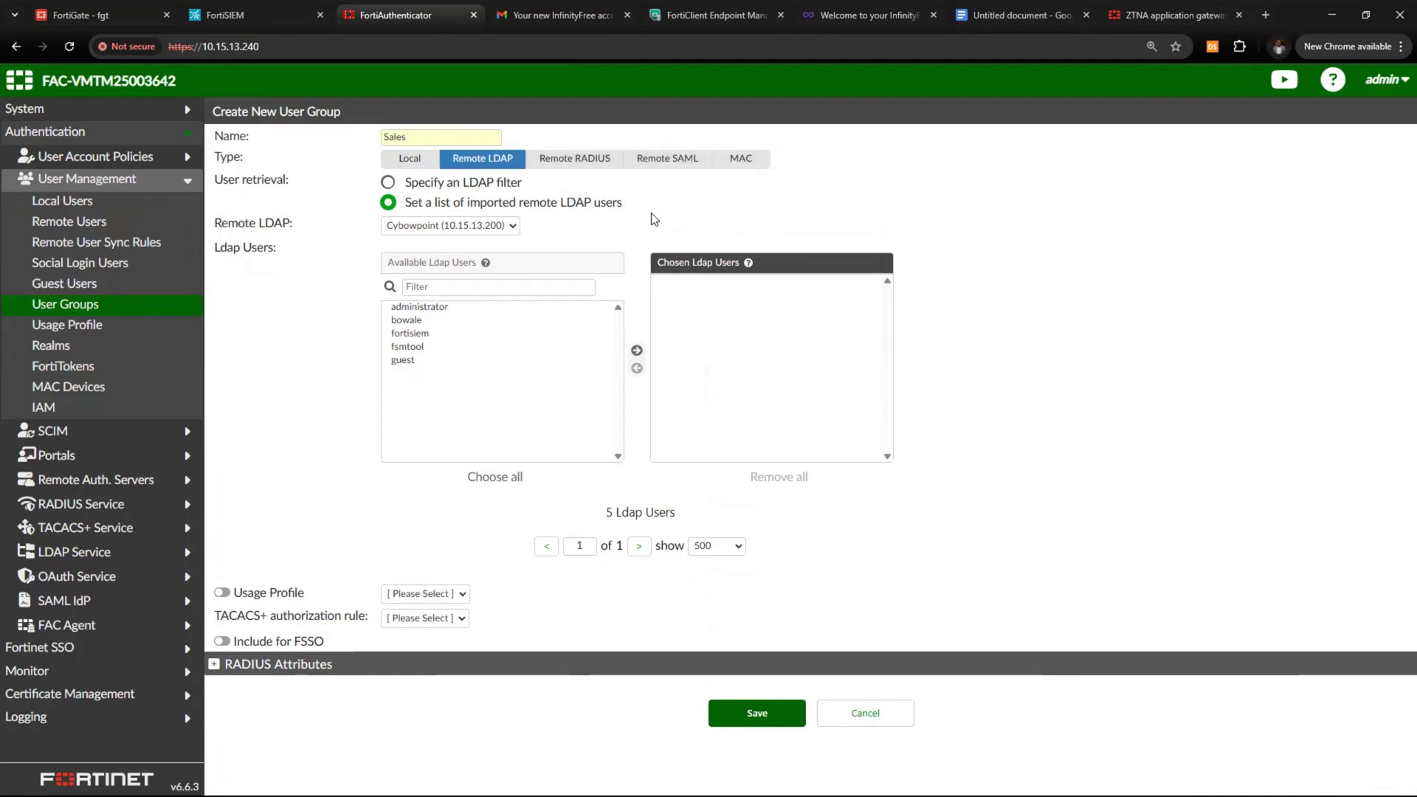
{"action": "mouse_move", "coordinate": [493, 217]}
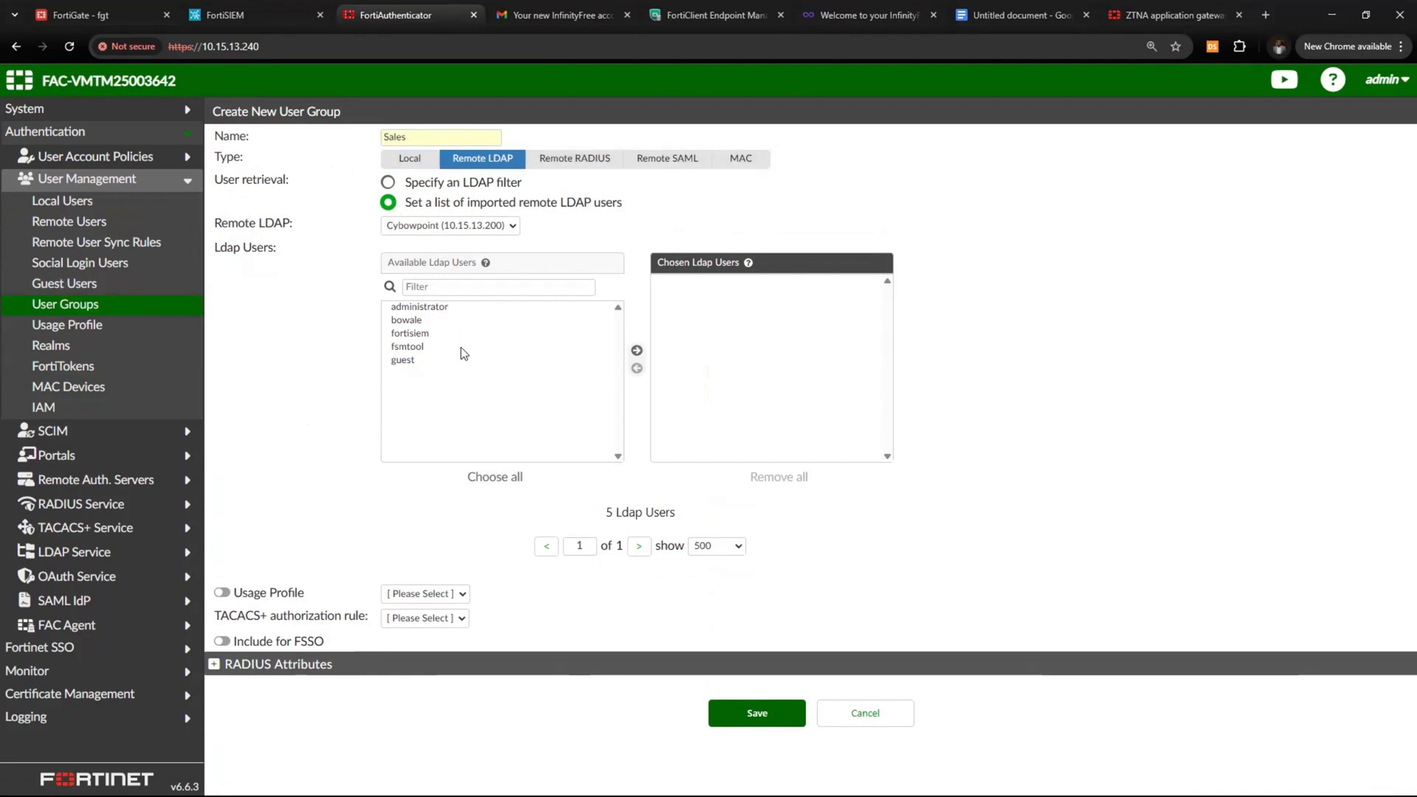
{"action": "left_click", "coordinate": [440, 137]}
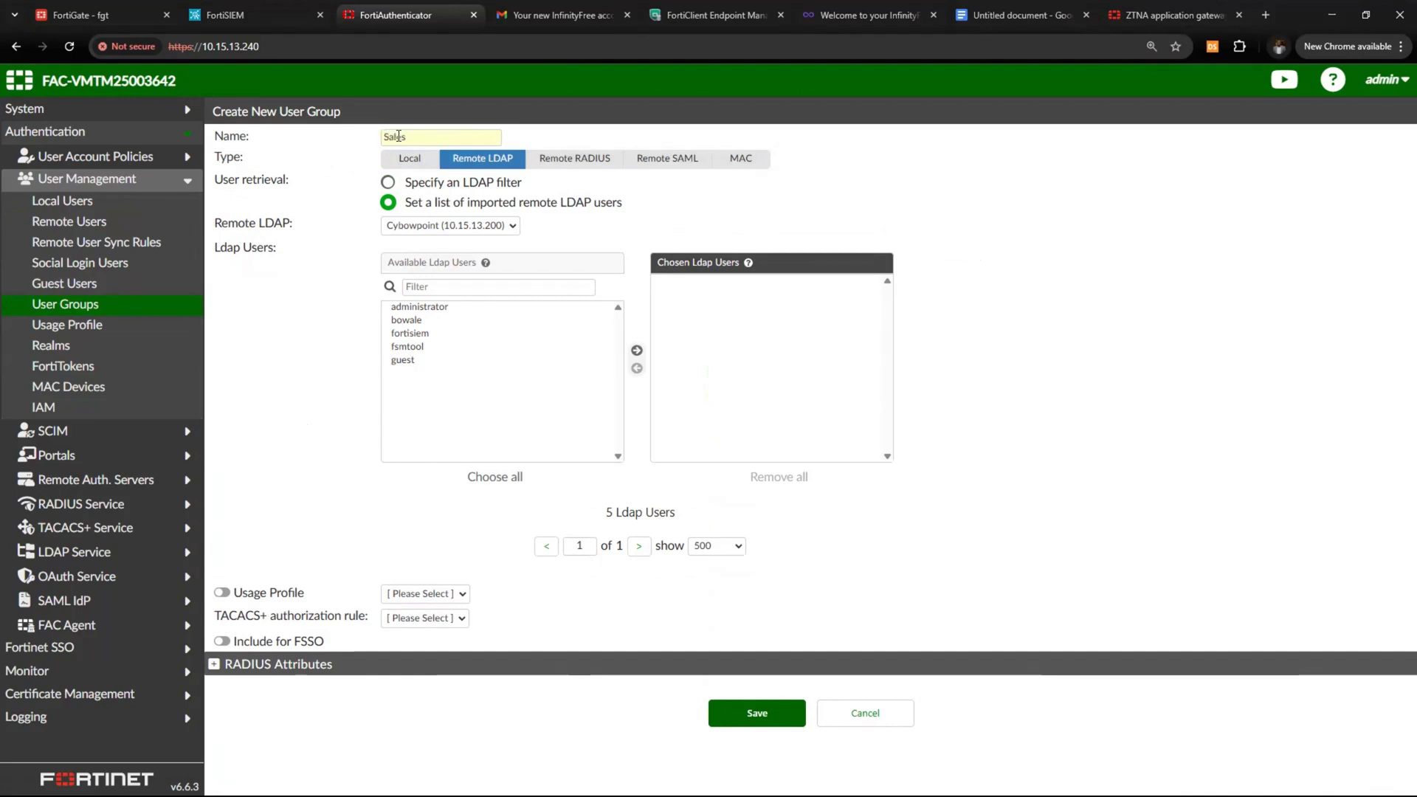
{"action": "left_click", "coordinate": [406, 320]}
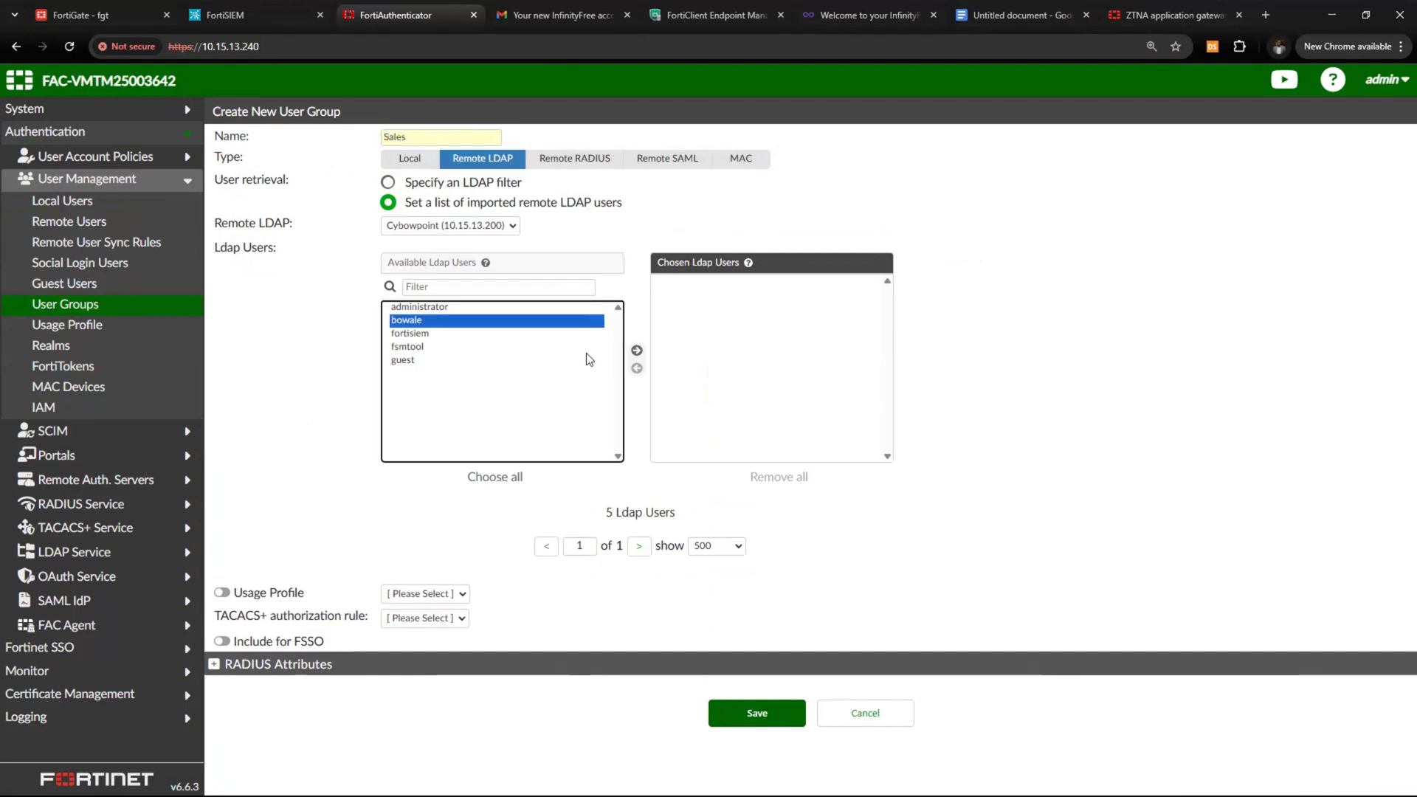
{"action": "left_click", "coordinate": [636, 350]}
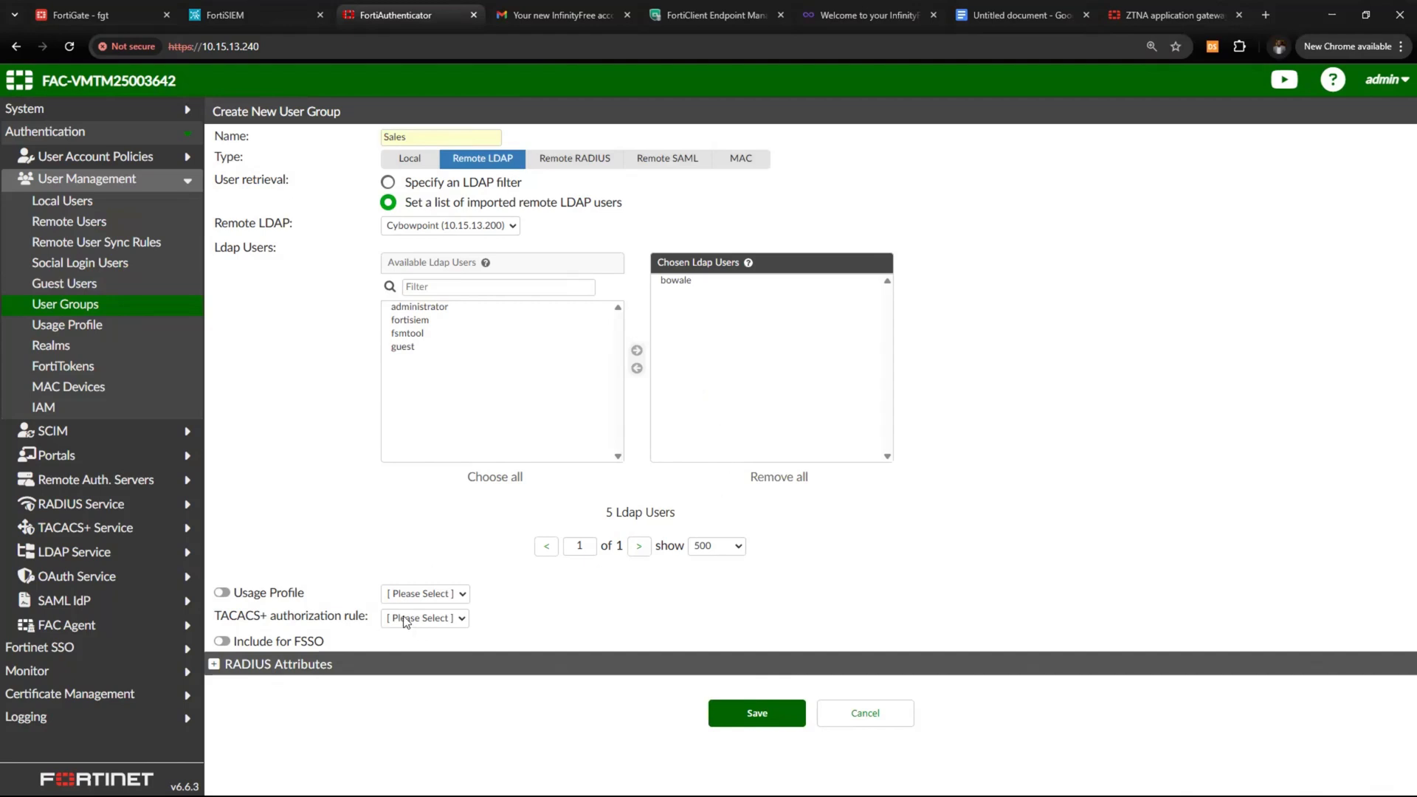
{"action": "left_click", "coordinate": [220, 664]}
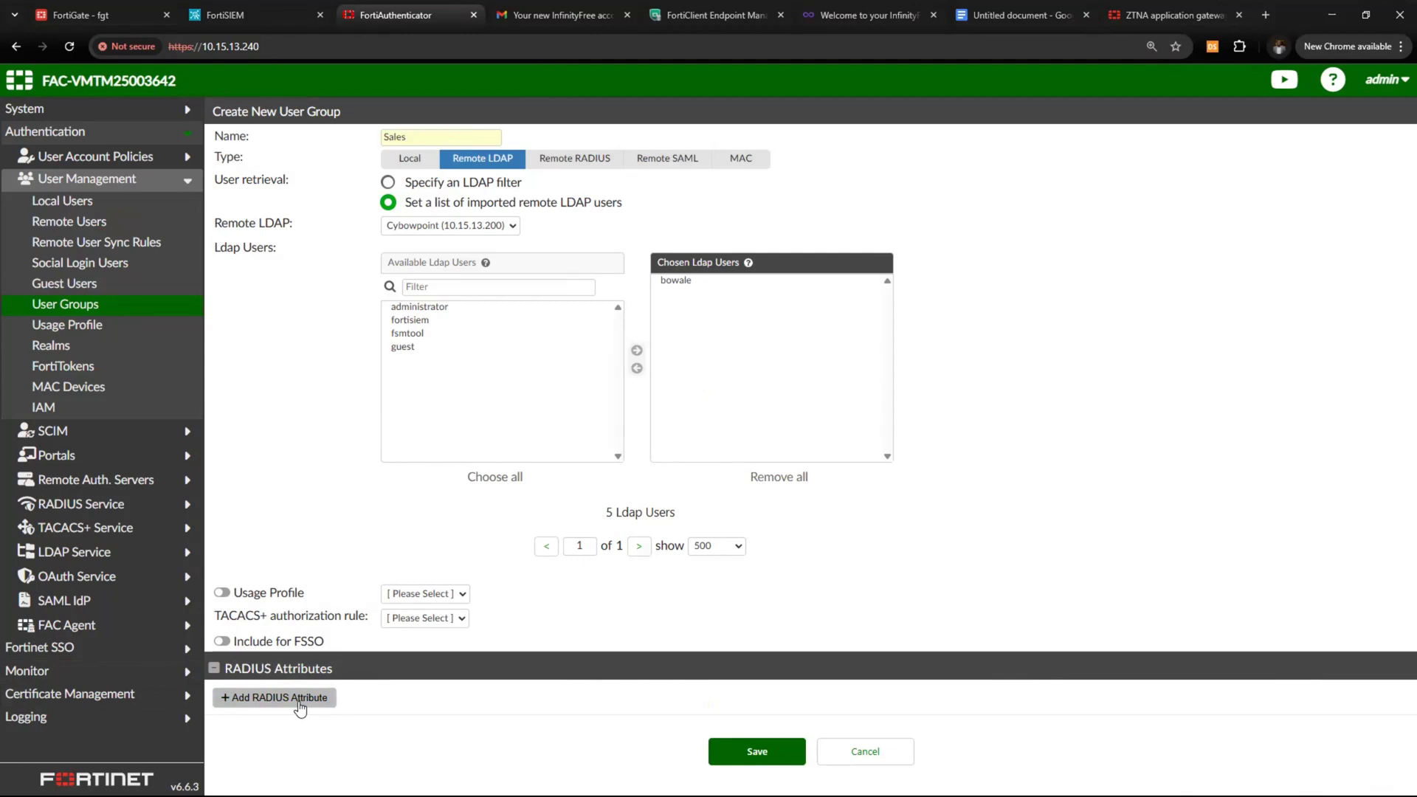
- Add a Fortinet-Group-Name RADIUS attribute with value Sales and save the group
{"action": "left_click", "coordinate": [274, 696]}
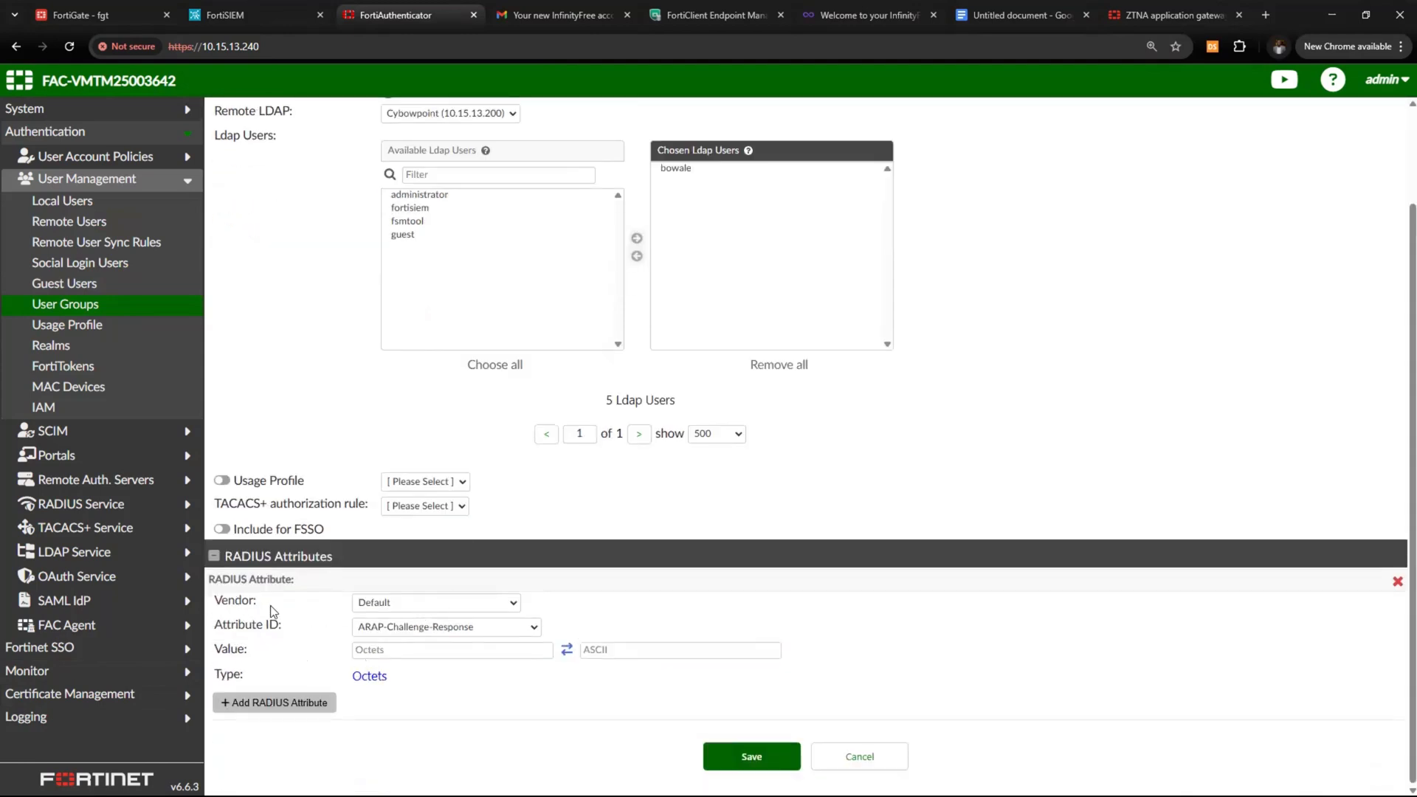
{"action": "left_click", "coordinate": [435, 602]}
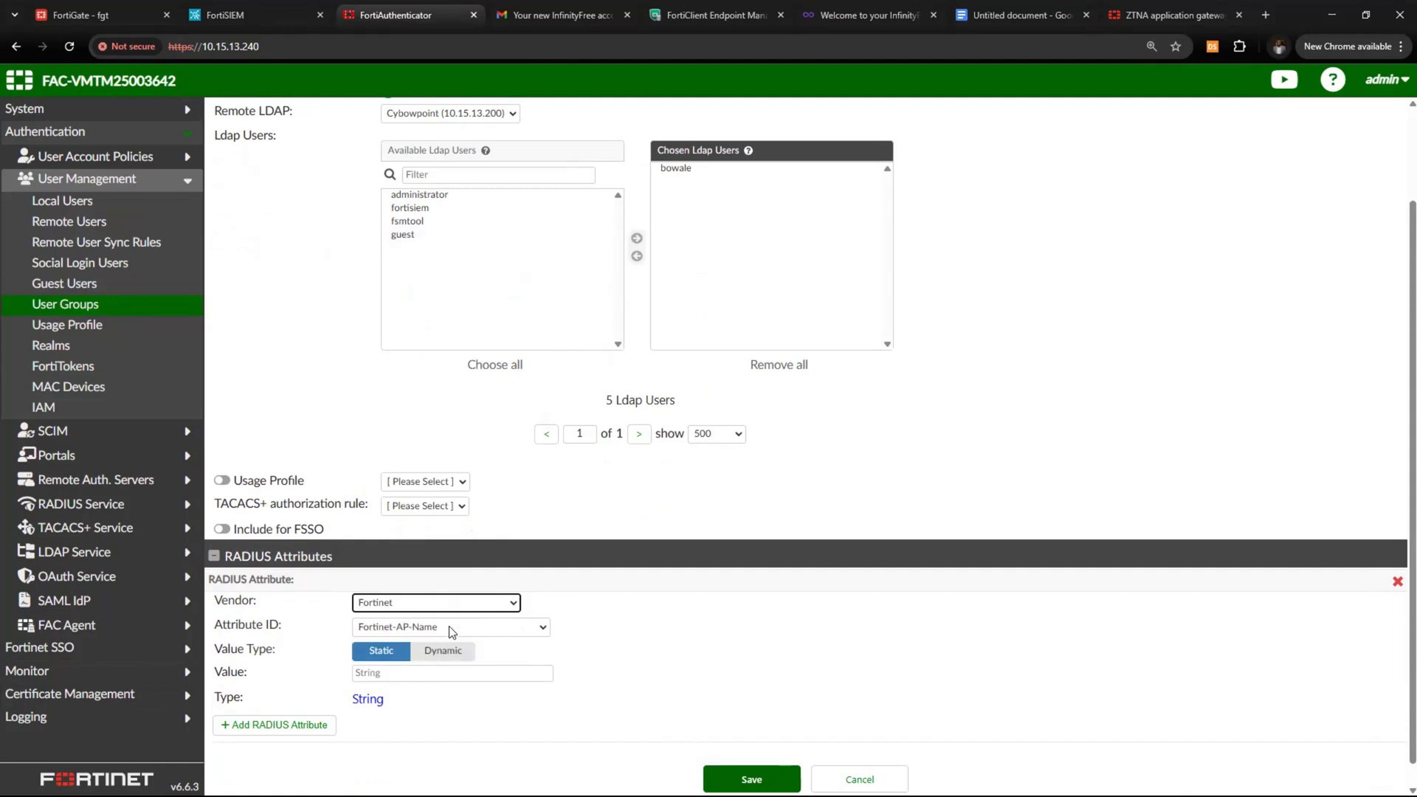
{"action": "left_click", "coordinate": [451, 627]}
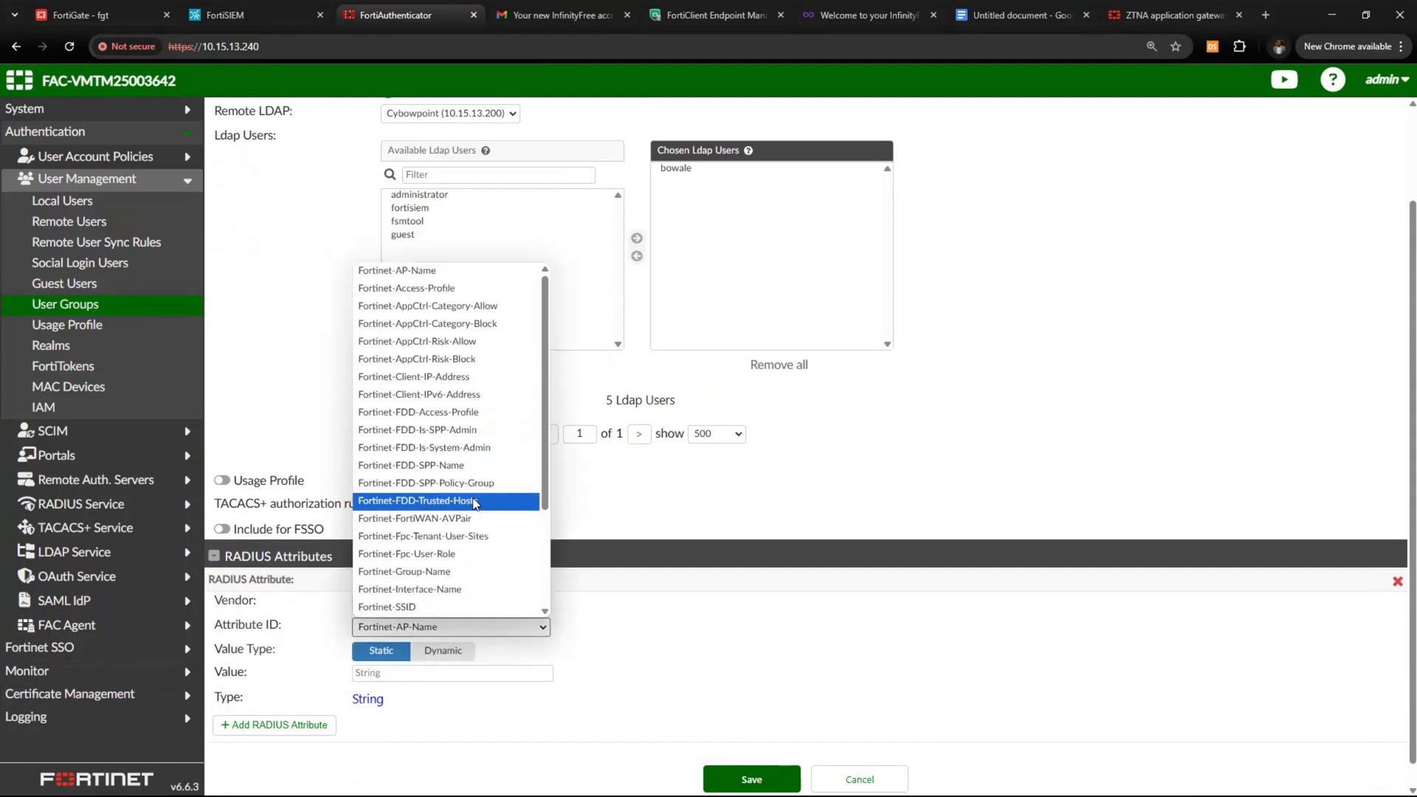
{"action": "left_click", "coordinate": [406, 572]}
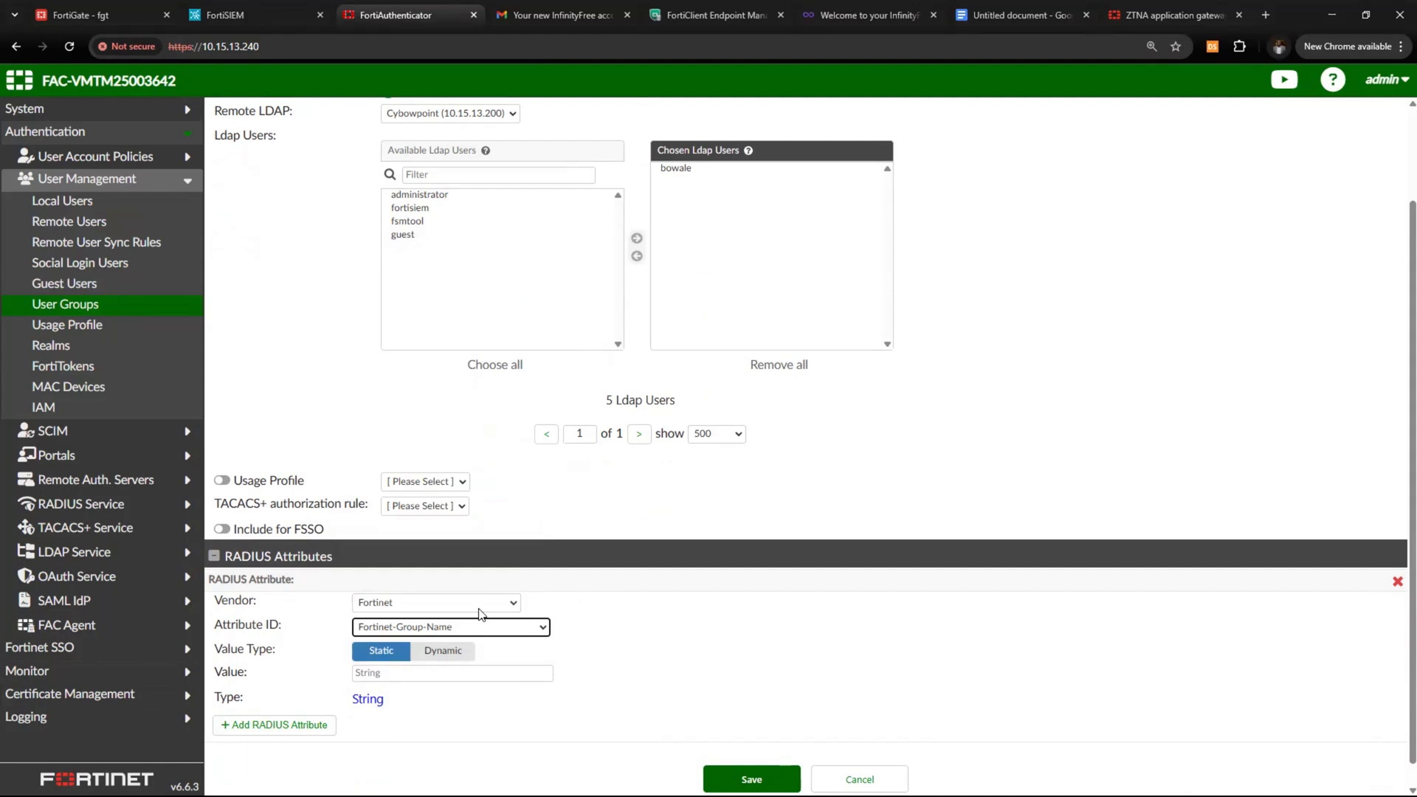
{"action": "left_click", "coordinate": [452, 672]}
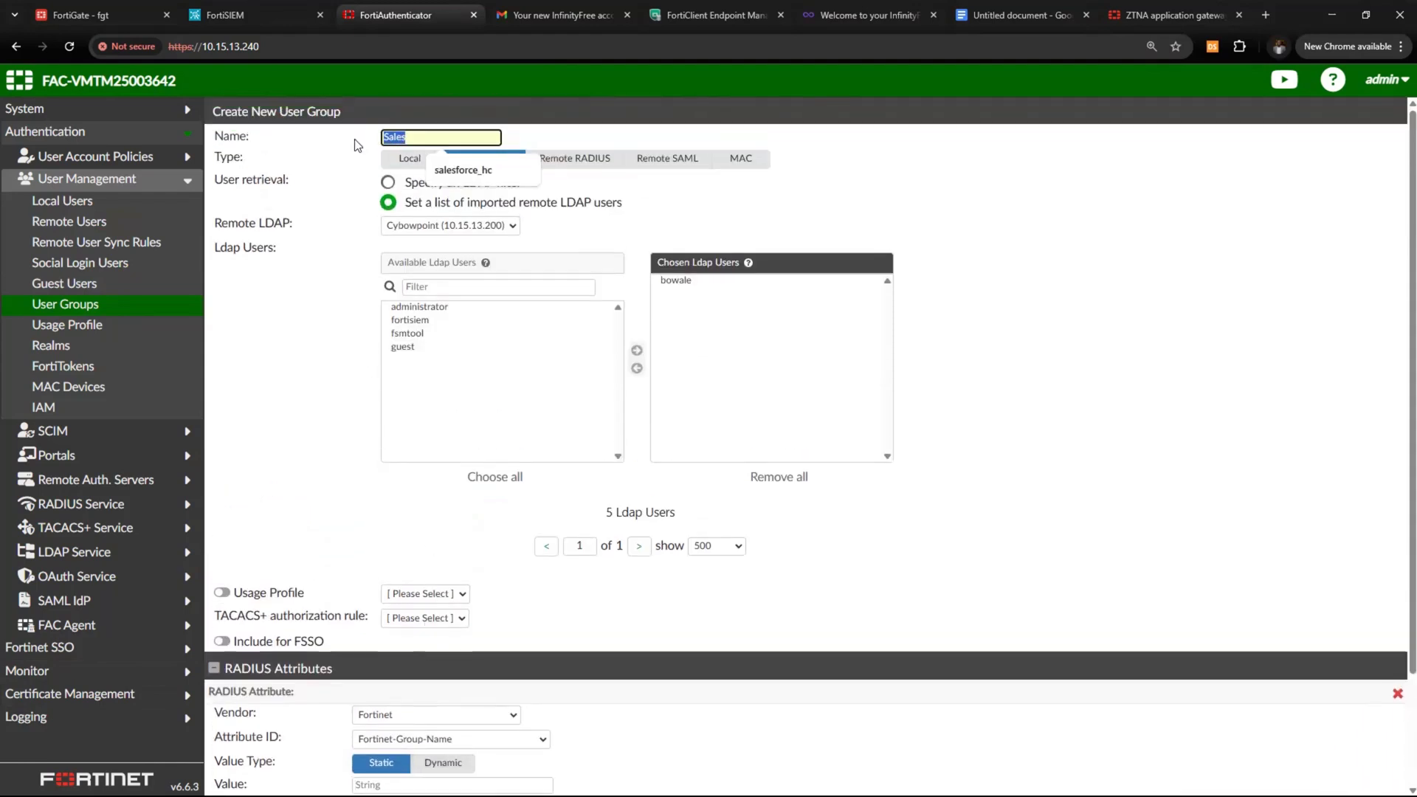
{"action": "scroll", "scroll_direction": "down", "scroll_amount": 3}
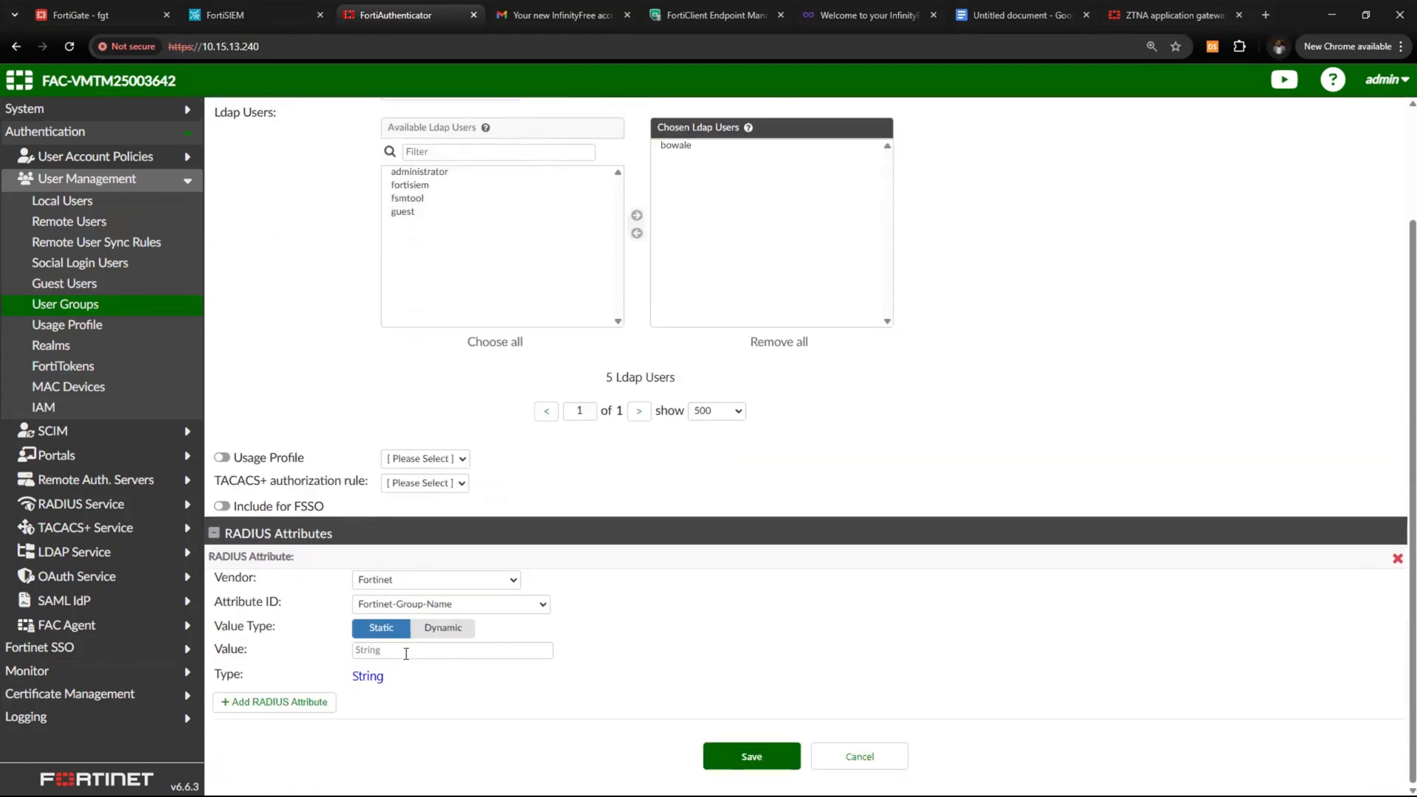
{"action": "type", "text": "Sales"}
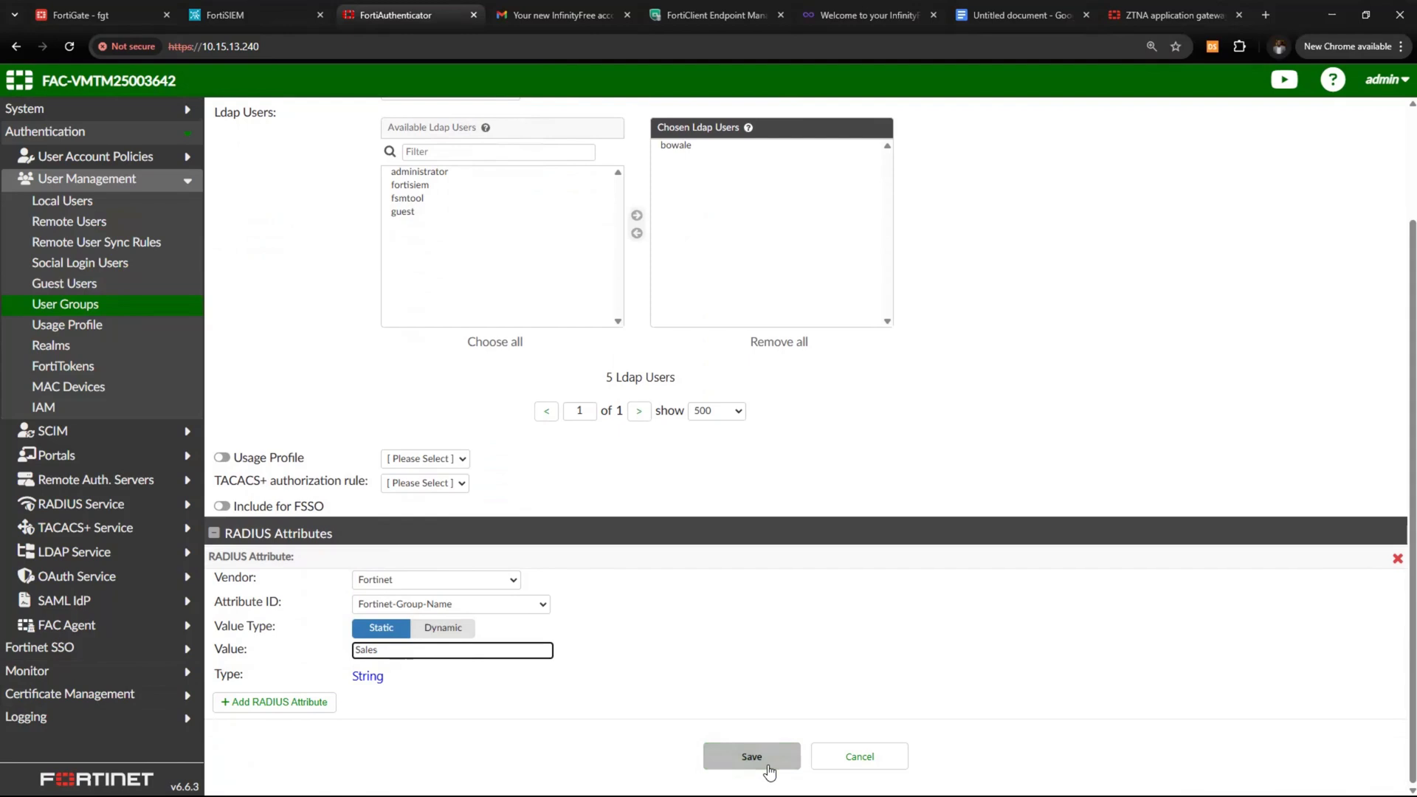
{"action": "left_click", "coordinate": [752, 757]}
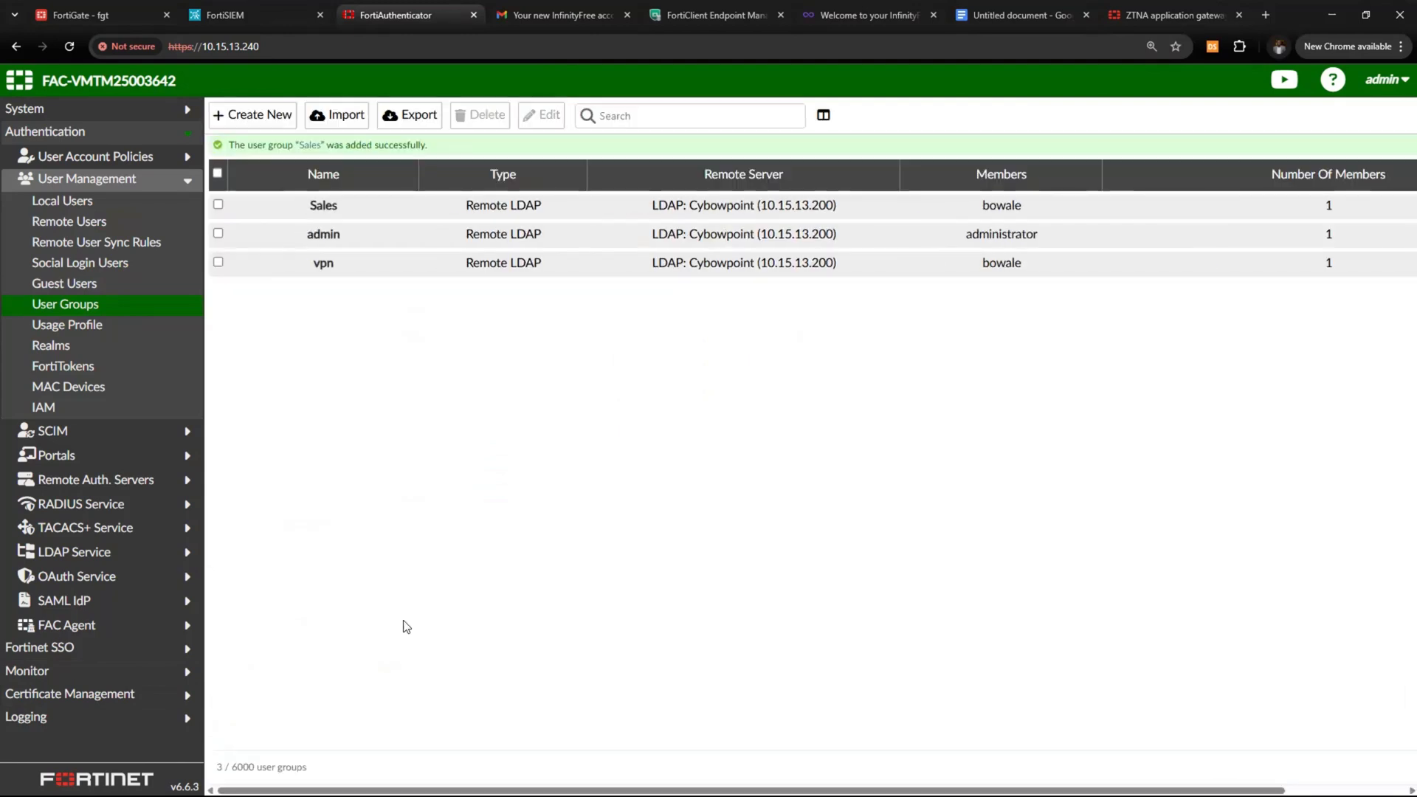
{"action": "mouse_move", "coordinate": [379, 235]}
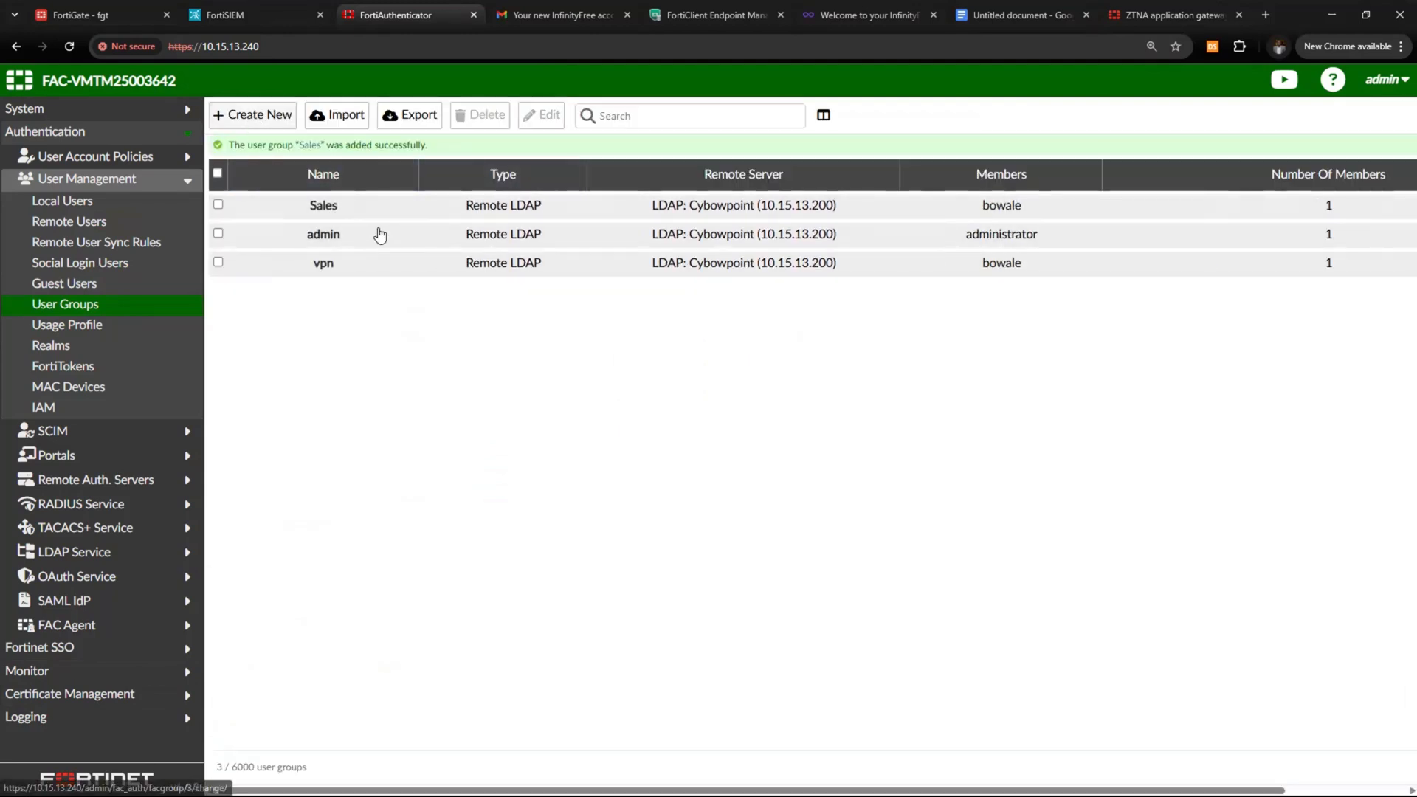
- Create a Finance remote LDAP group on Cybowpoint with administrator as a member
{"action": "left_click", "coordinate": [252, 116]}
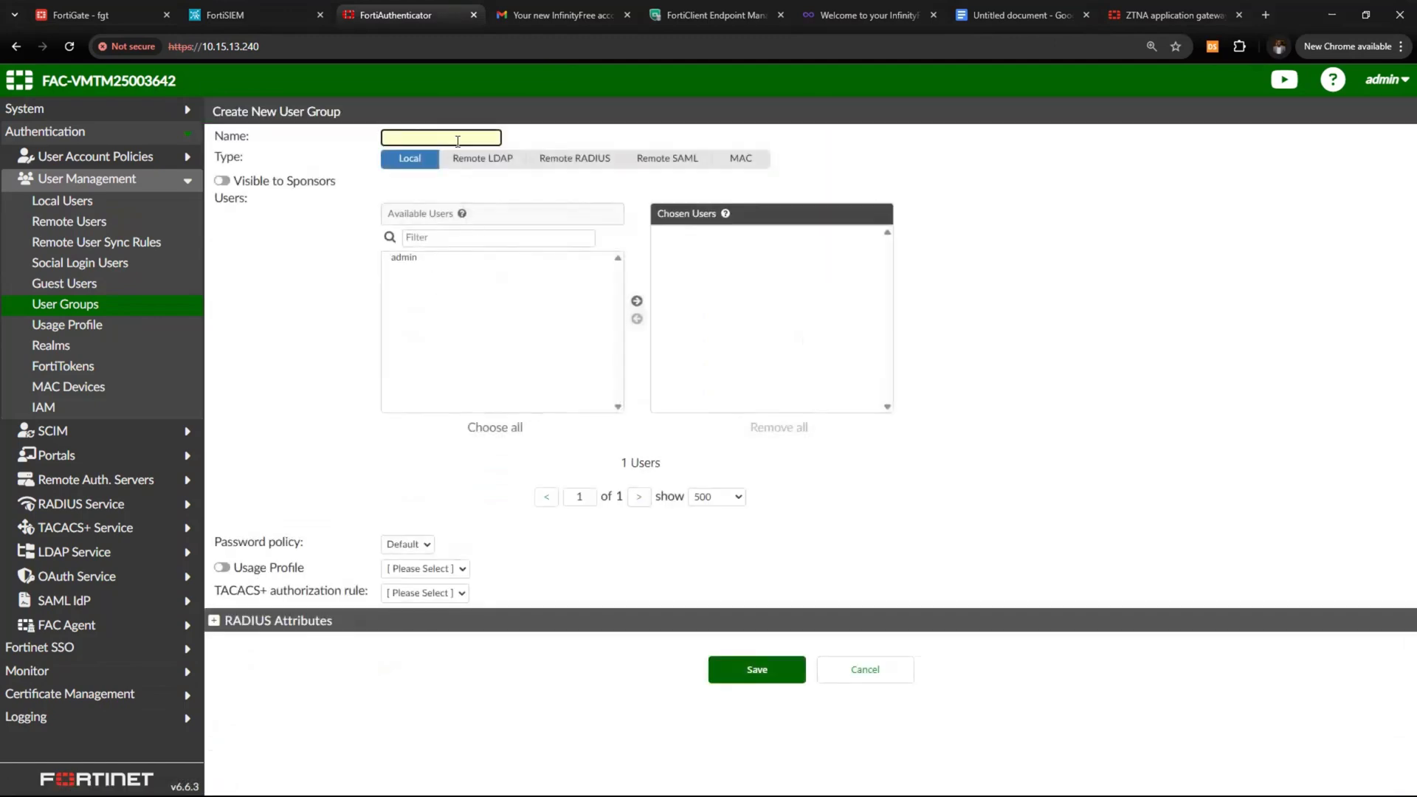
{"action": "type", "text": "Final"}
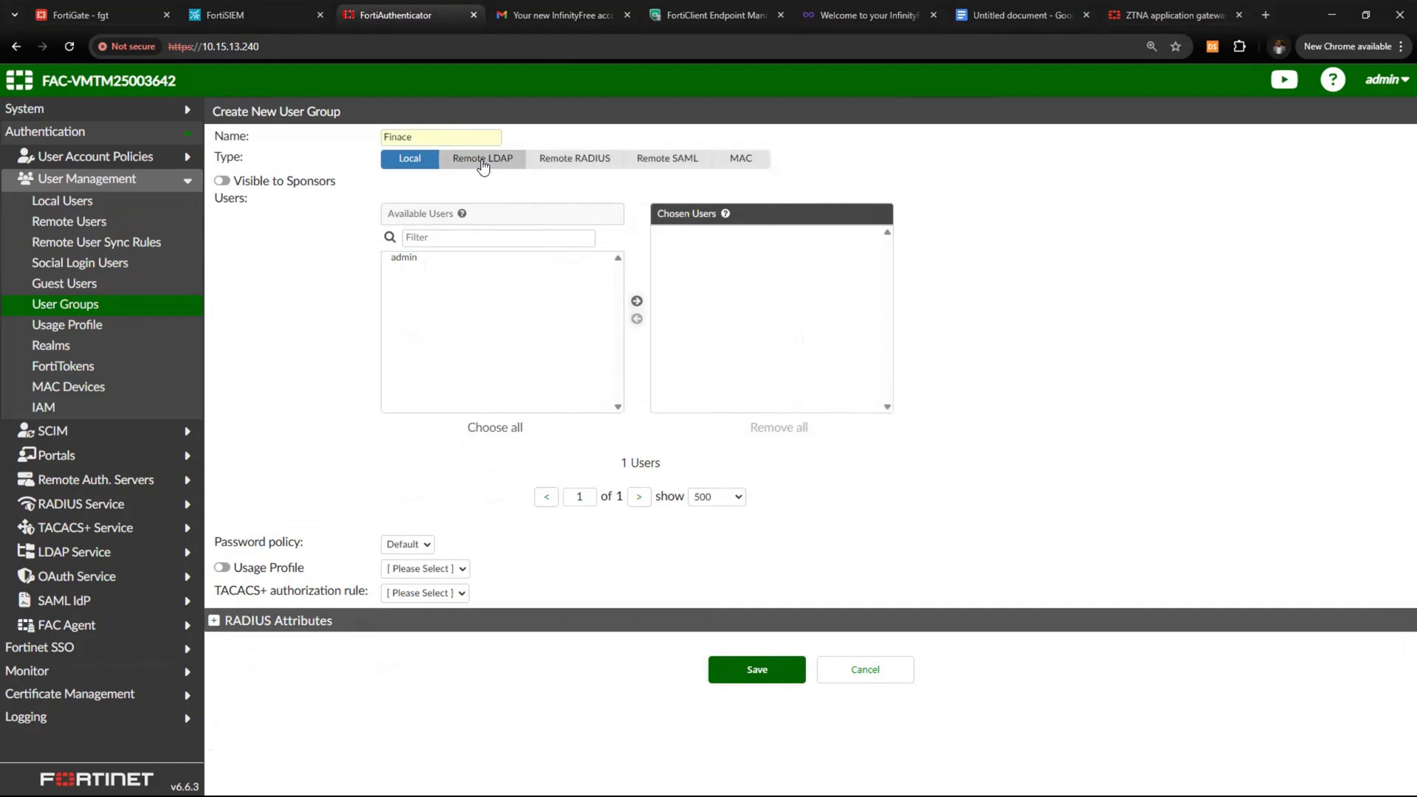
{"action": "left_click", "coordinate": [482, 158]}
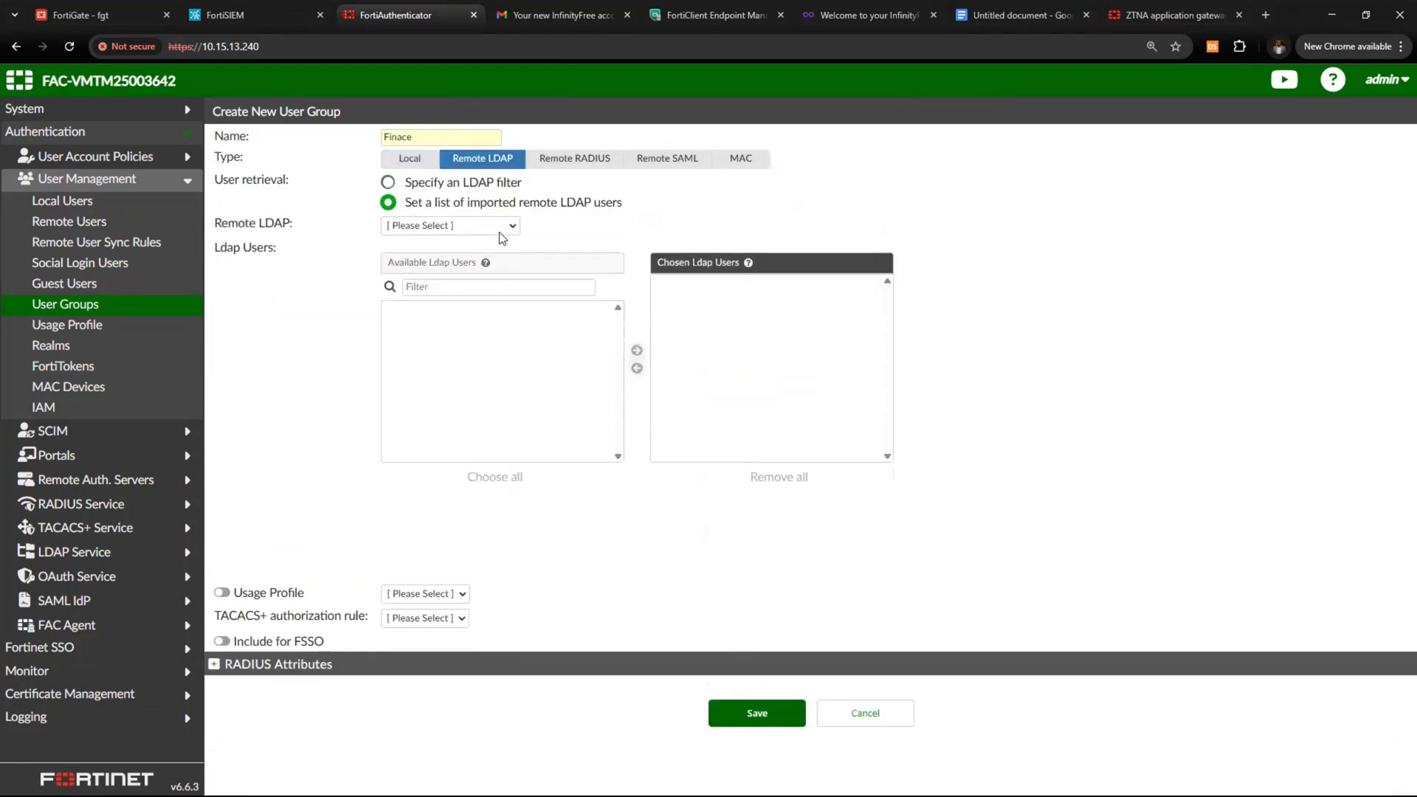
{"action": "left_click", "coordinate": [450, 225]}
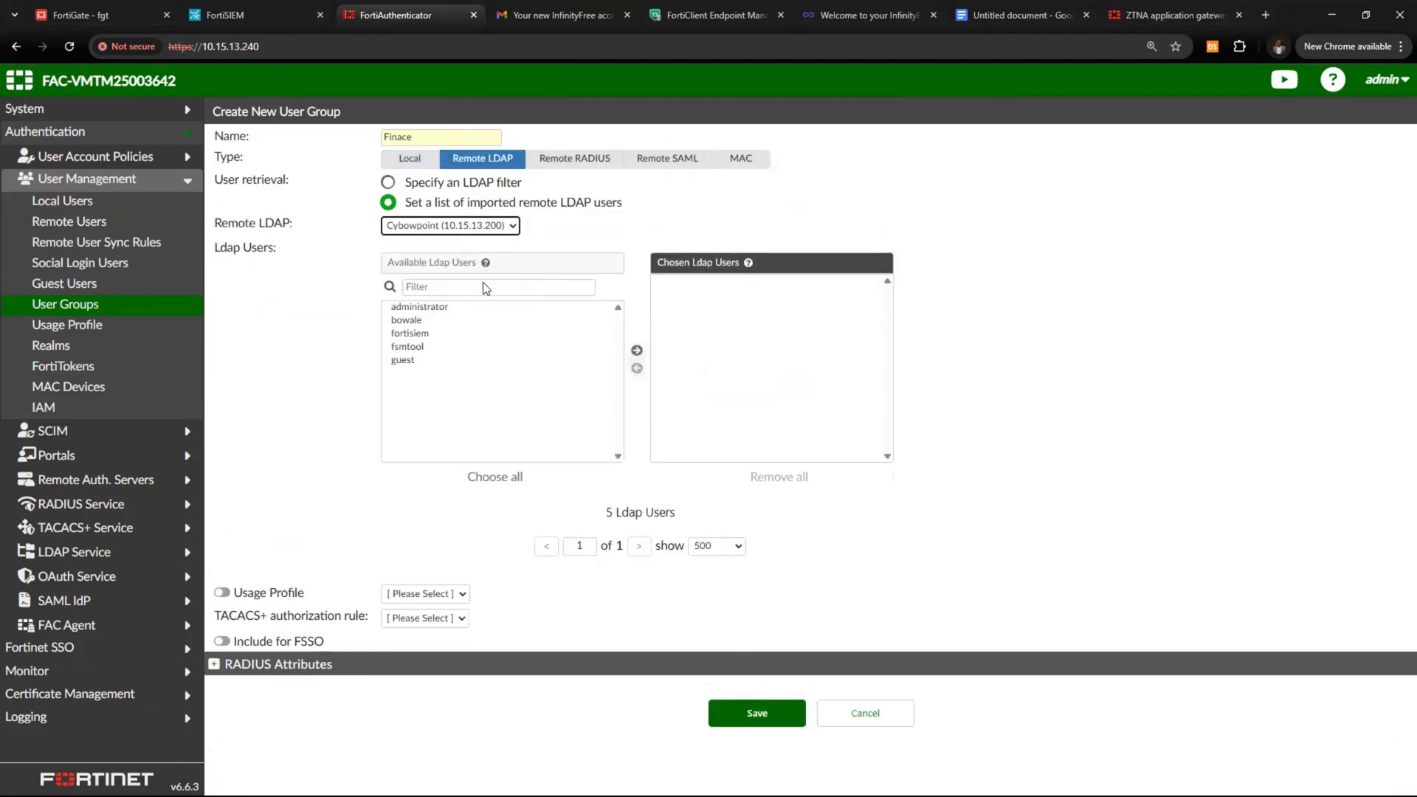
{"action": "left_click", "coordinate": [419, 306]}
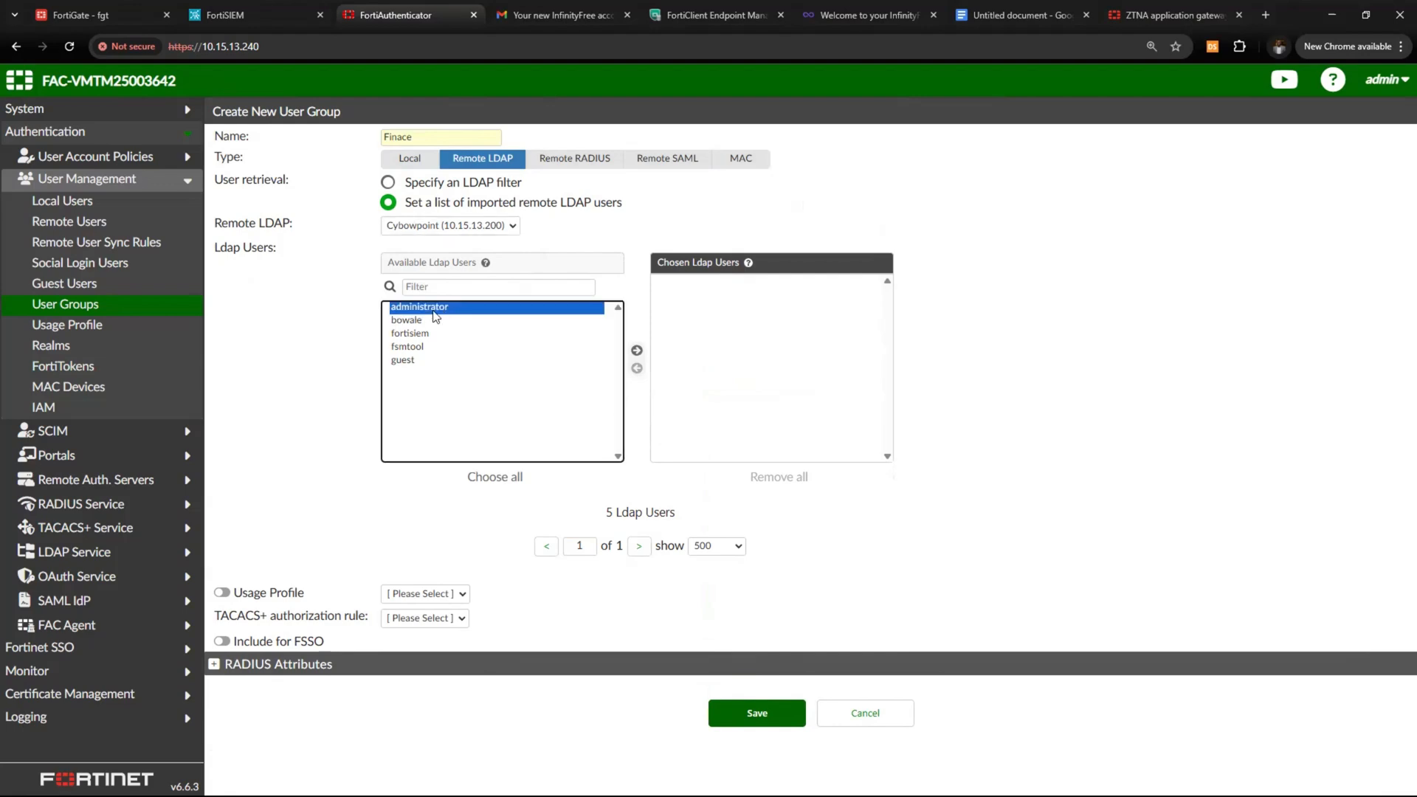
{"action": "left_click", "coordinate": [637, 350]}
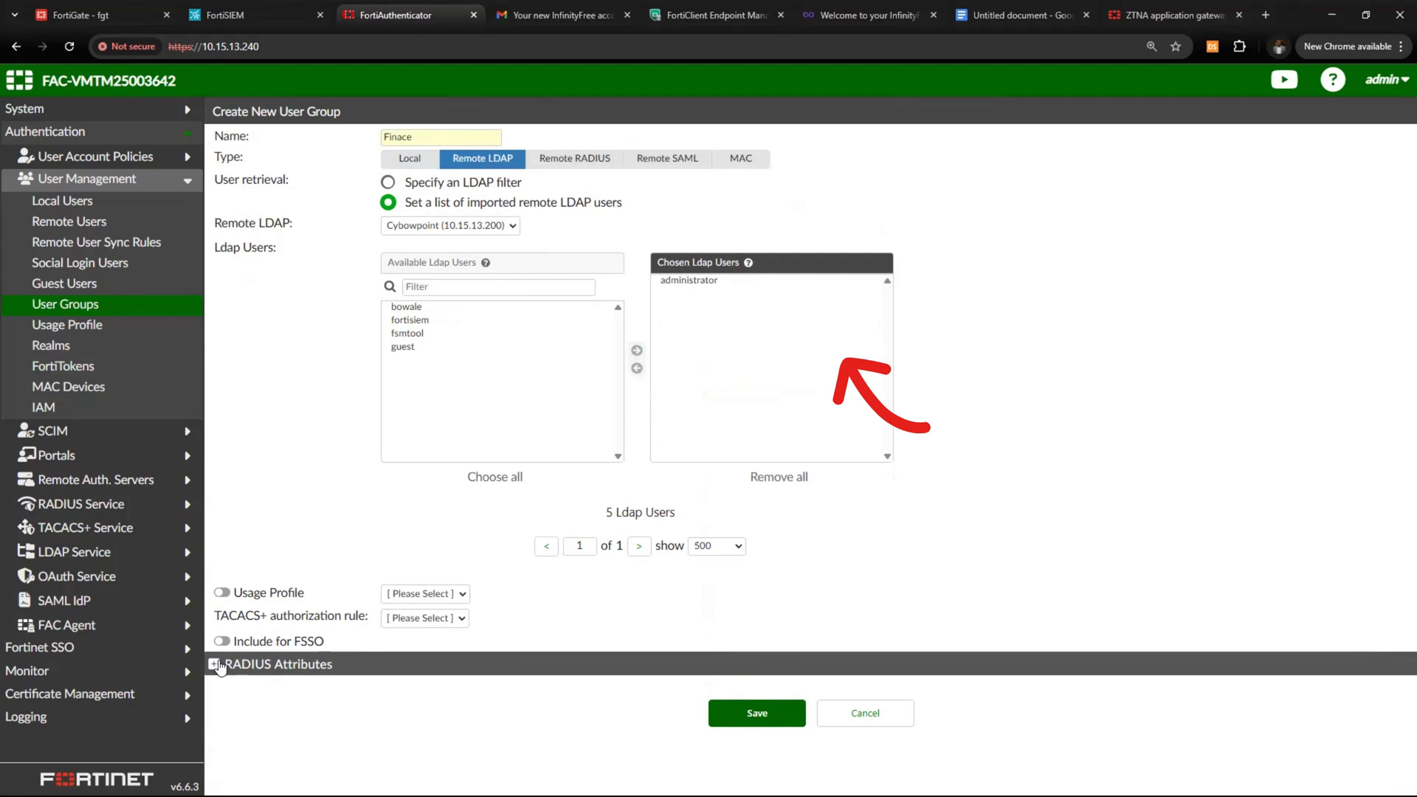
- Add a Fortinet-Group-Name RADIUS attribute valued Finance and correct the group name to Finance
{"action": "left_click", "coordinate": [215, 664]}
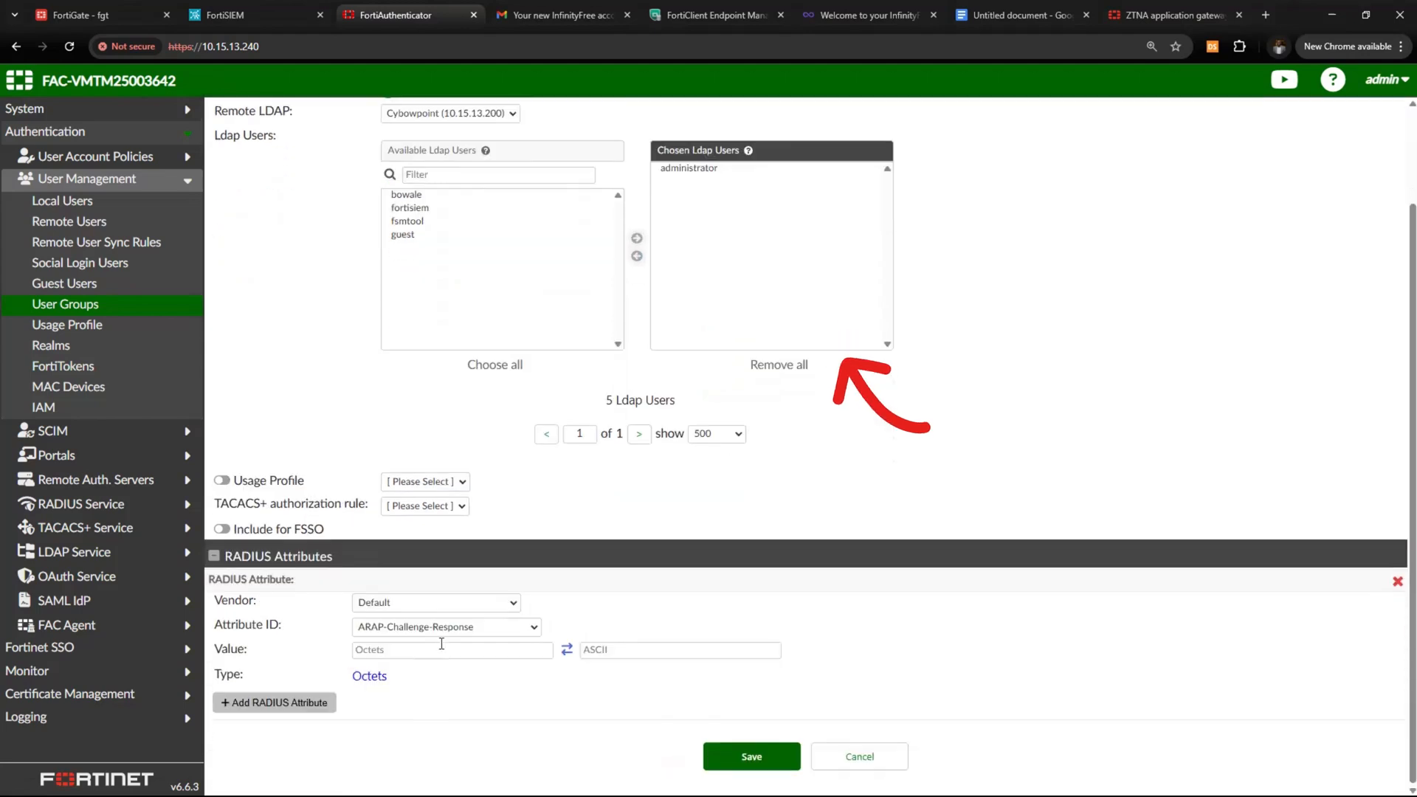
{"action": "left_click", "coordinate": [435, 602]}
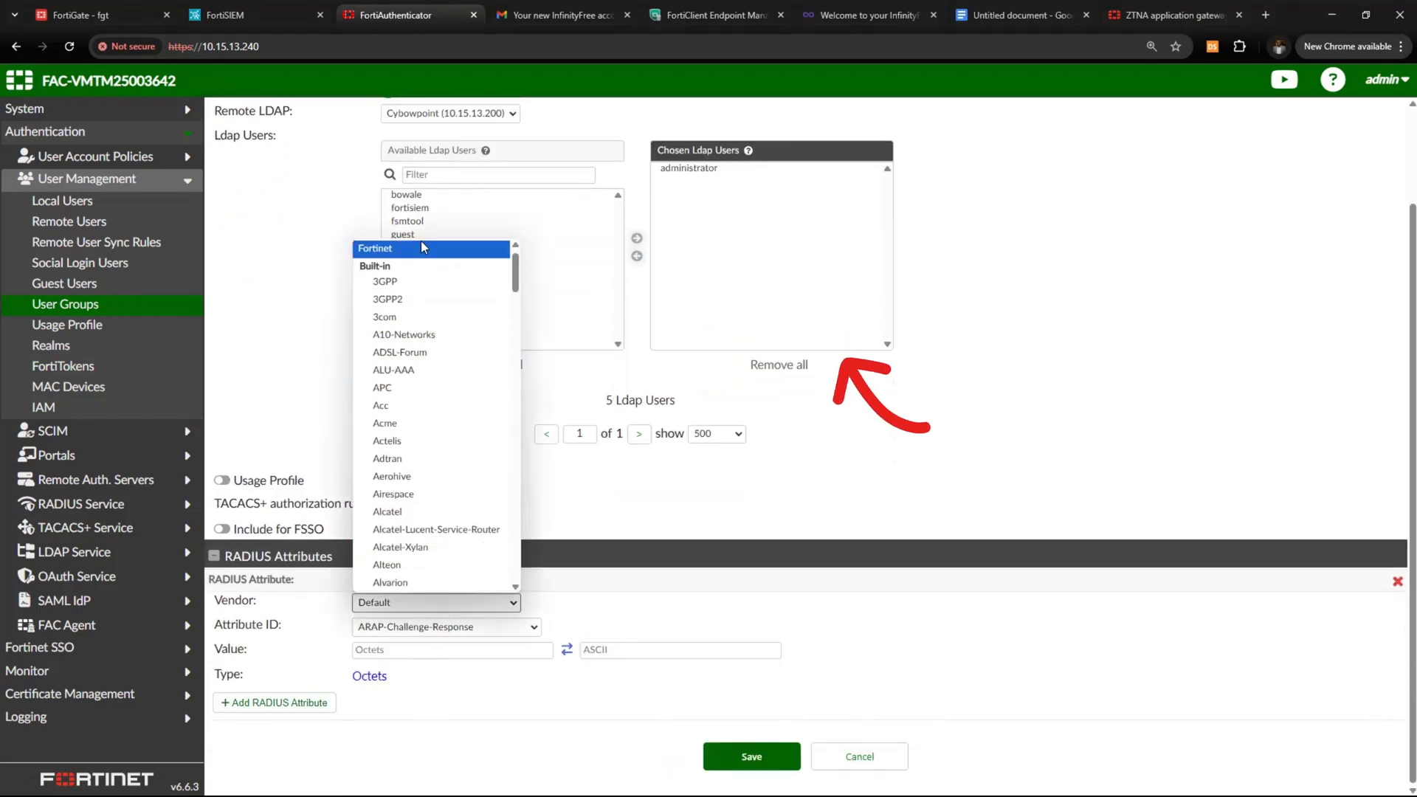
{"action": "left_click", "coordinate": [375, 248]}
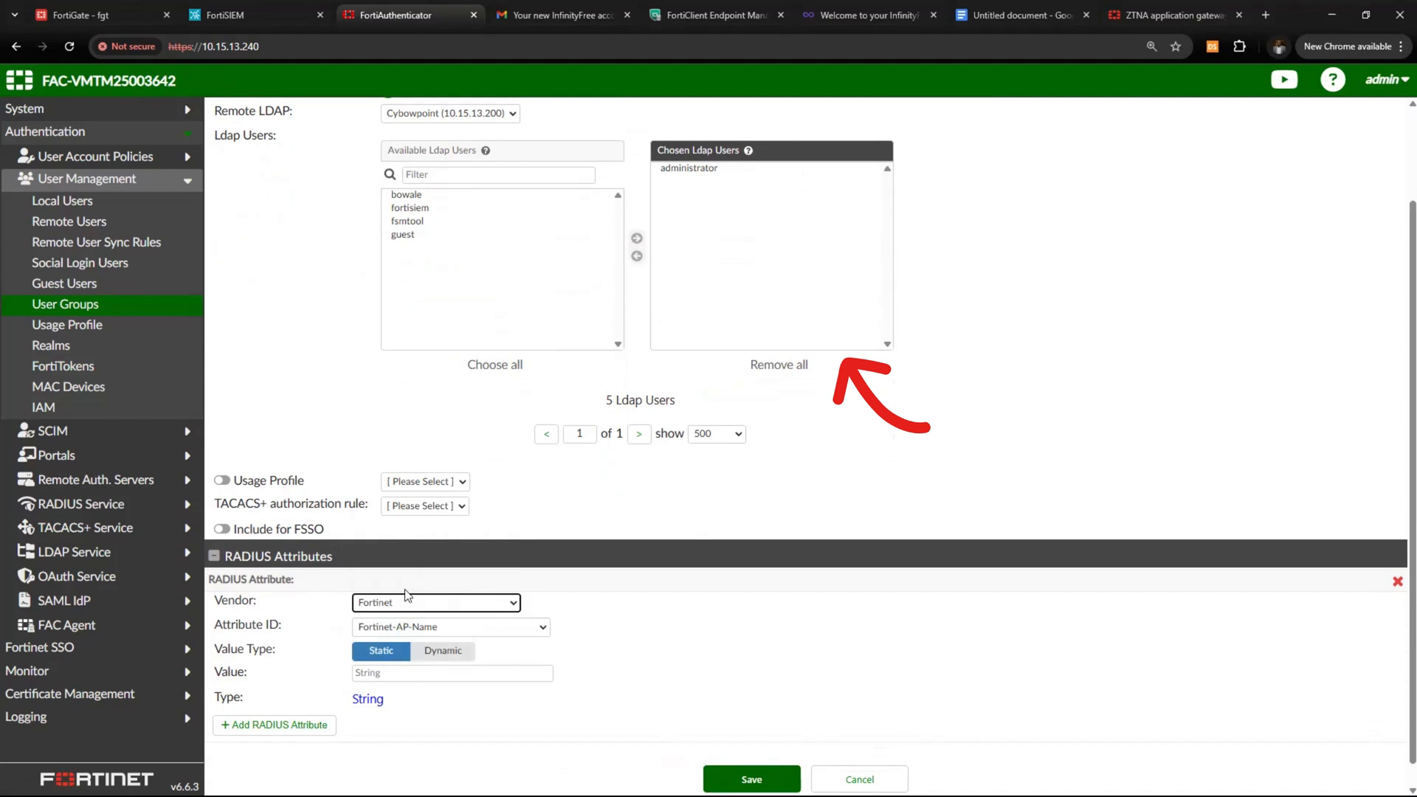
{"action": "left_click", "coordinate": [449, 626]}
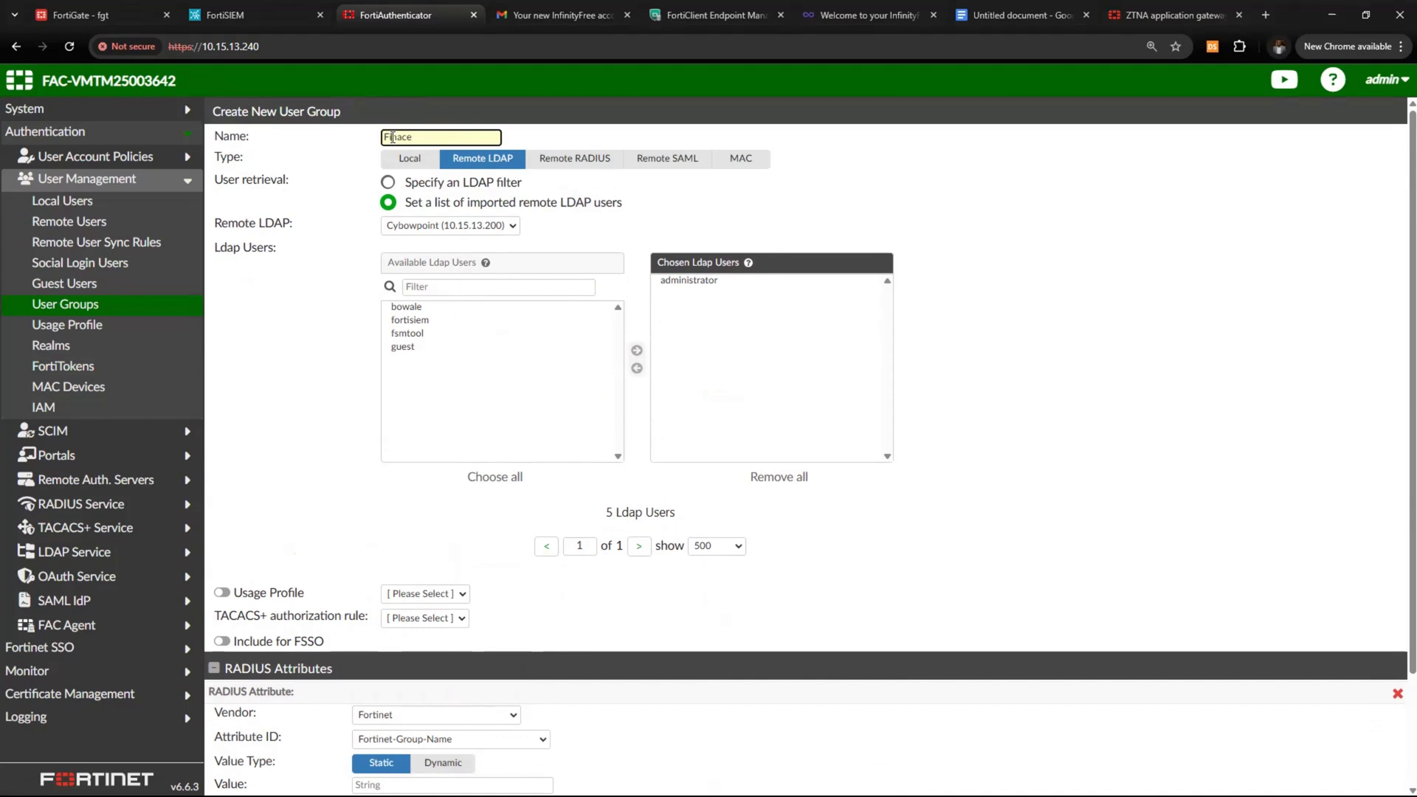
{"action": "type", "text": "Finnace"}
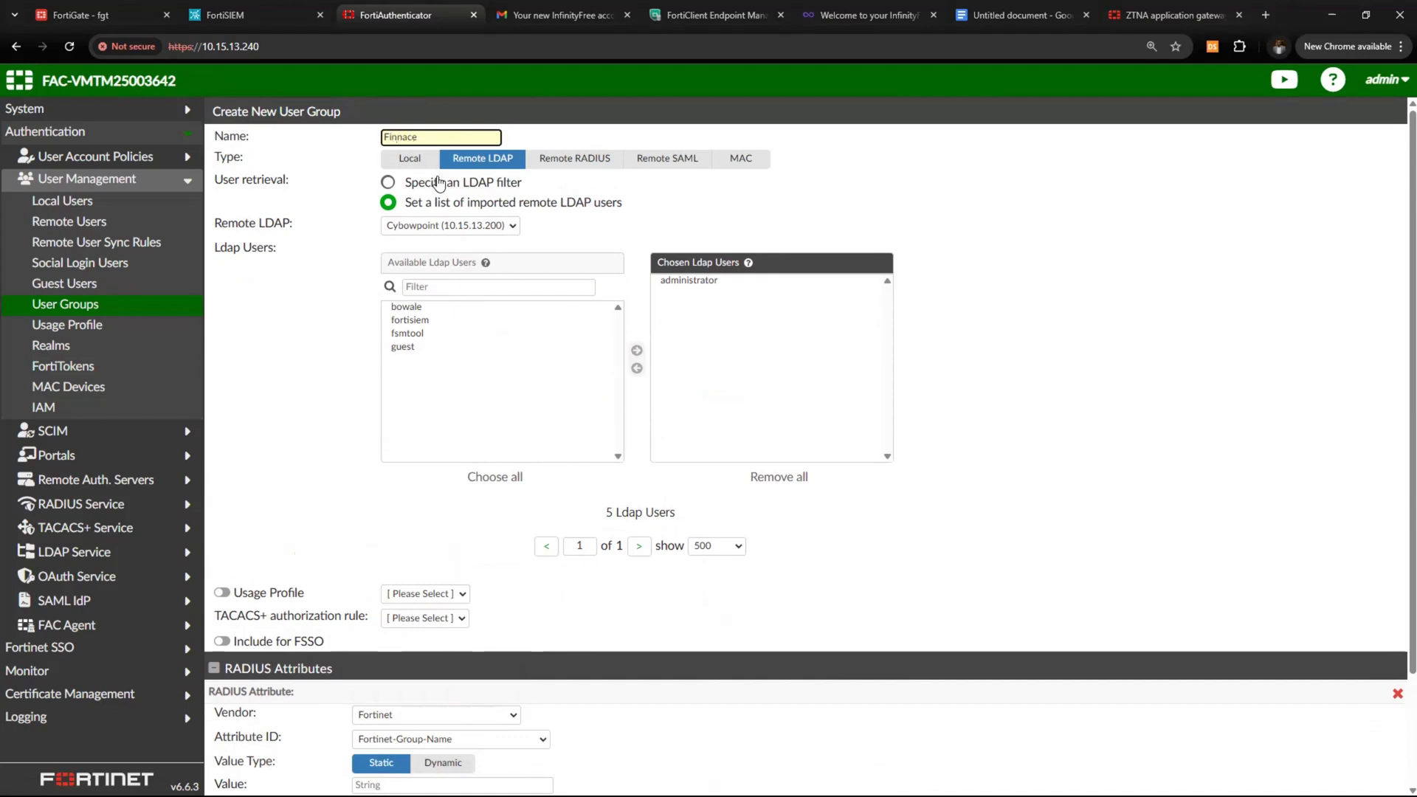
{"action": "type", "text": "Finance"}
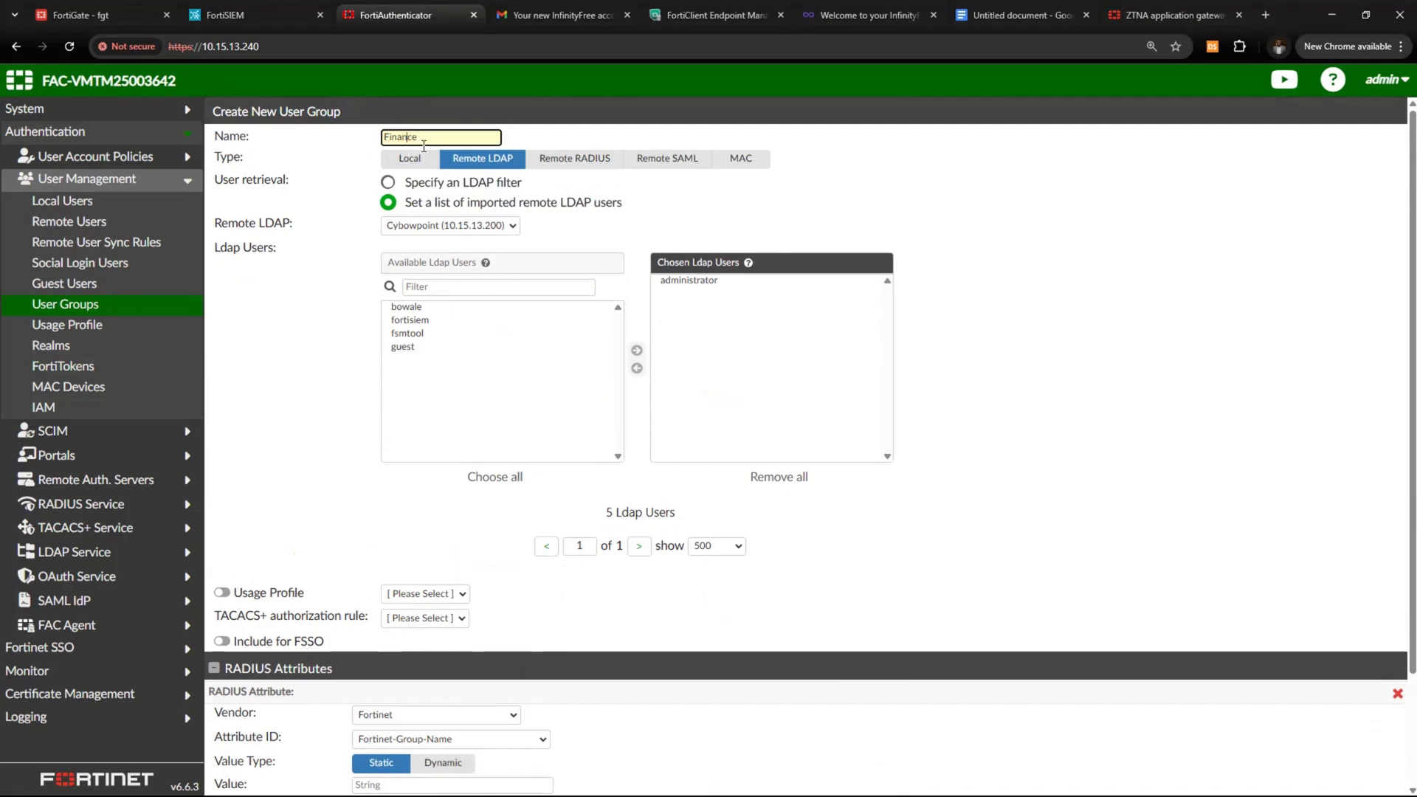
{"action": "double_click", "coordinate": [398, 137]}
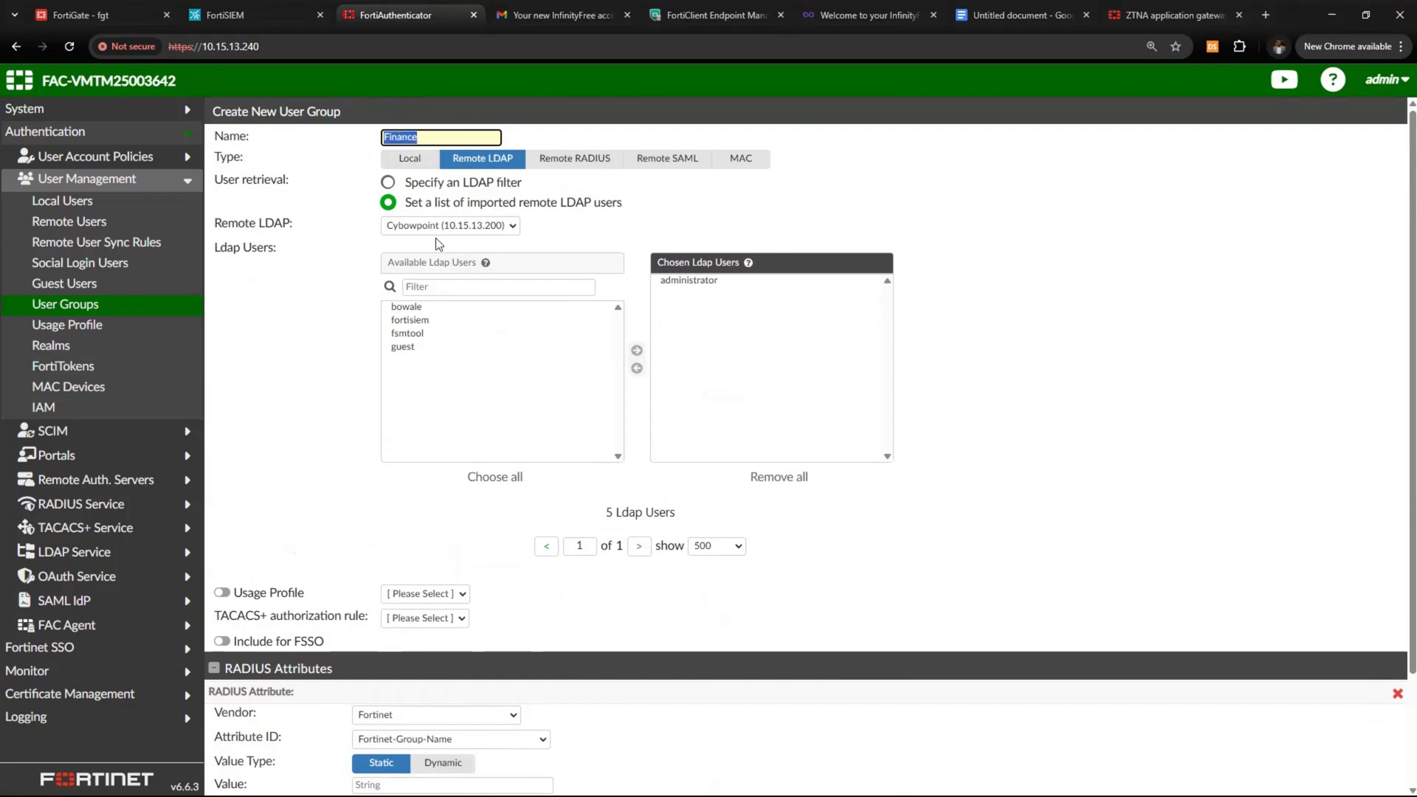
{"action": "scroll", "scroll_direction": "down", "scroll_amount": 3}
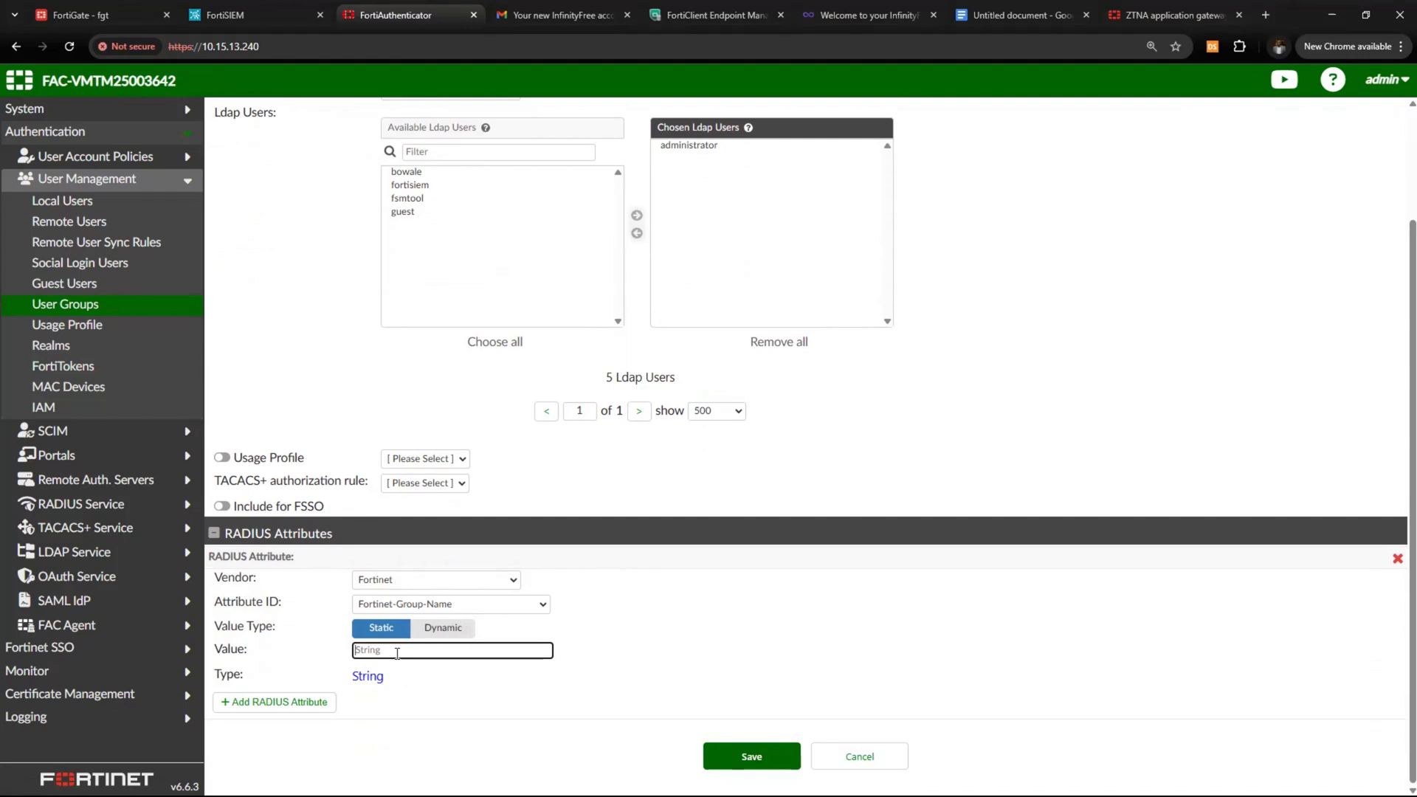
{"action": "type", "text": "Finance"}
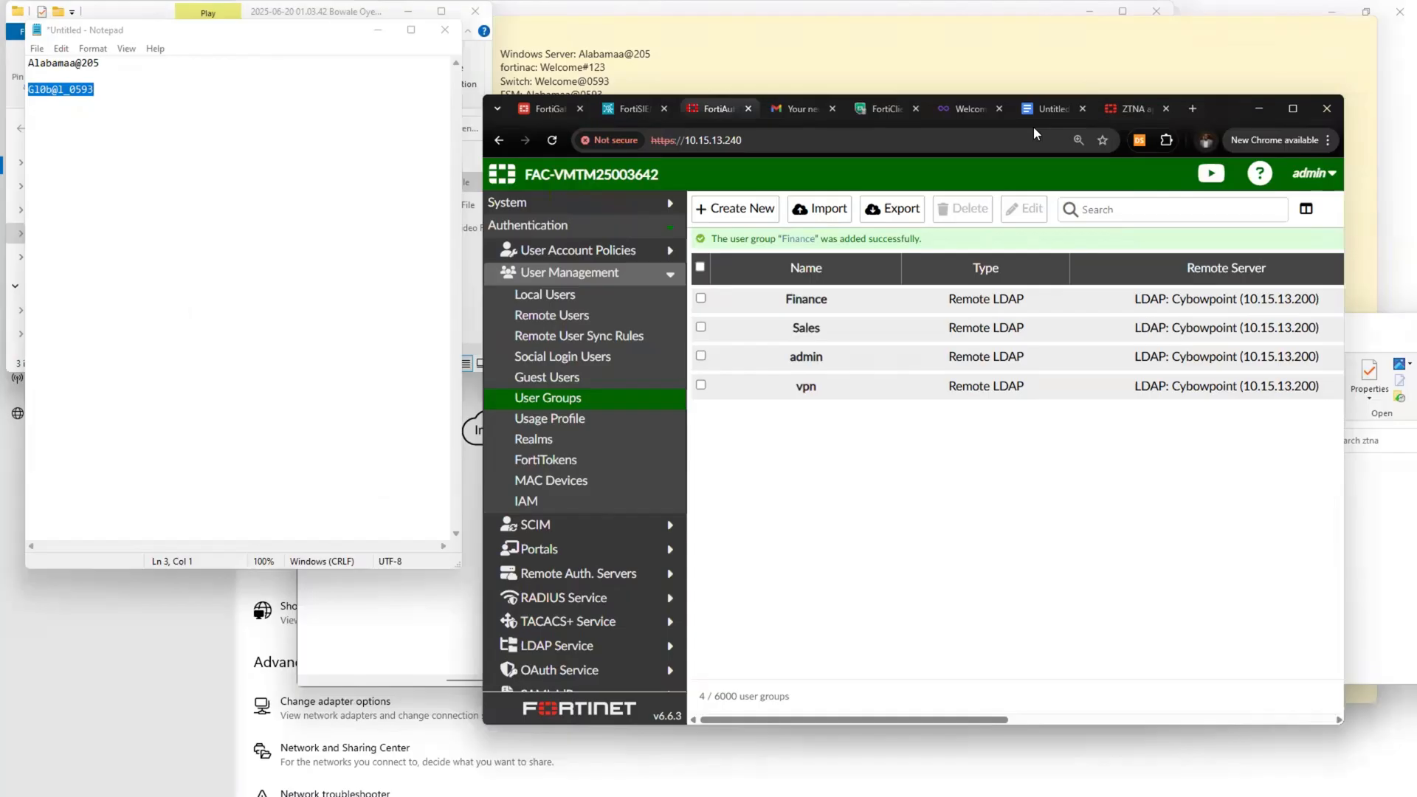
- Review the maximized Google Docs task checklist, then return to FortiAuthenticator's remote LDAP users list
{"action": "left_click", "coordinate": [1048, 108]}
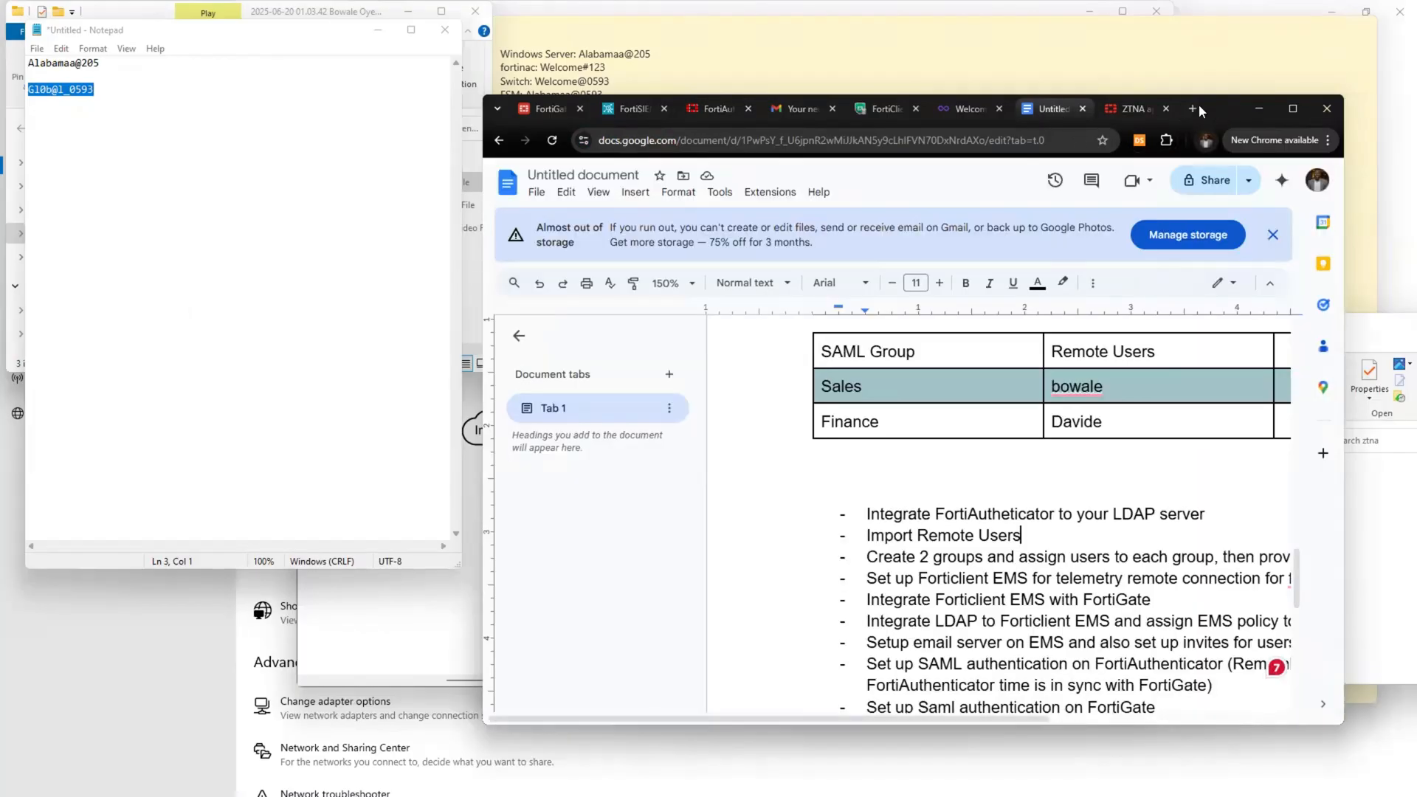
{"action": "left_click", "coordinate": [1293, 109]}
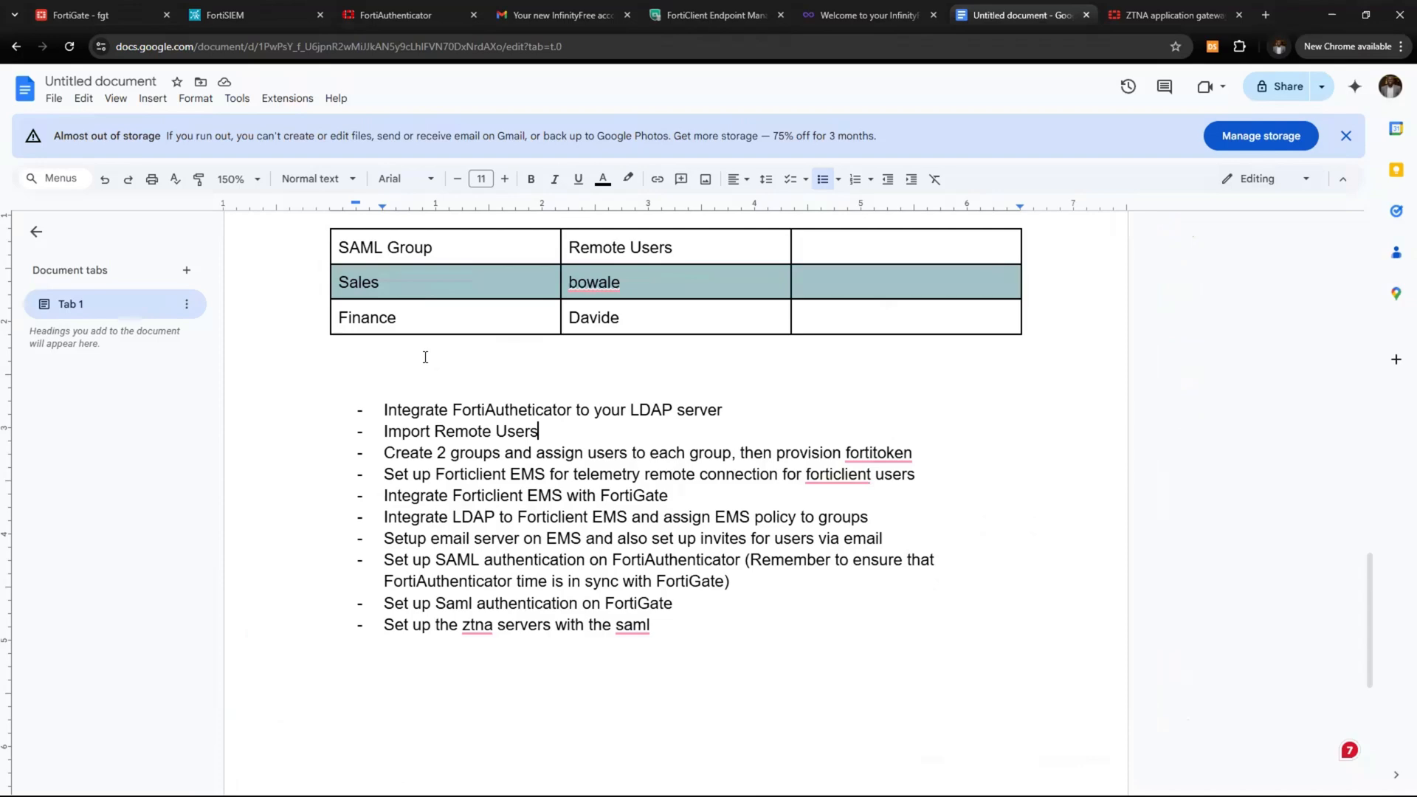
{"action": "mouse_move", "coordinate": [391, 79]}
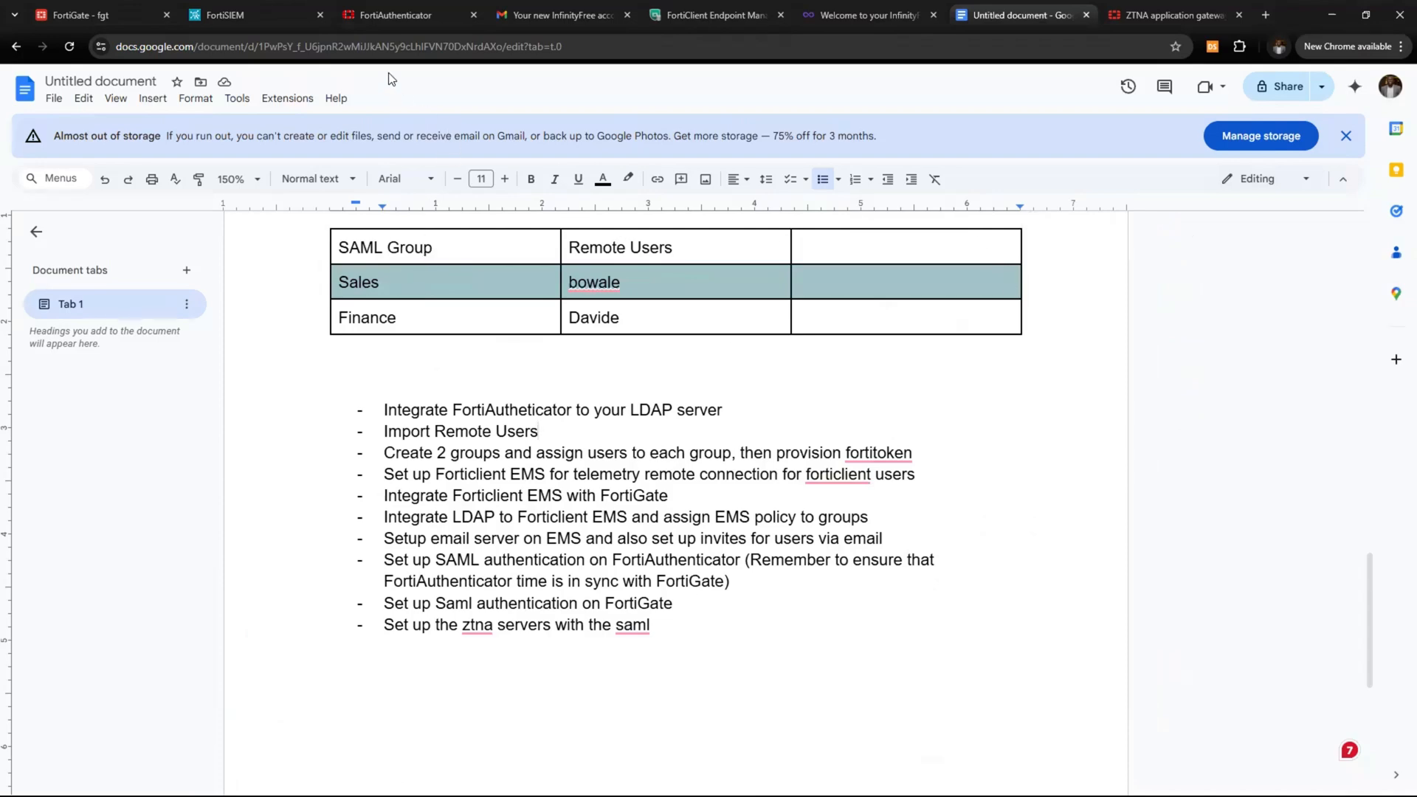
{"action": "left_click", "coordinate": [391, 14]}
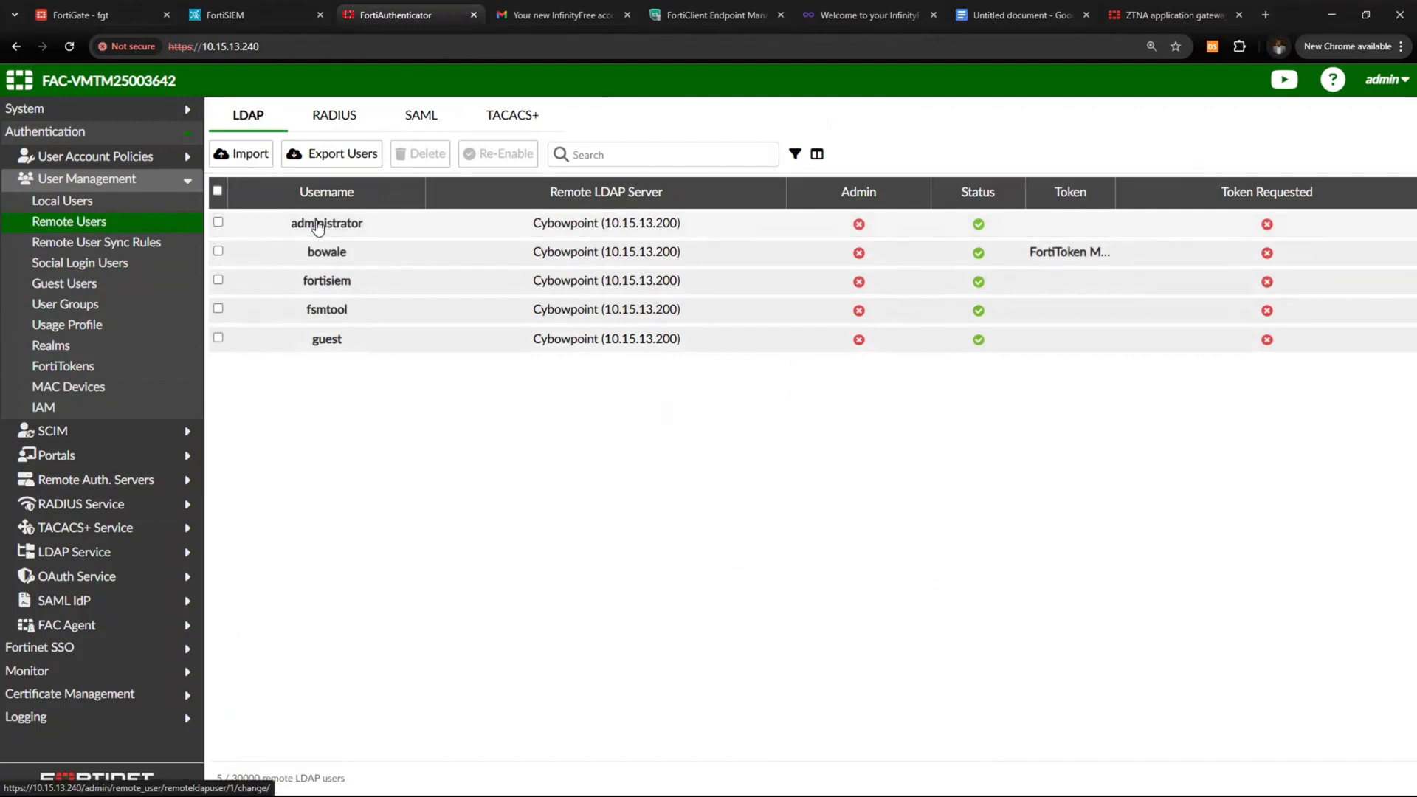
- Enable OTP authentication on the administrator remote user using a mobile FortiToken
{"action": "left_click", "coordinate": [325, 223]}
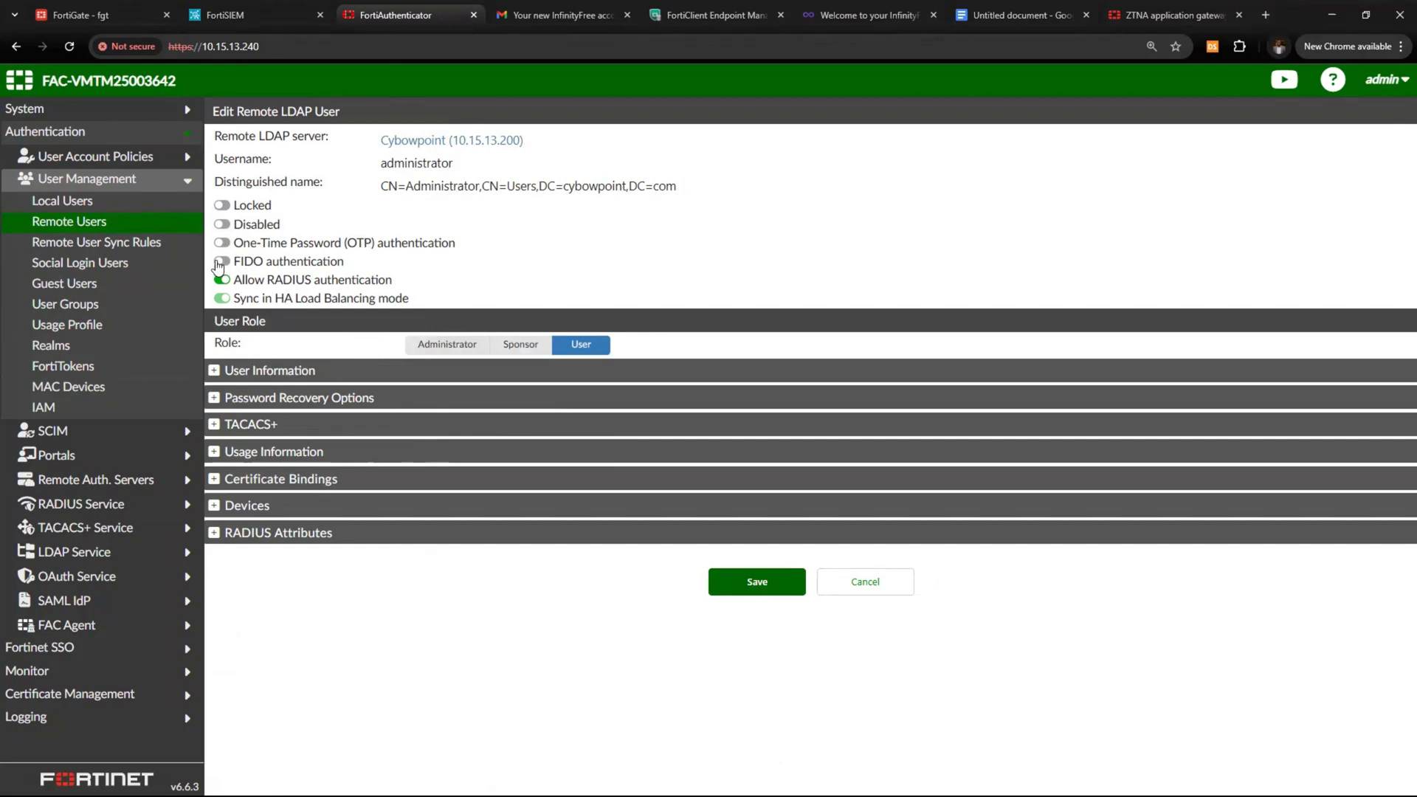
{"action": "left_click", "coordinate": [222, 242]}
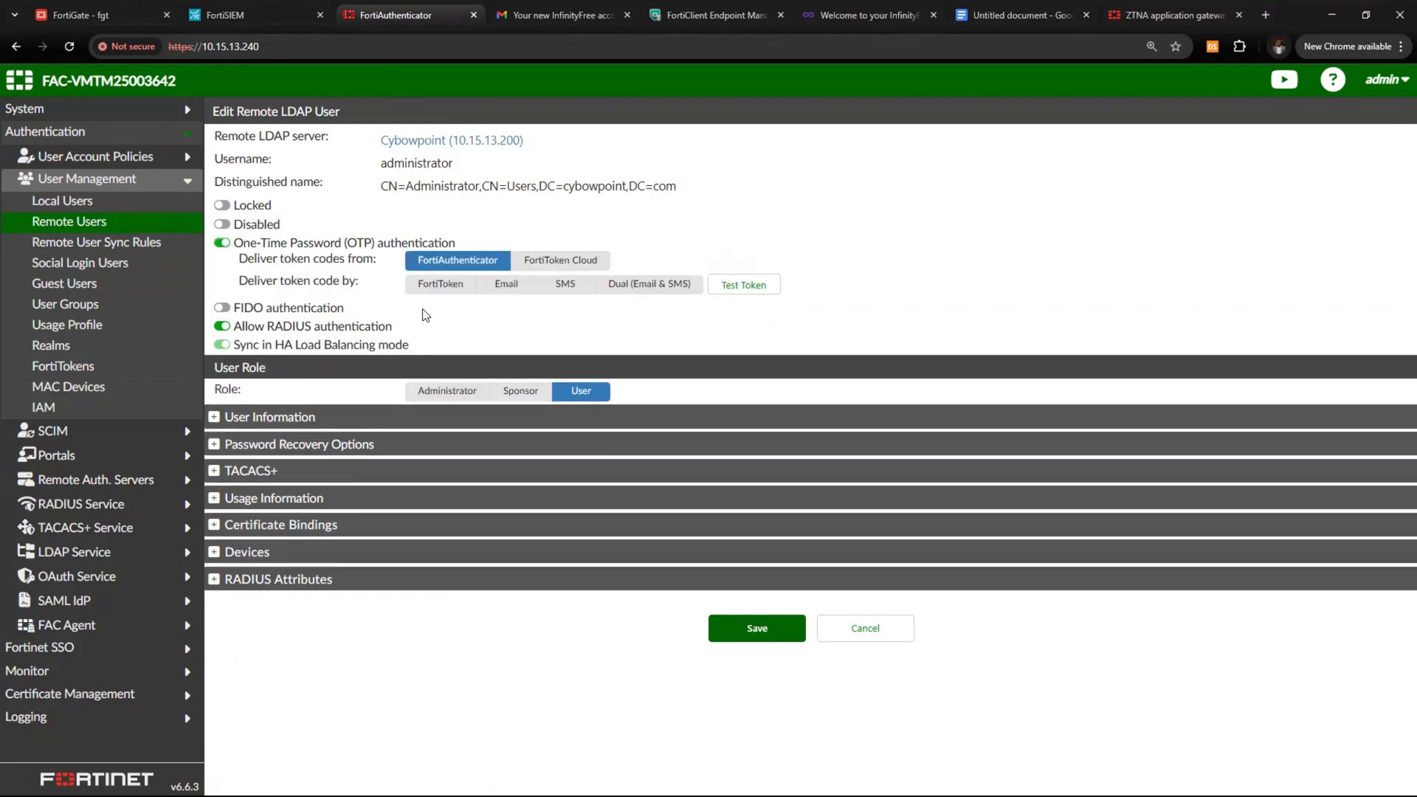
{"action": "left_click", "coordinate": [440, 284]}
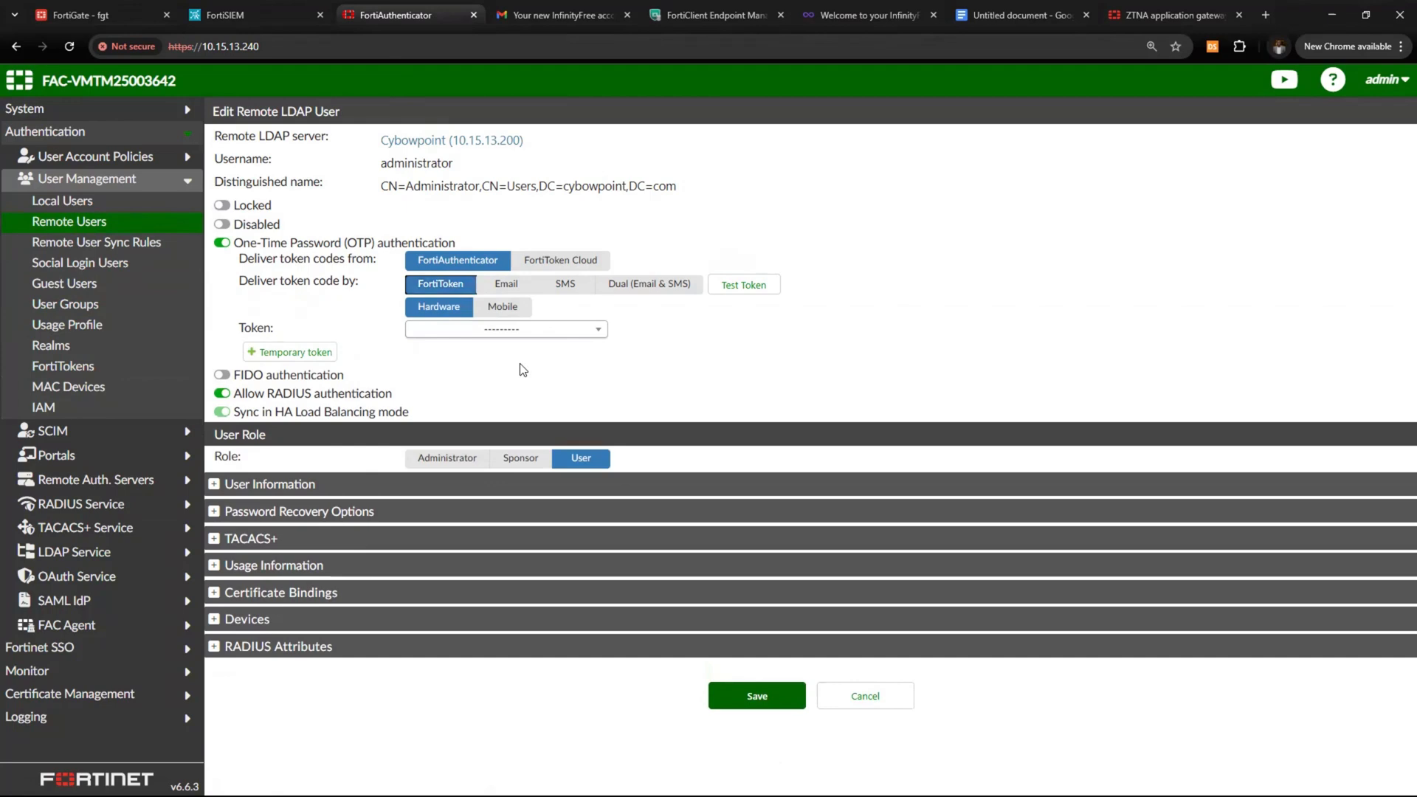
{"action": "left_click", "coordinate": [502, 306]}
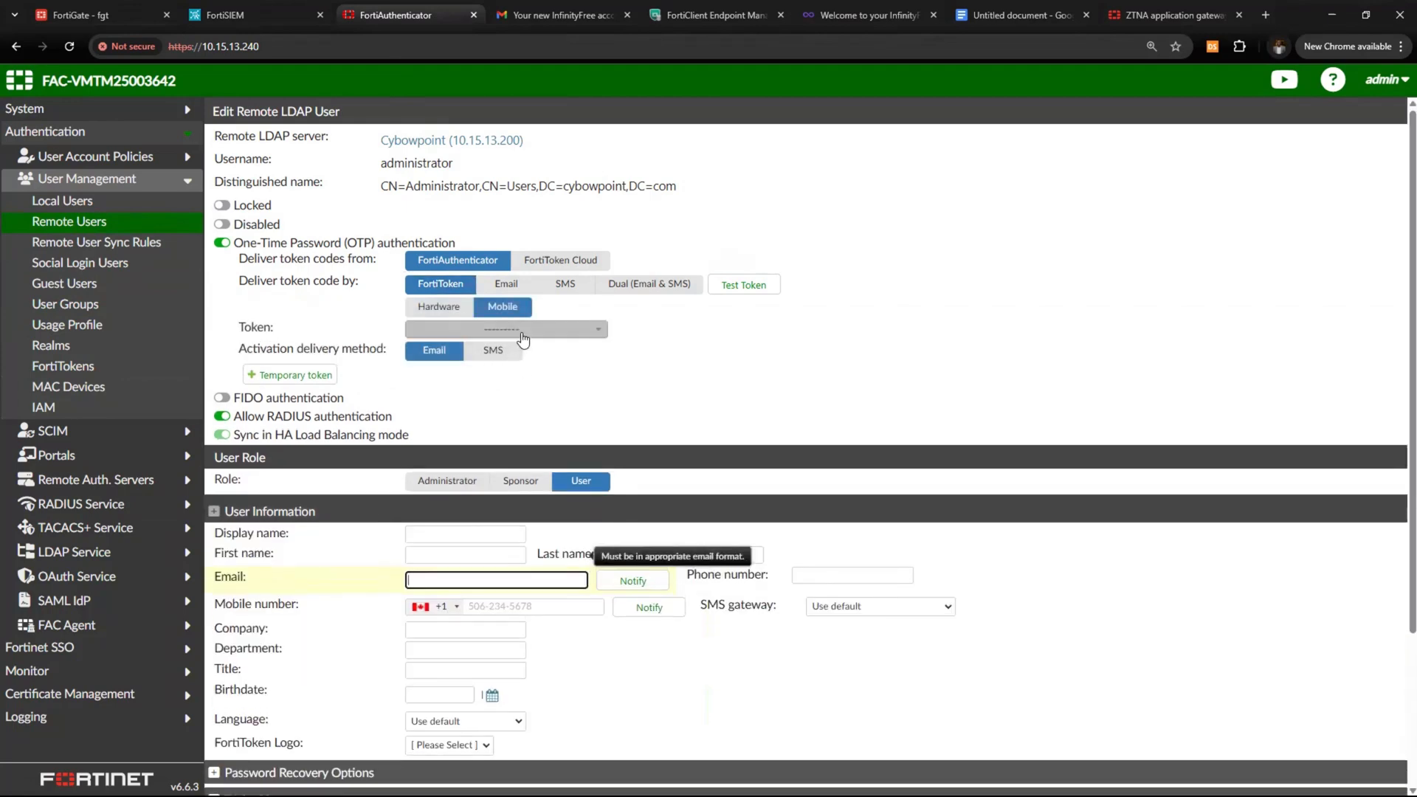
{"action": "left_click", "coordinate": [504, 328]}
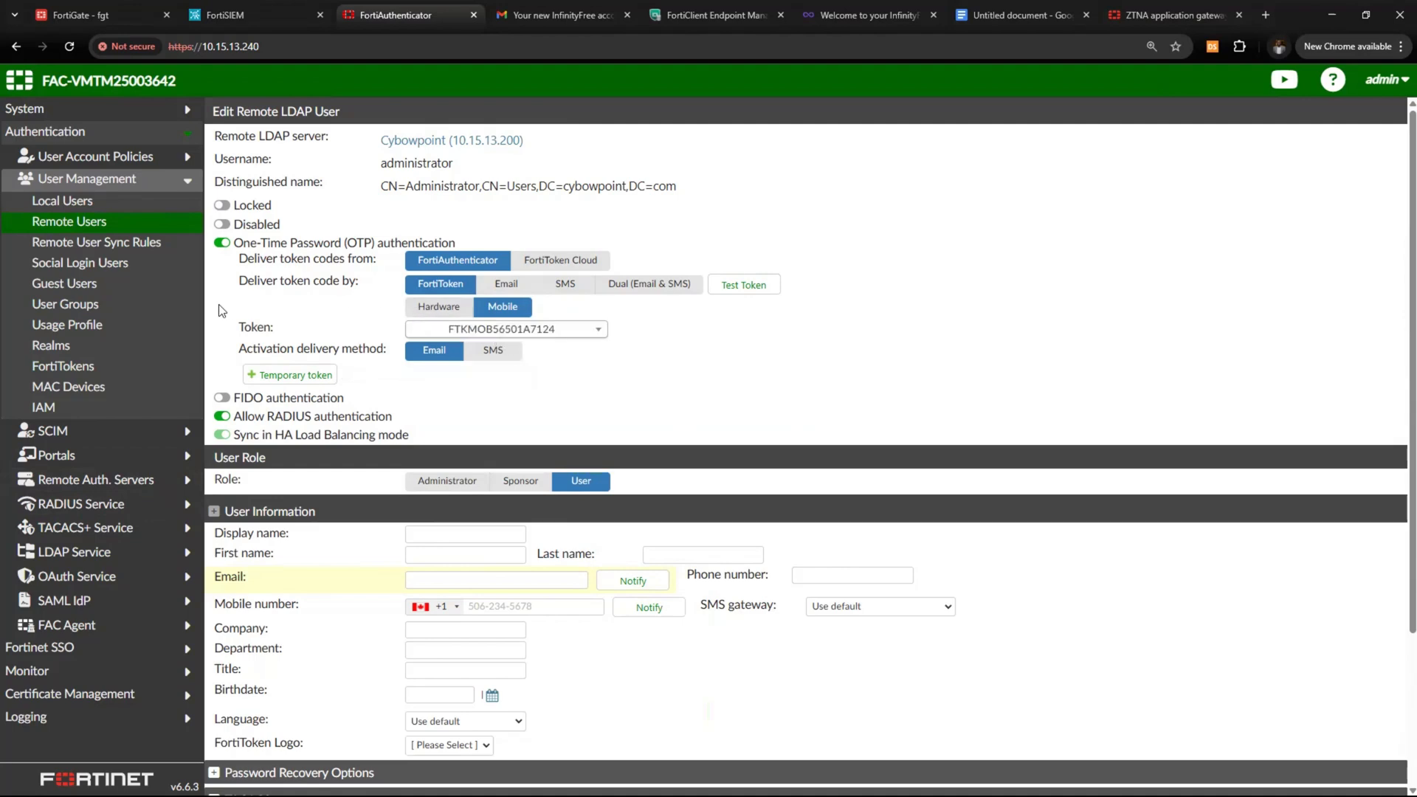
{"action": "mouse_move", "coordinate": [281, 292]}
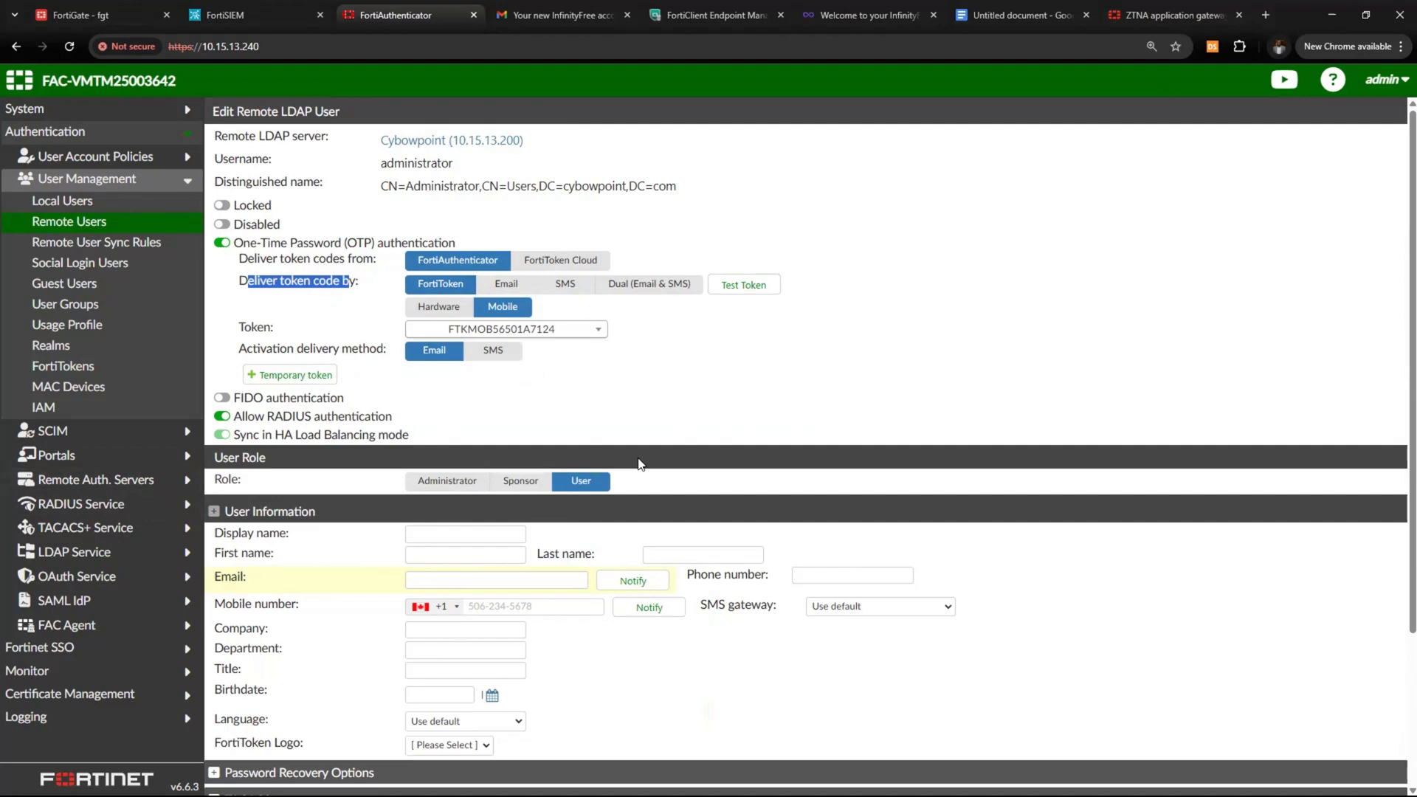
{"action": "mouse_move", "coordinate": [713, 431]}
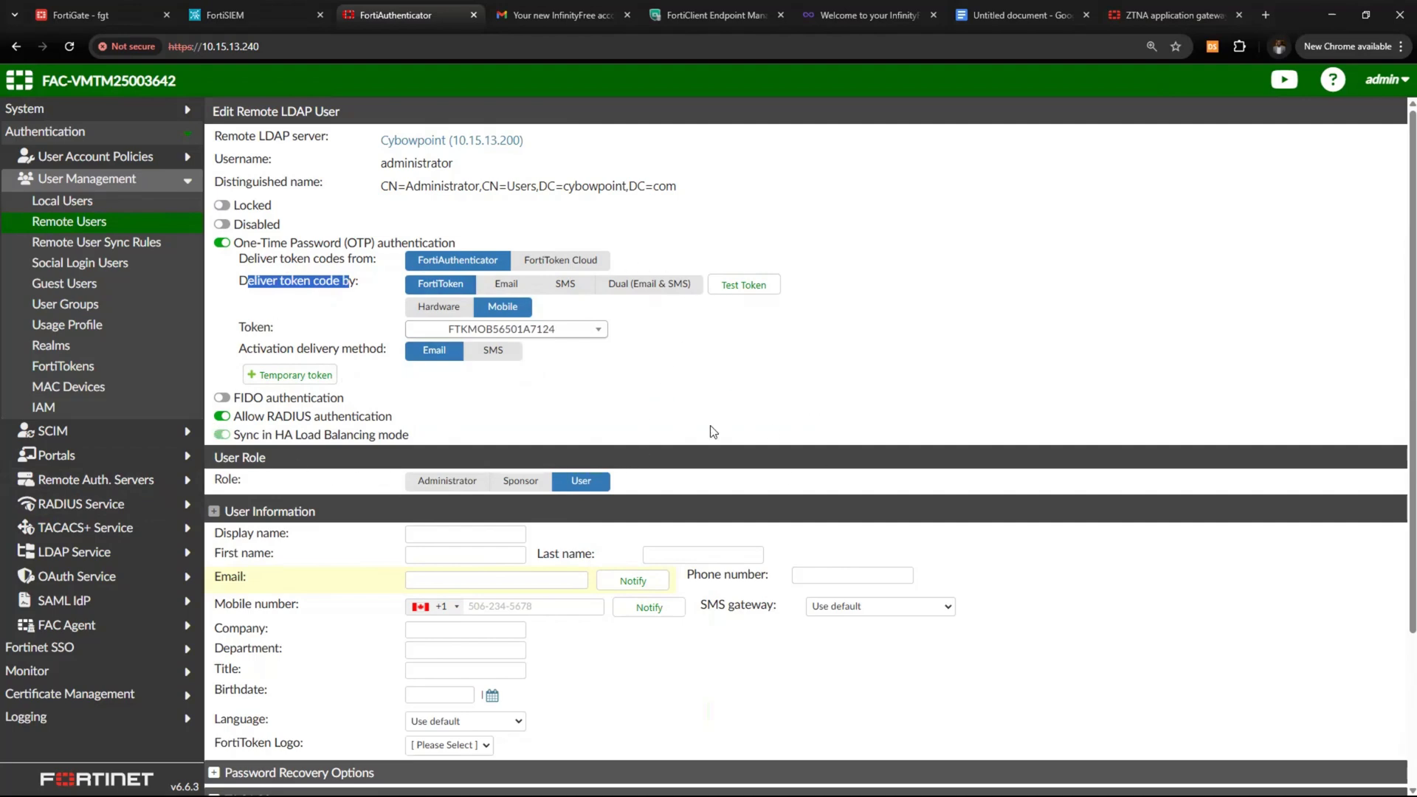
{"action": "mouse_move", "coordinate": [681, 338]}
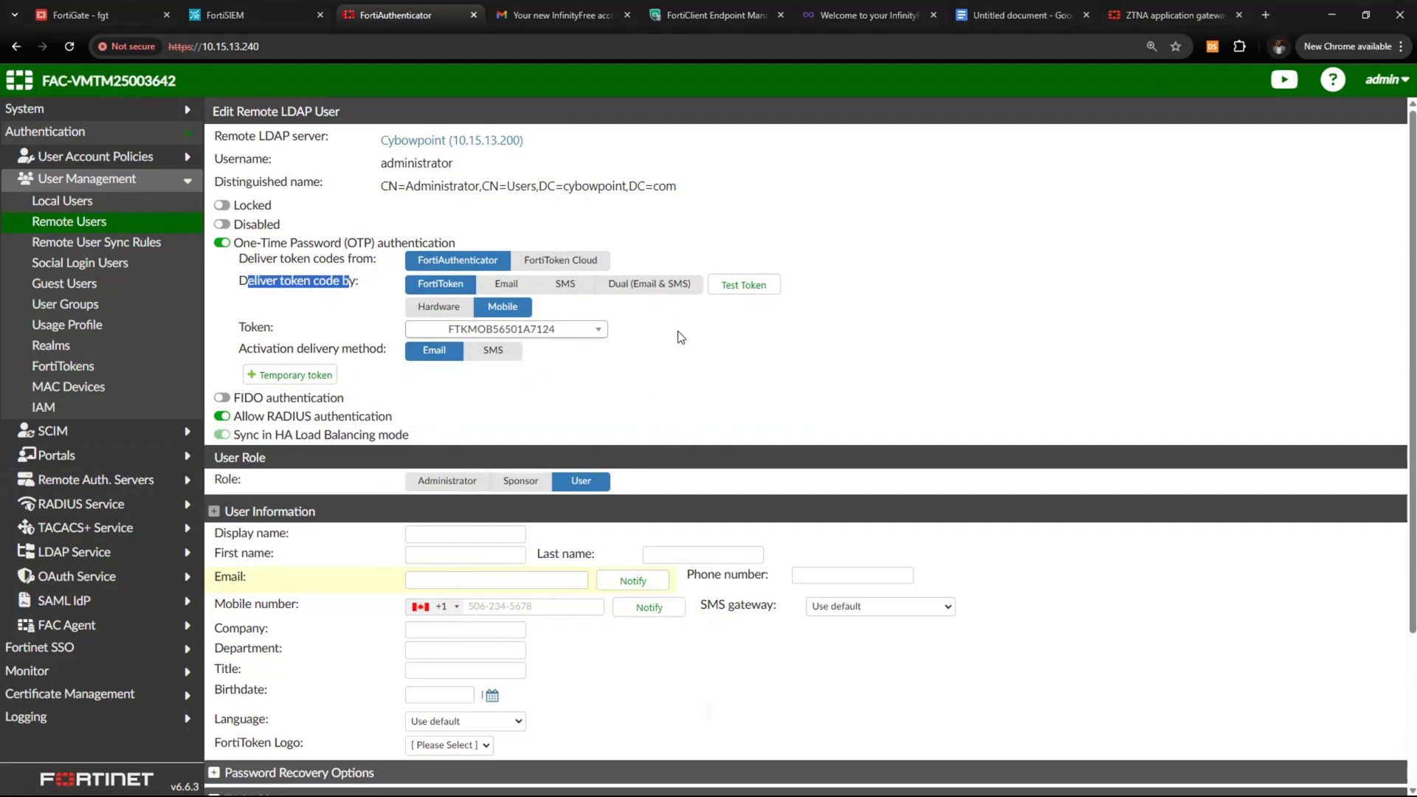
{"action": "mouse_move", "coordinate": [679, 341]}
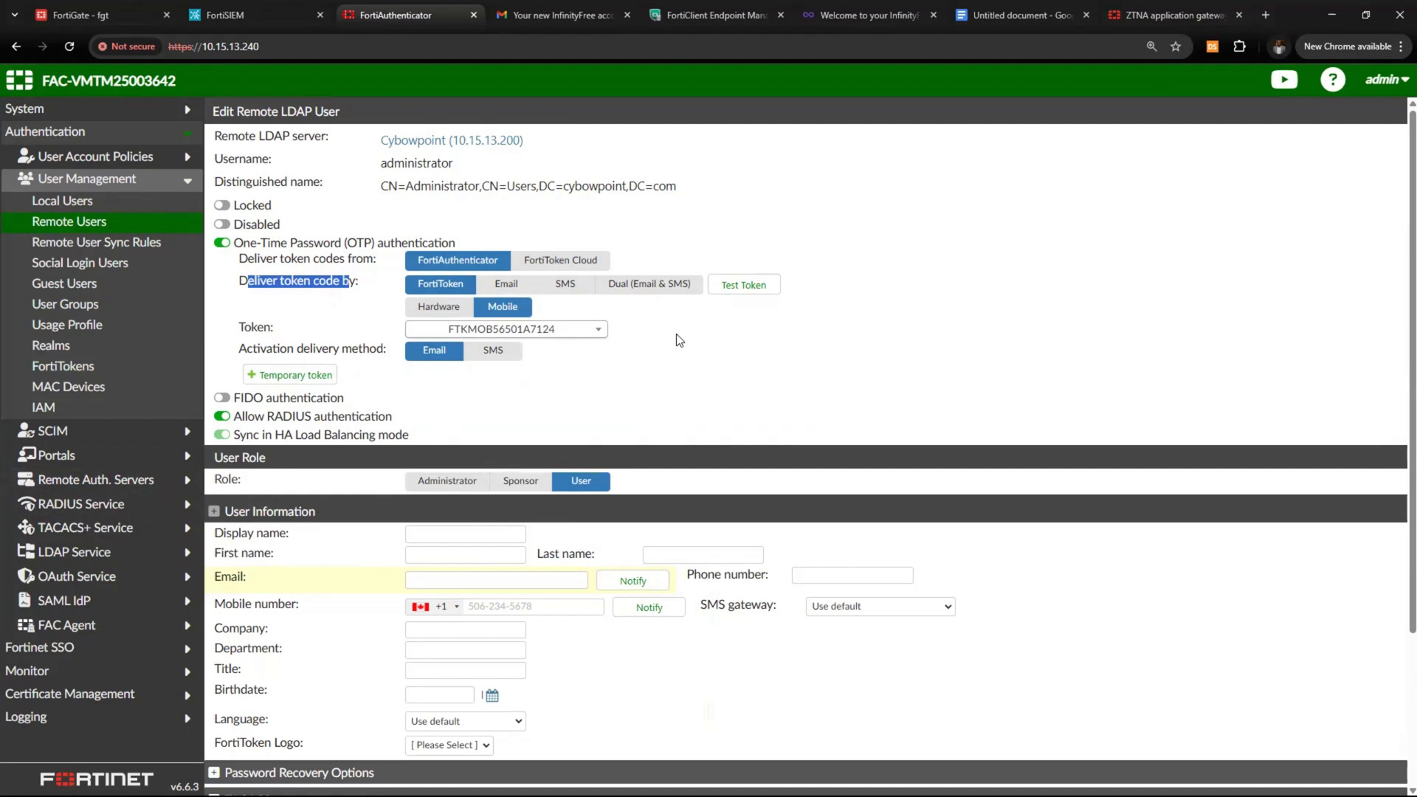
{"action": "mouse_move", "coordinate": [643, 471]}
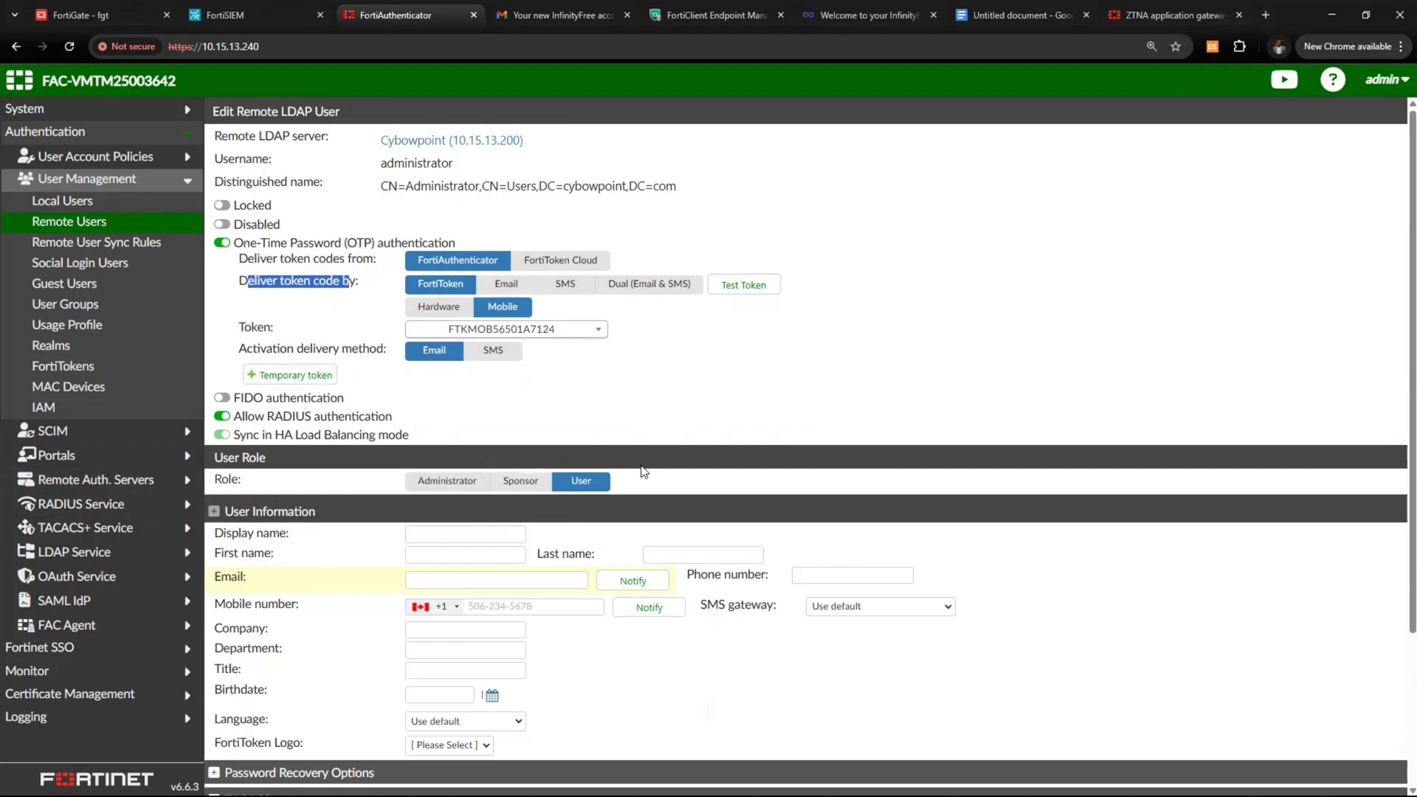